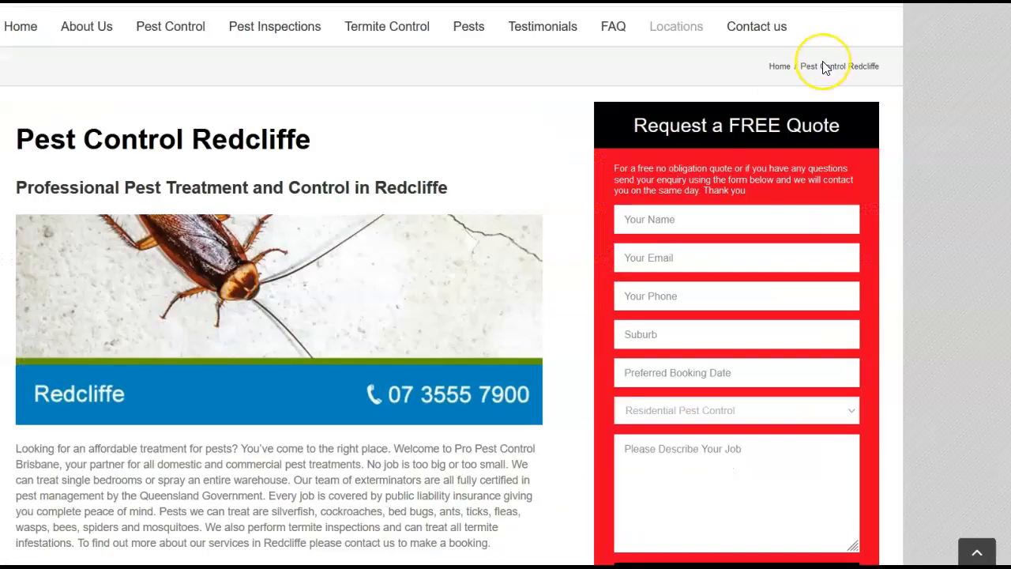
pyautogui.moveTo(824, 67)
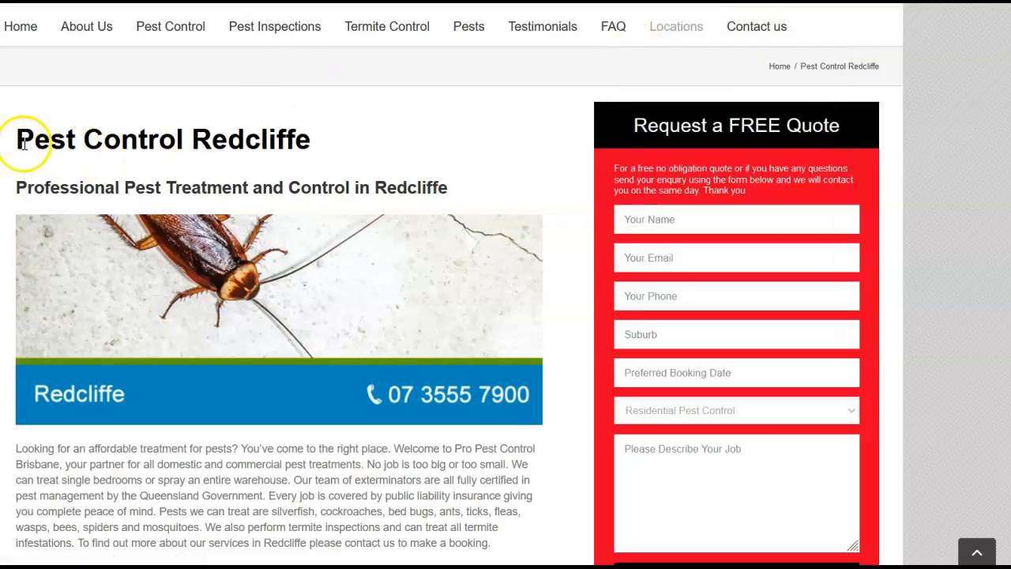
pyautogui.moveTo(545, 158)
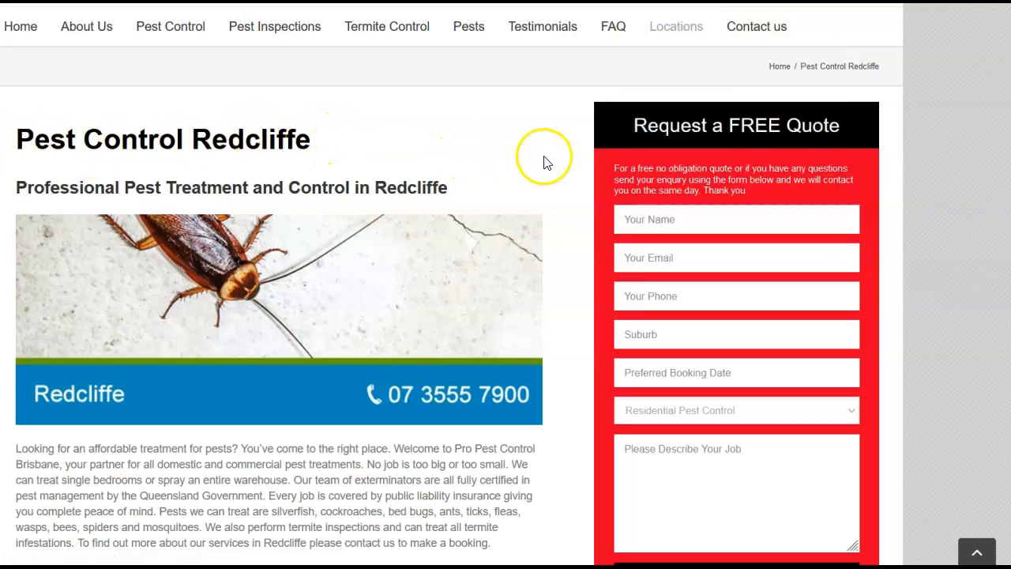
# Review the plugin Settings defaults: Brisbane city, activities limit 6, ascending, tourist_attraction,park.
pyautogui.scroll(-3)
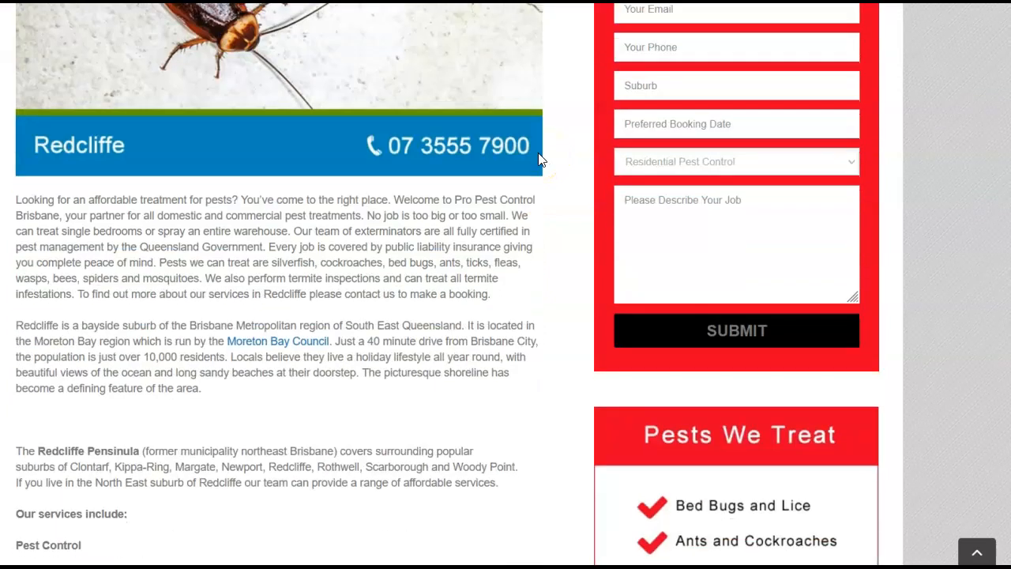
pyautogui.scroll(-3)
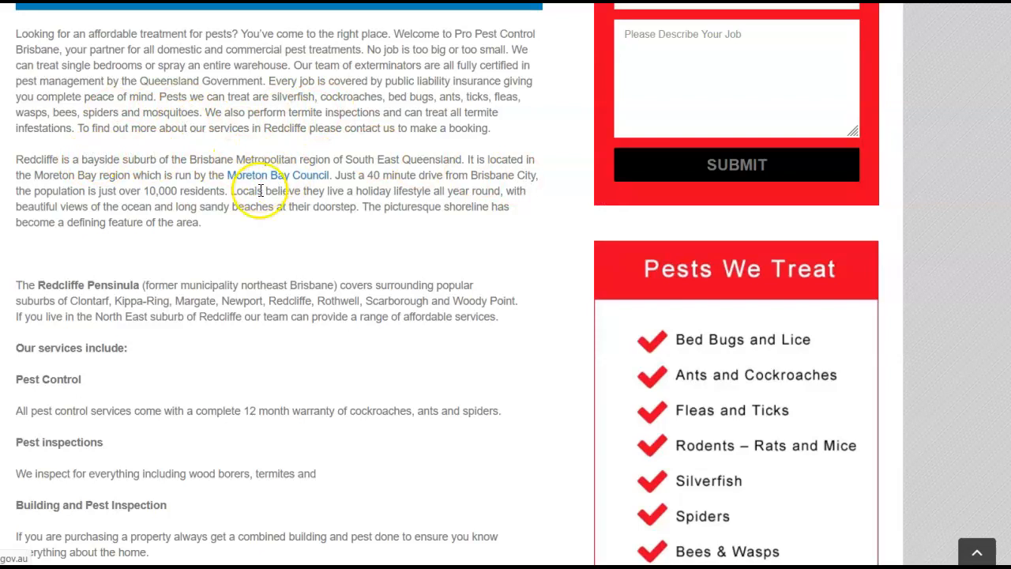
pyautogui.moveTo(445, 204)
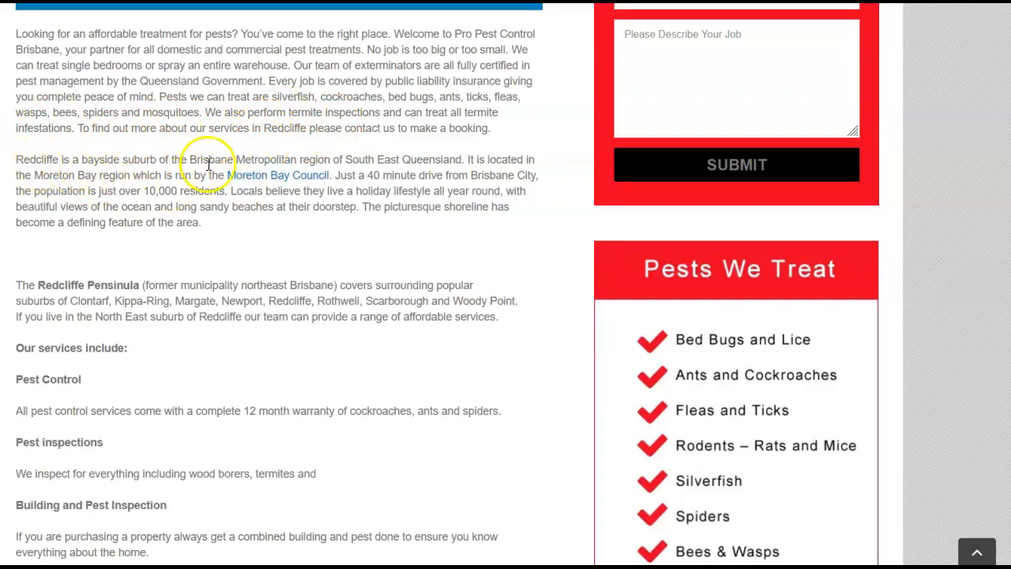
pyautogui.moveTo(278, 175)
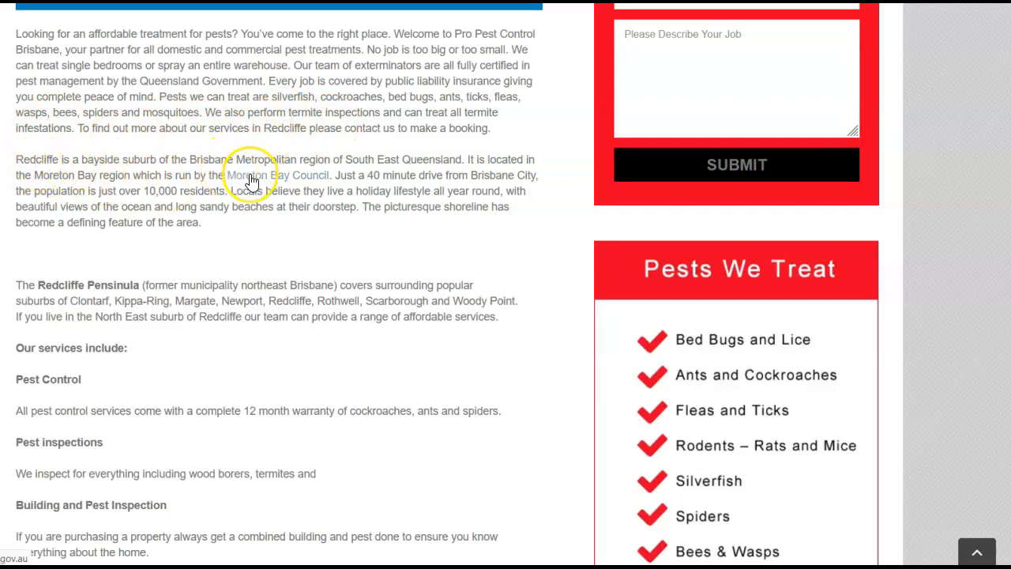
pyautogui.moveTo(247, 242)
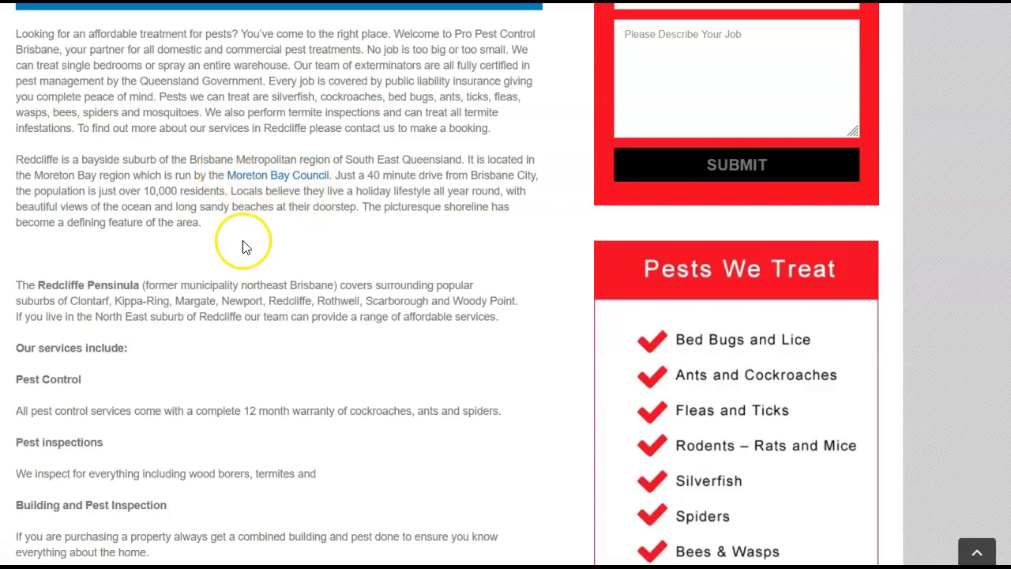
pyautogui.scroll(-3)
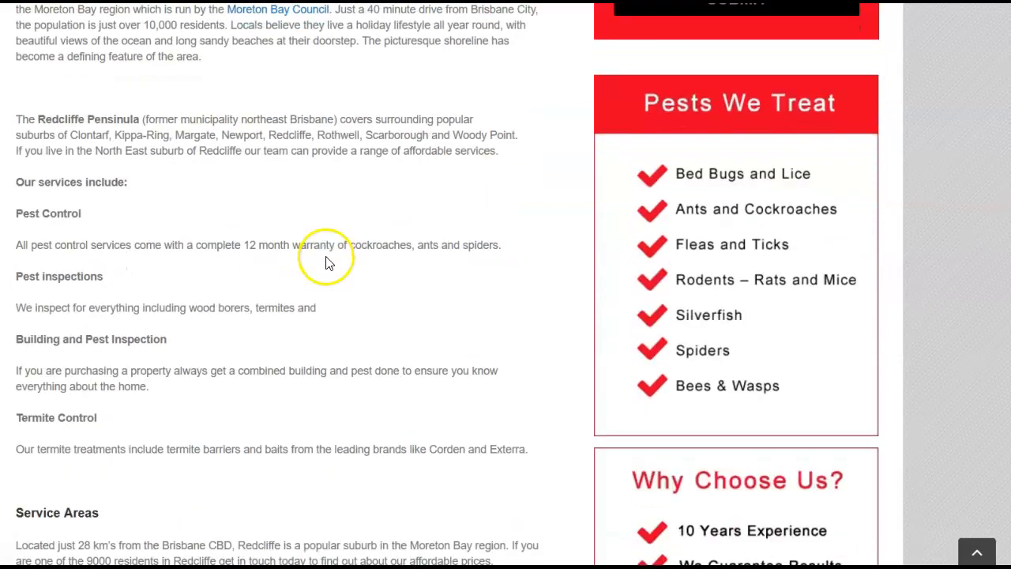
pyautogui.scroll(-3)
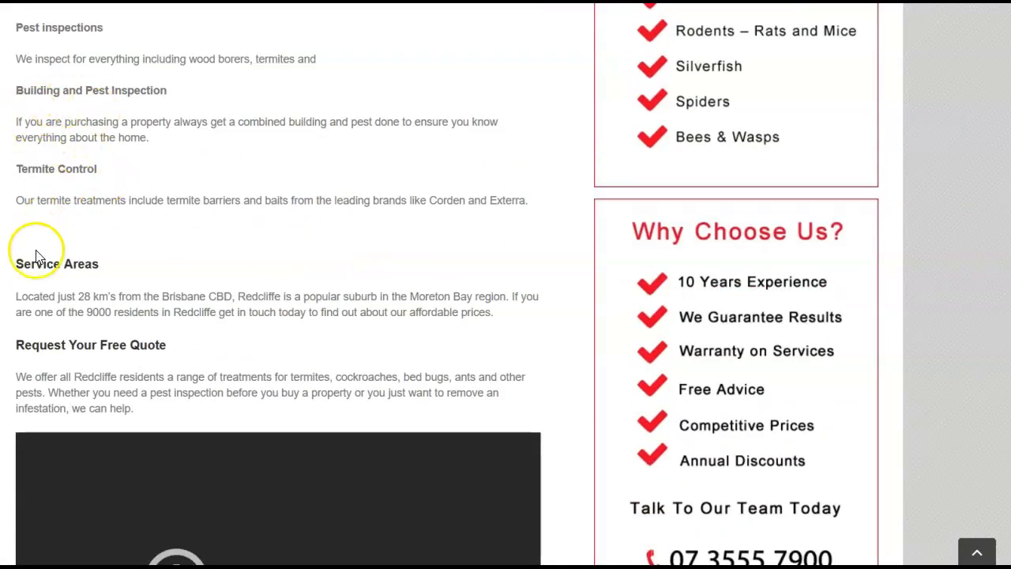
pyautogui.scroll(-3)
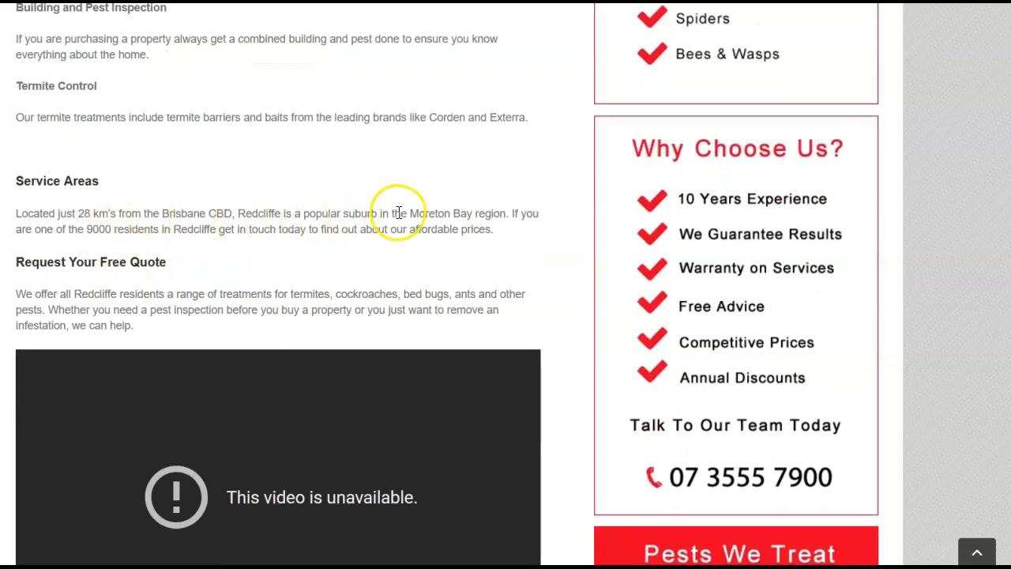
pyautogui.scroll(-3)
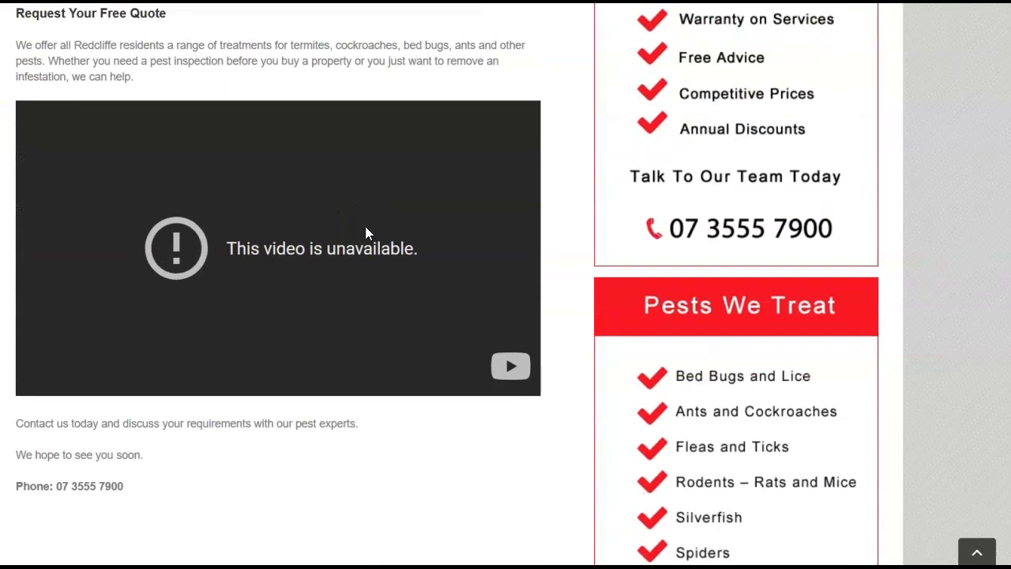
pyautogui.scroll(-3)
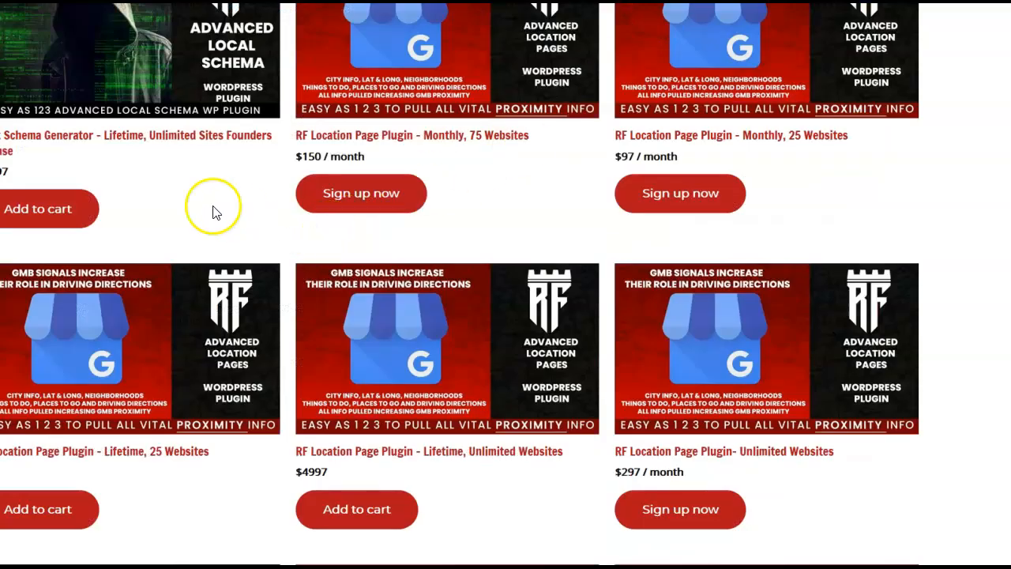
pyautogui.scroll(3)
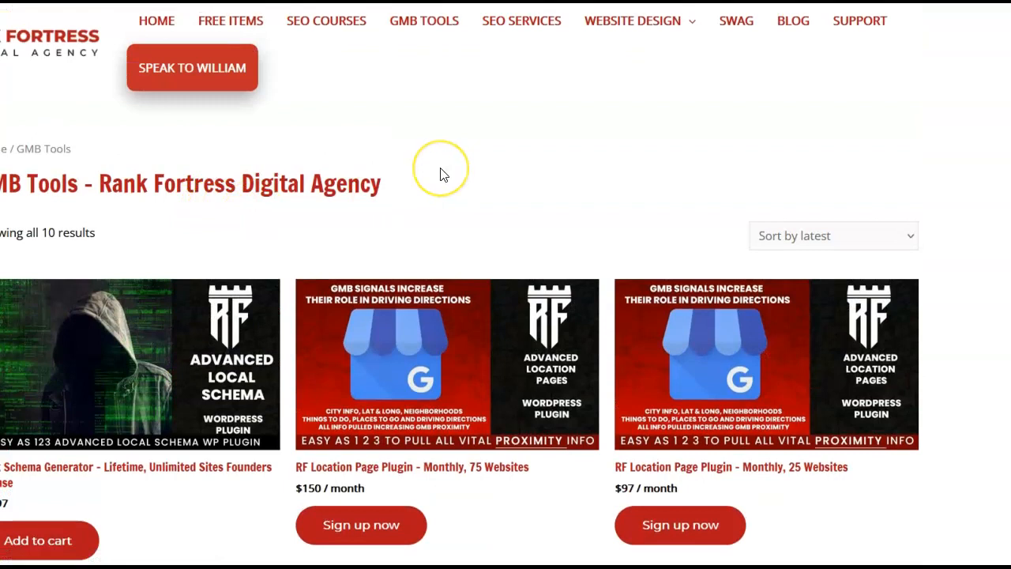
pyautogui.moveTo(10, 350)
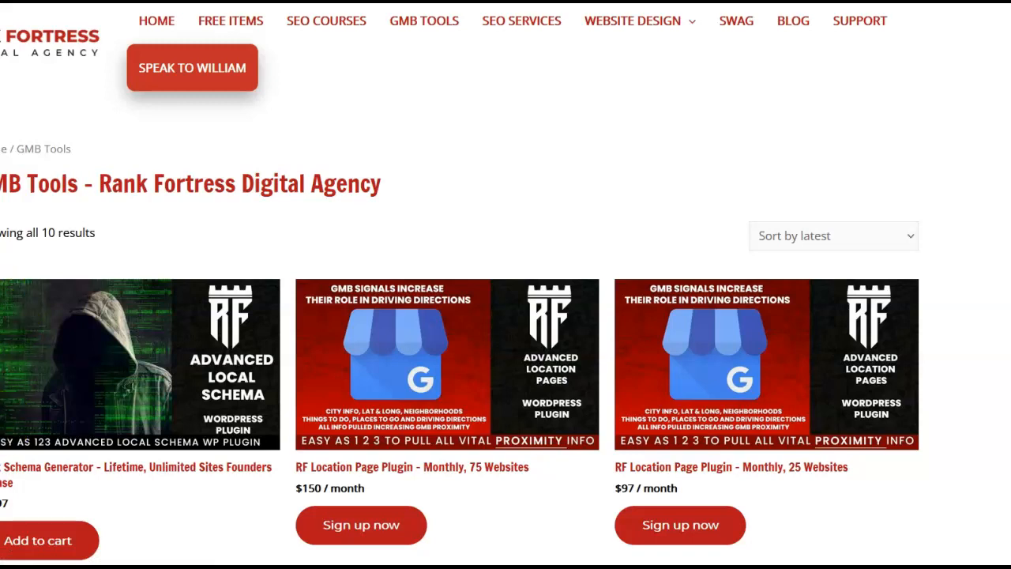
pyautogui.moveTo(419, 103)
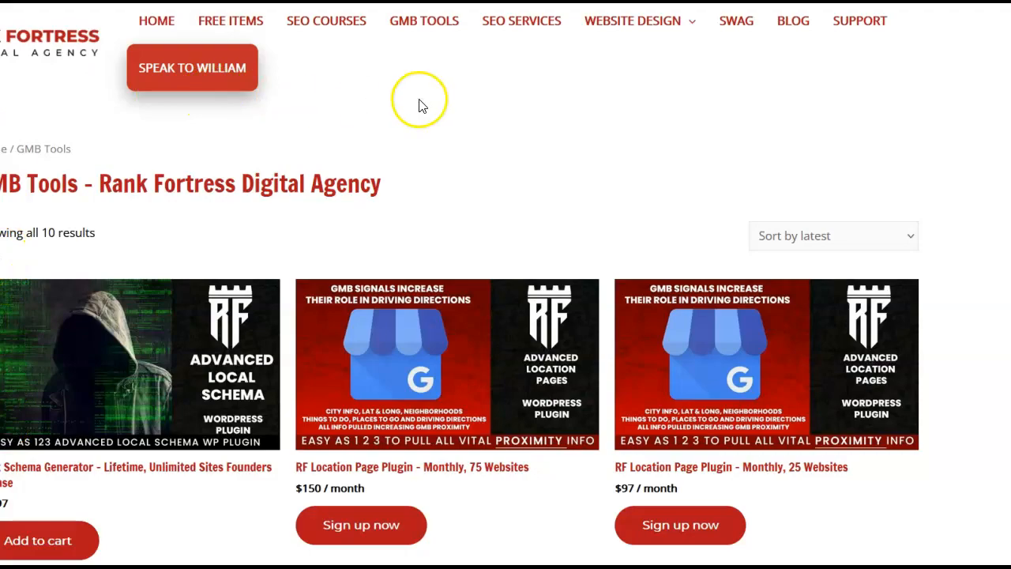
pyautogui.scroll(-3)
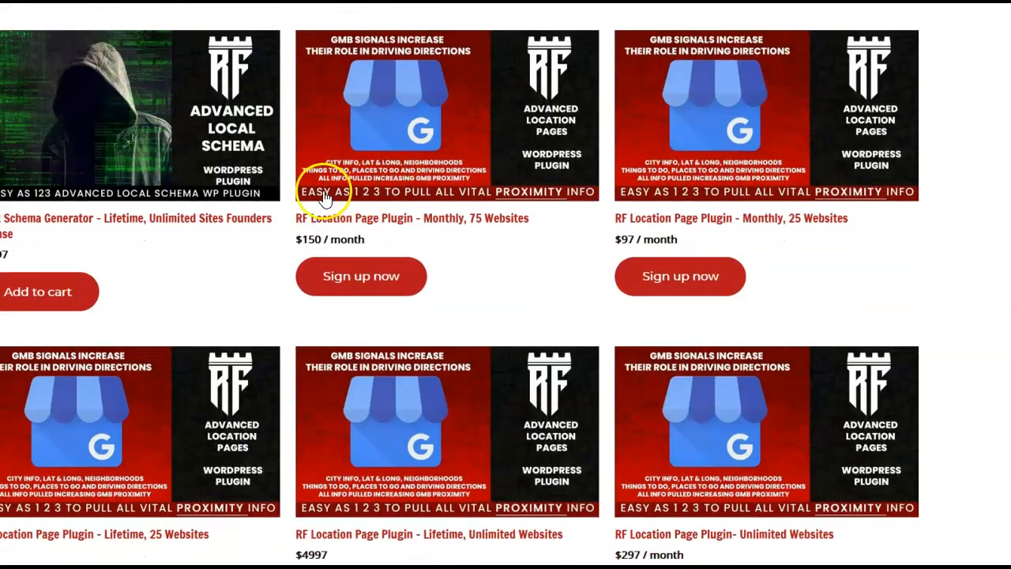
pyautogui.moveTo(302, 227)
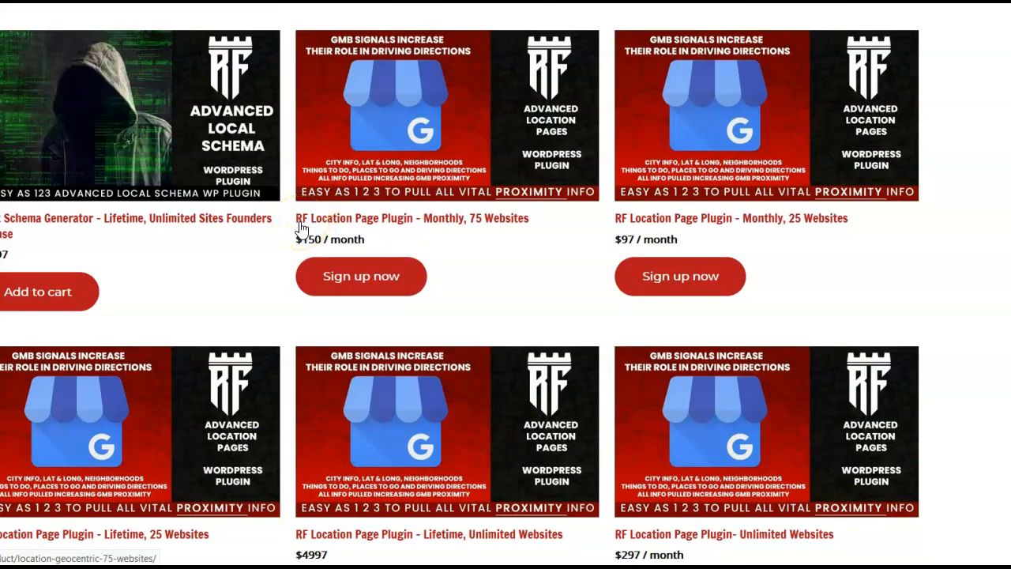
pyautogui.moveTo(422, 233)
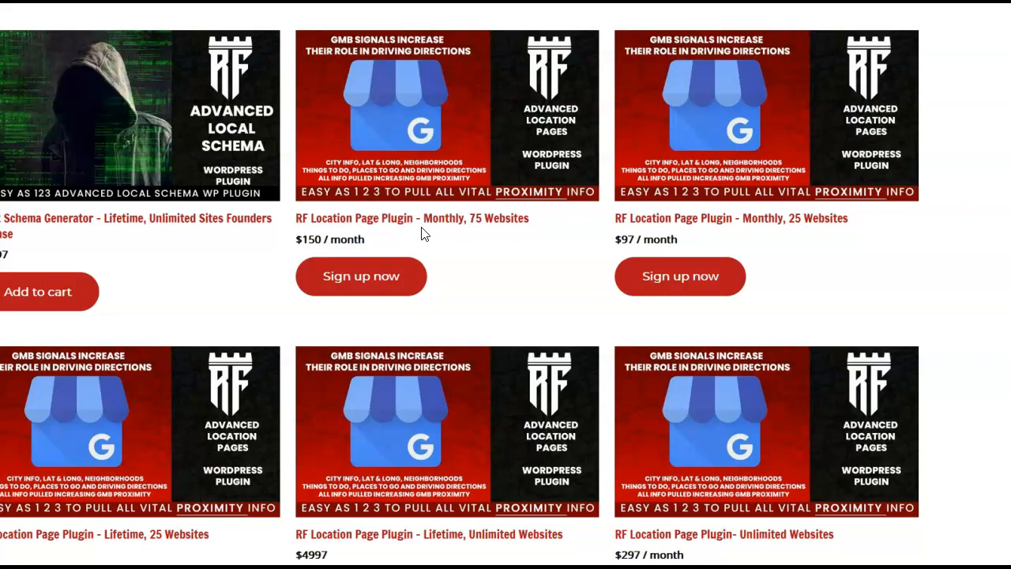
pyautogui.moveTo(849, 288)
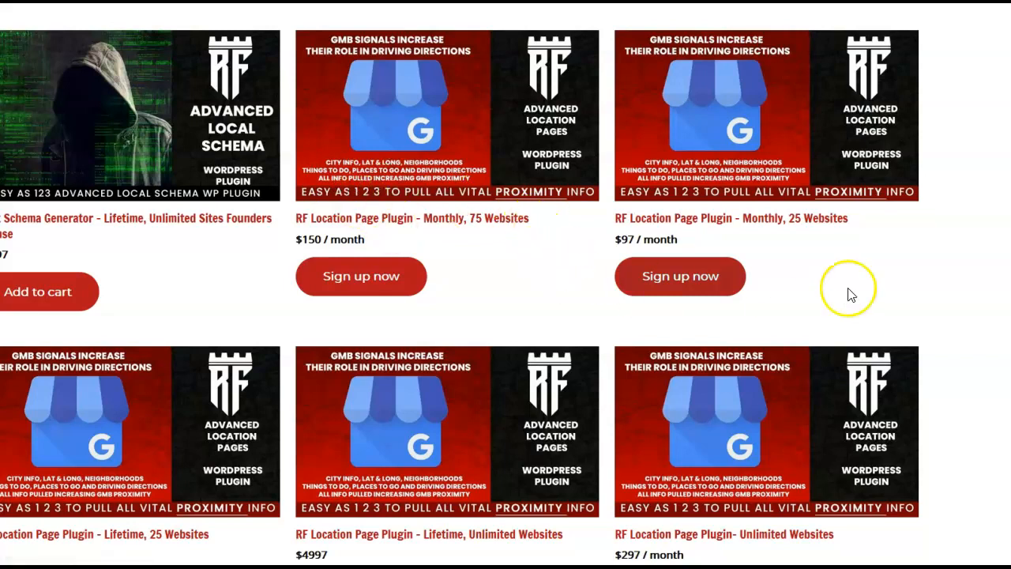
pyautogui.moveTo(913, 282)
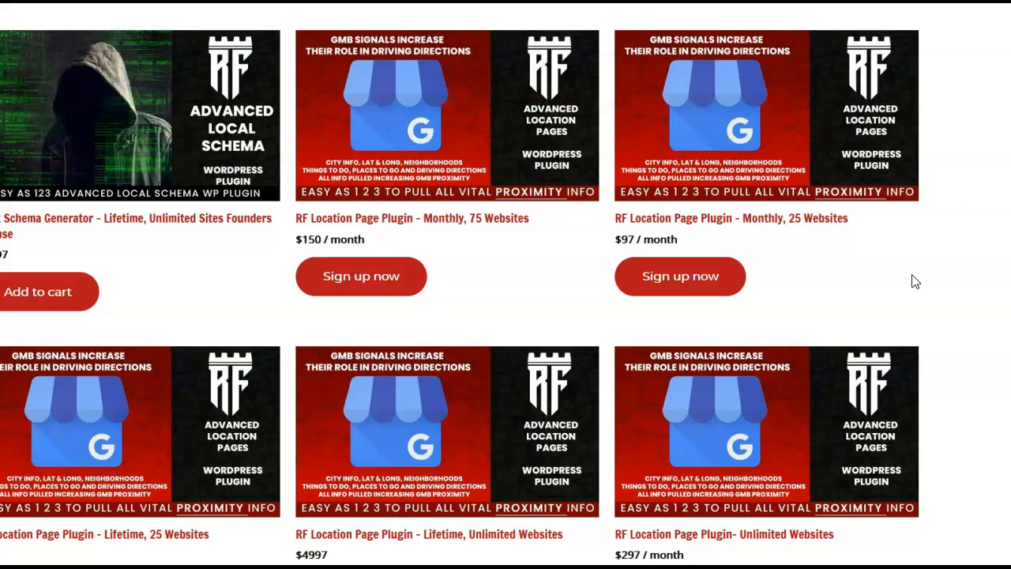
pyautogui.moveTo(469, 16)
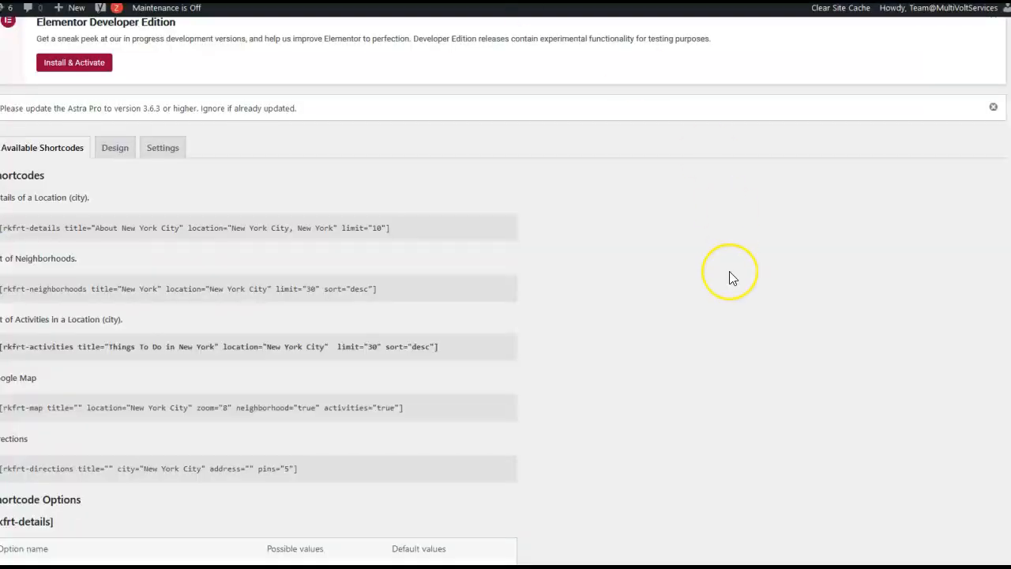
pyautogui.moveTo(7, 296)
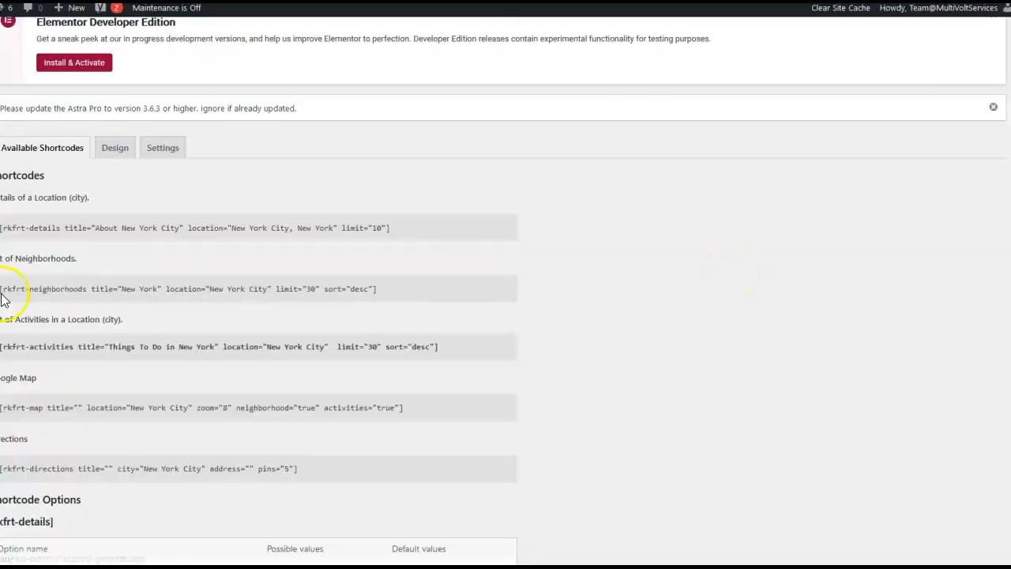
pyautogui.moveTo(109, 253)
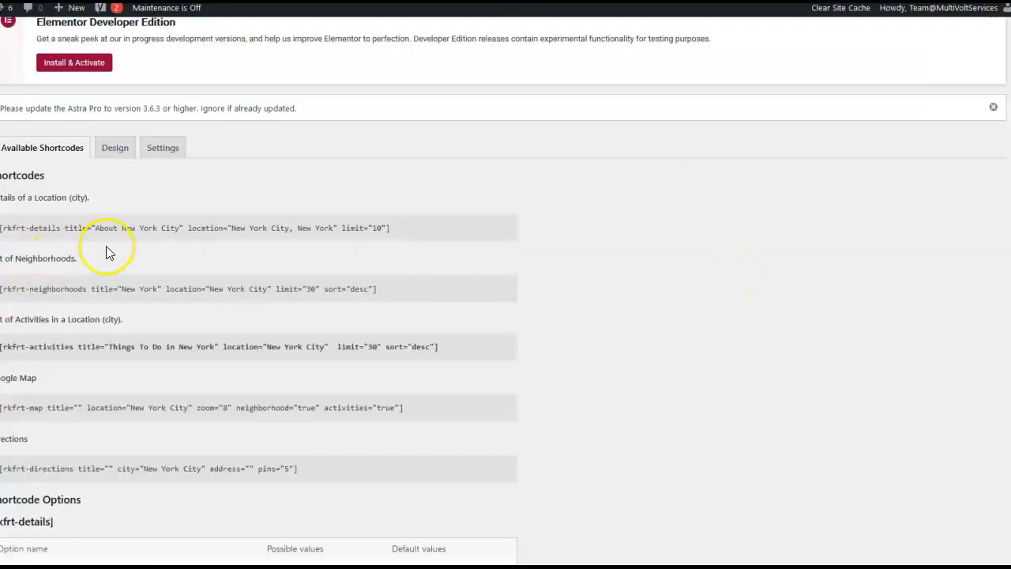
pyautogui.moveTo(74, 63)
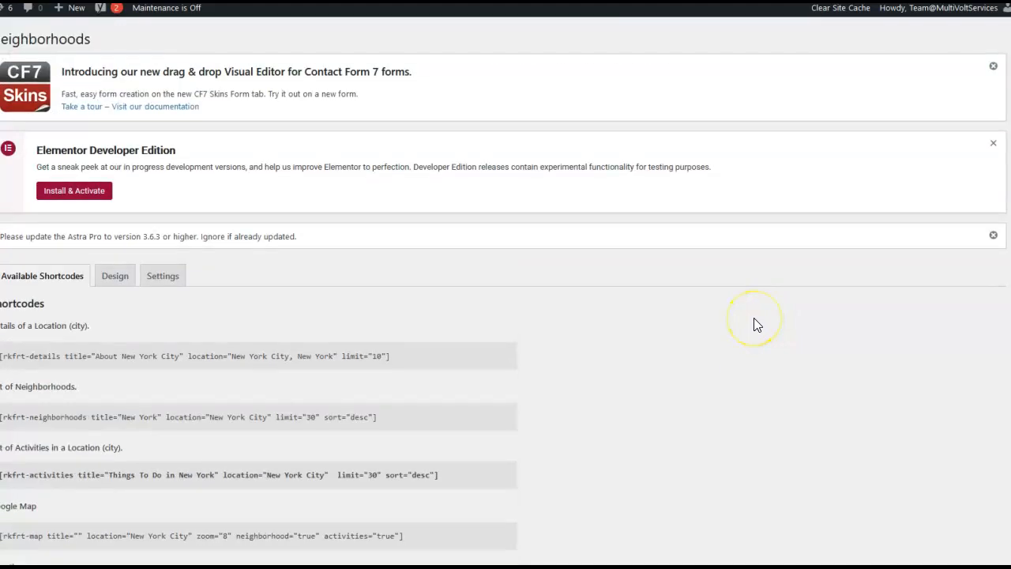
pyautogui.moveTo(755, 323)
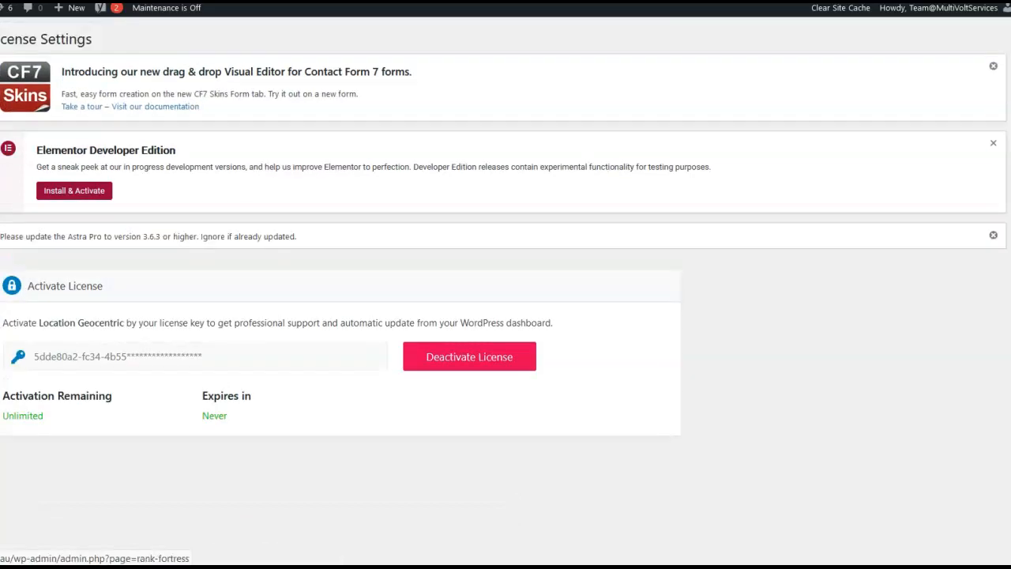
pyautogui.moveTo(154, 421)
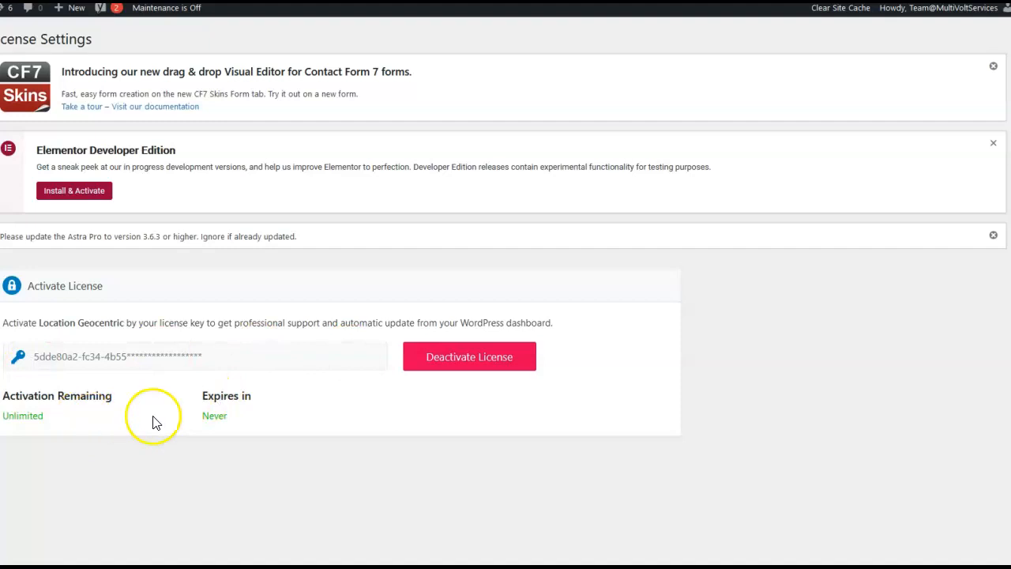
pyautogui.moveTo(219, 414)
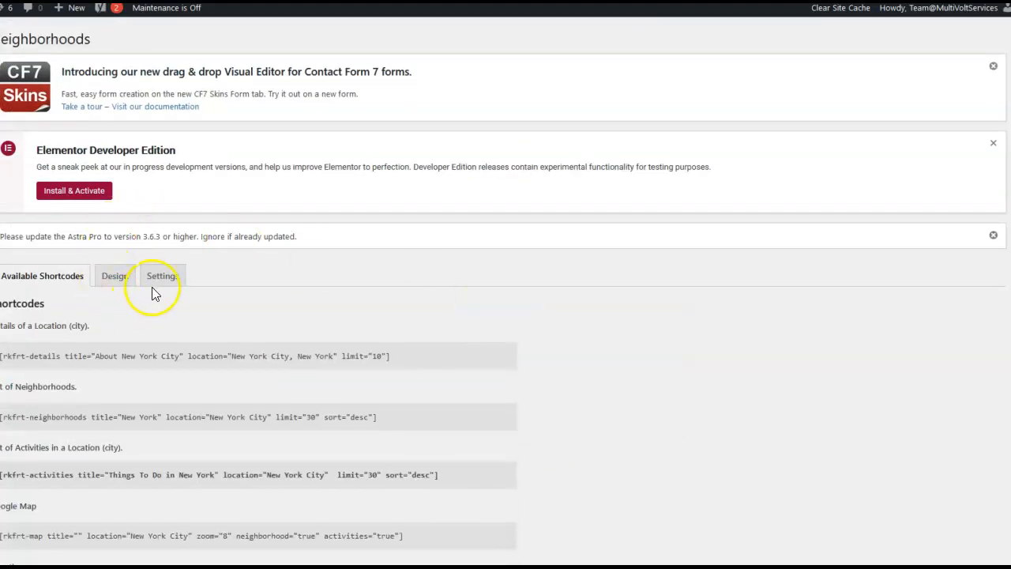
pyautogui.click(162, 275)
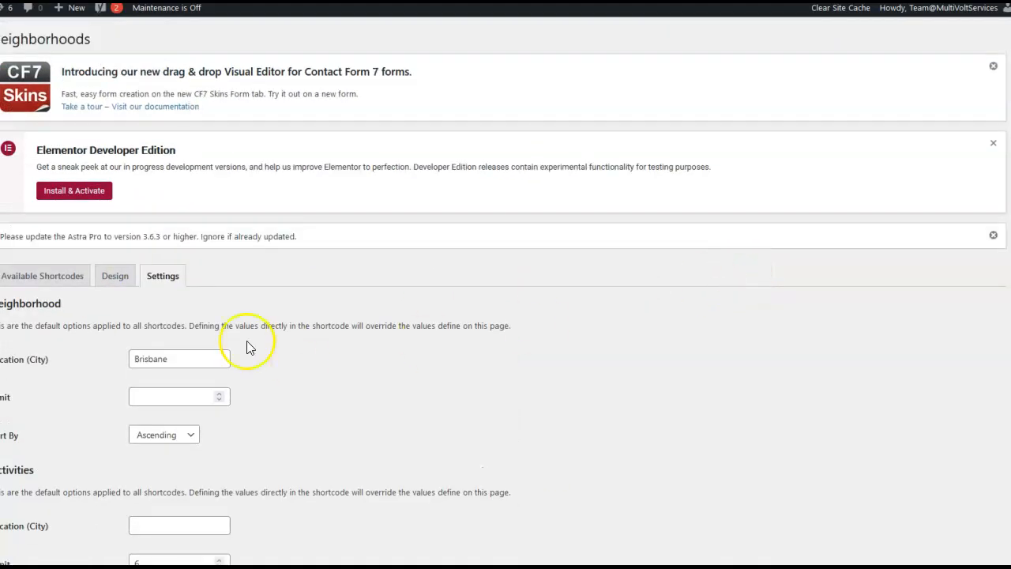
pyautogui.scroll(-3)
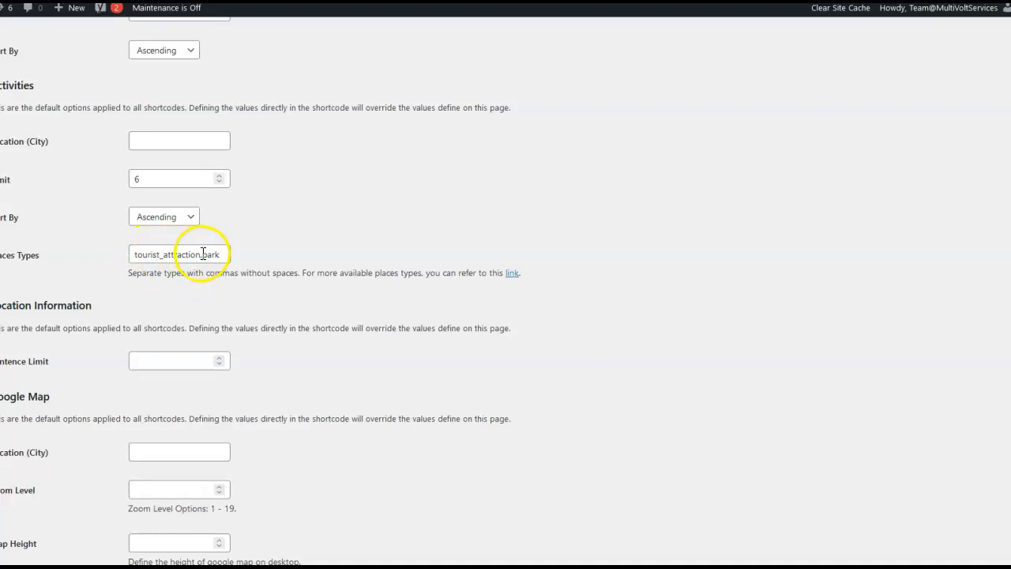
pyautogui.moveTo(511, 273)
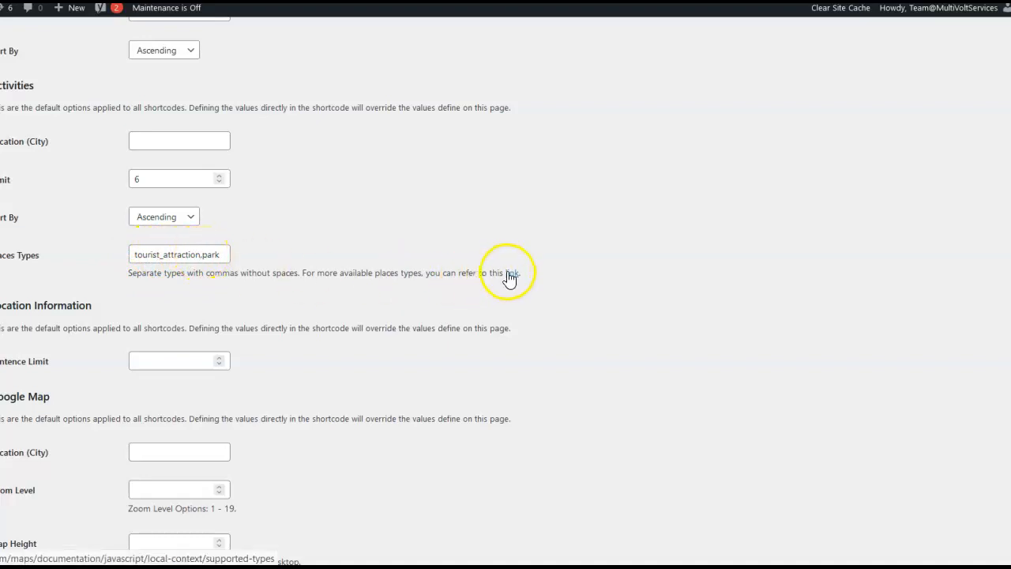
# Browse Google's Supported Place Types list for valid values like tourist_attraction and park.
pyautogui.click(509, 272)
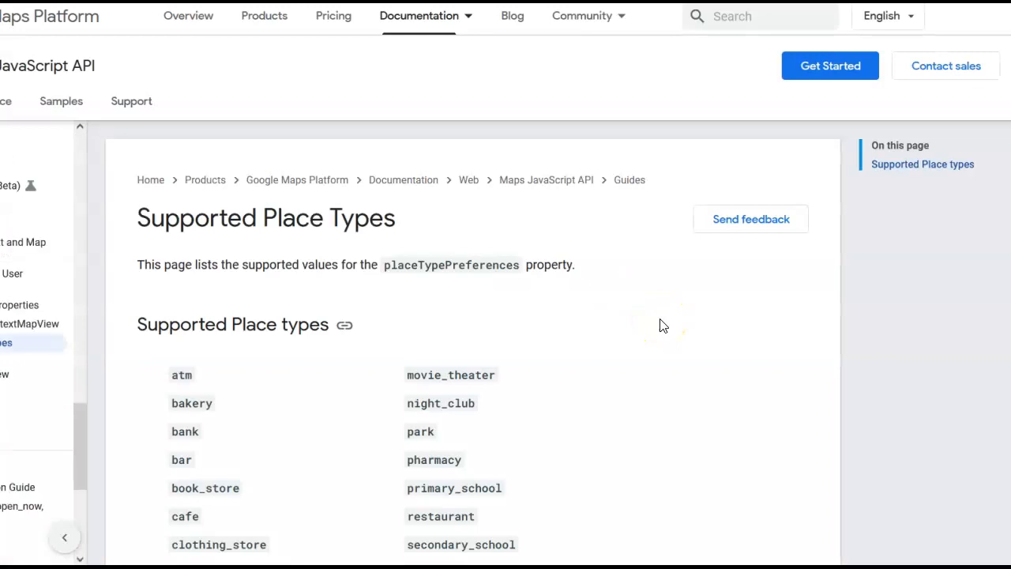
pyautogui.scroll(-3)
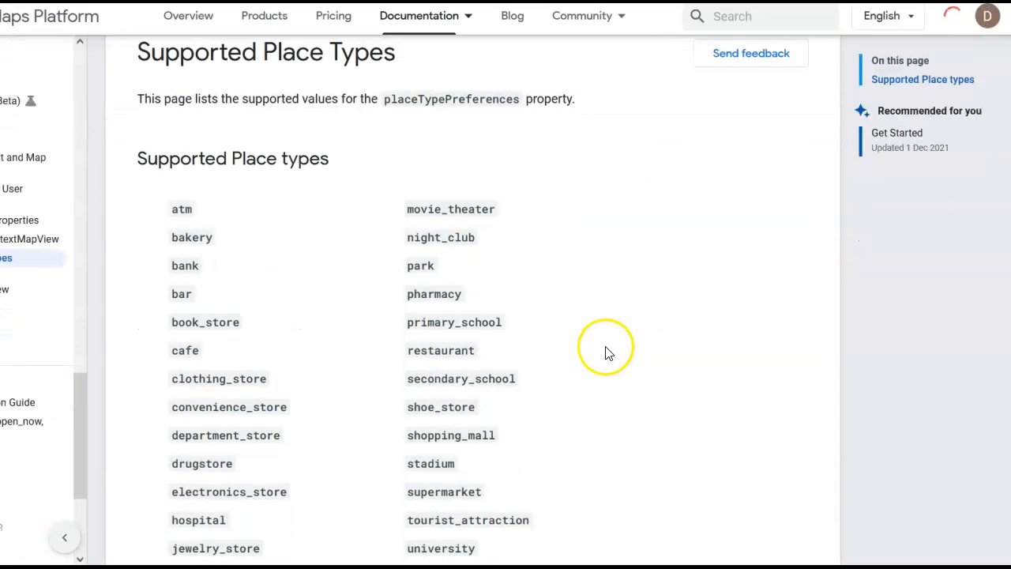
pyautogui.moveTo(374, 321)
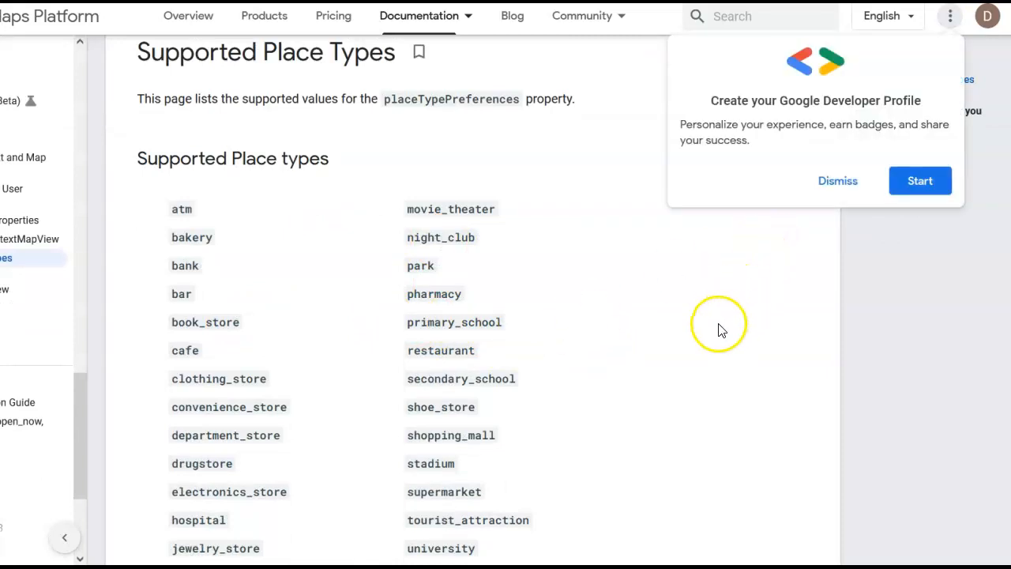
pyautogui.scroll(-3)
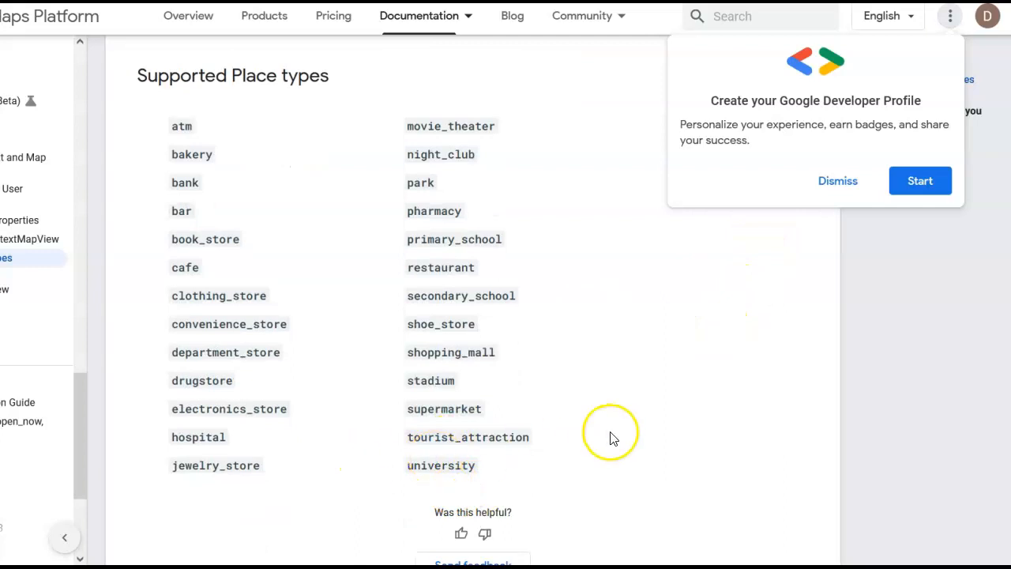
pyautogui.scroll(3)
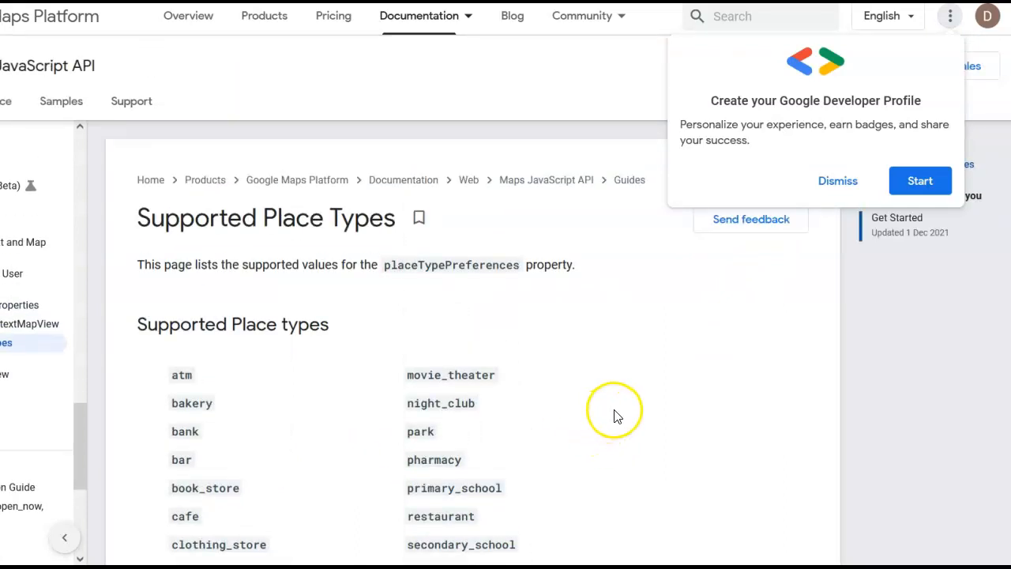
pyautogui.moveTo(616, 417)
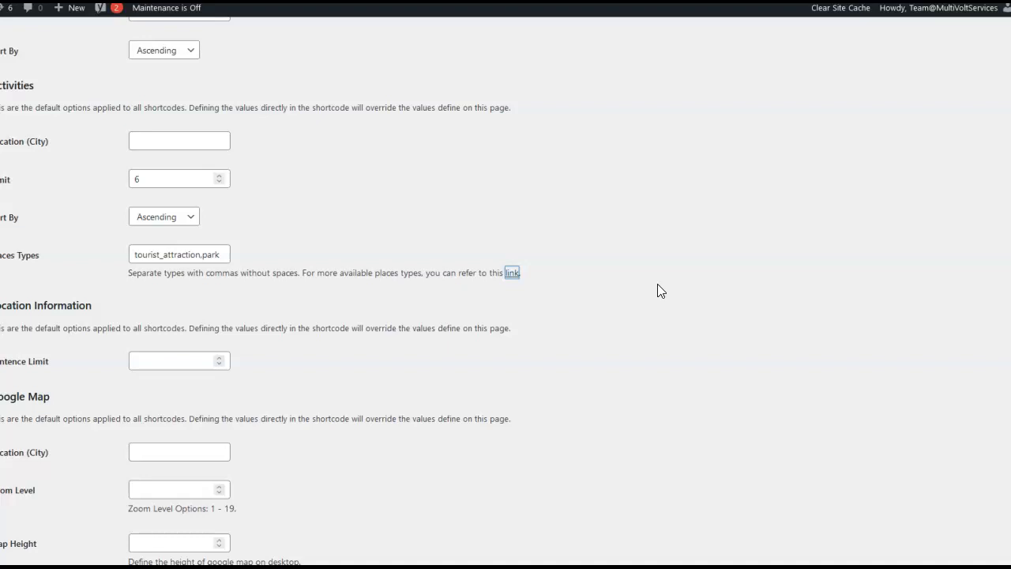
pyautogui.scroll(-3)
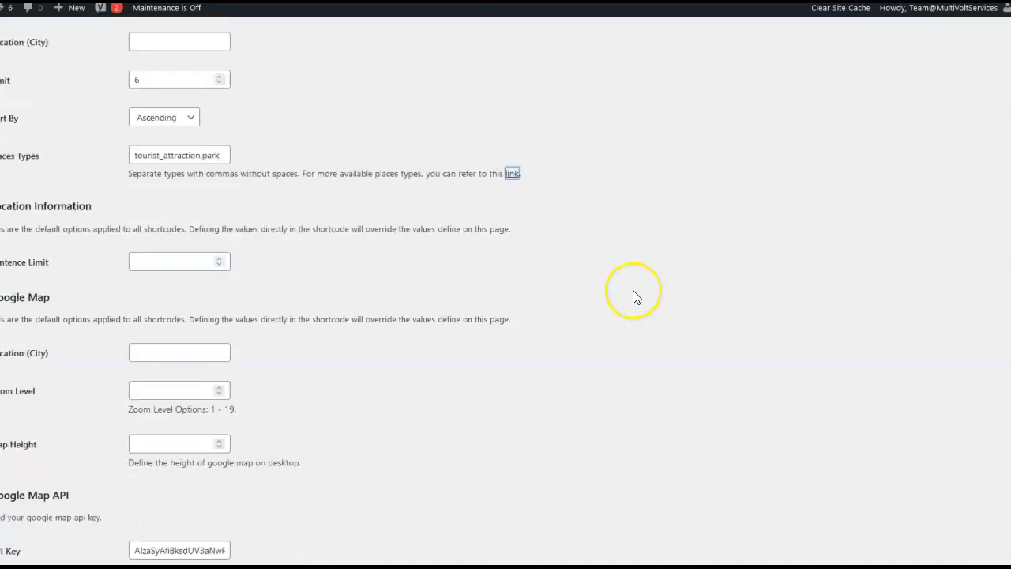
pyautogui.scroll(-3)
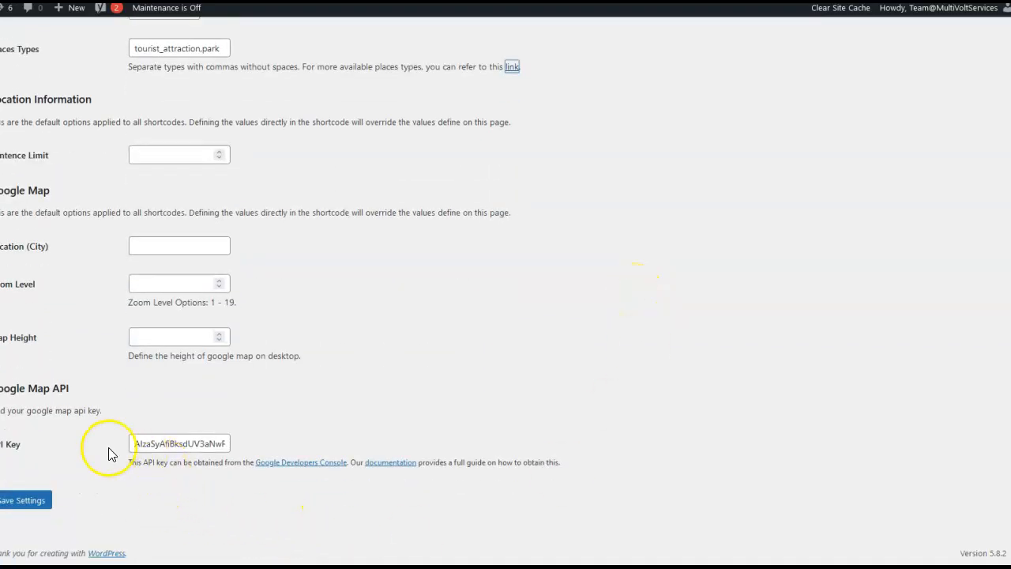
pyautogui.moveTo(439, 488)
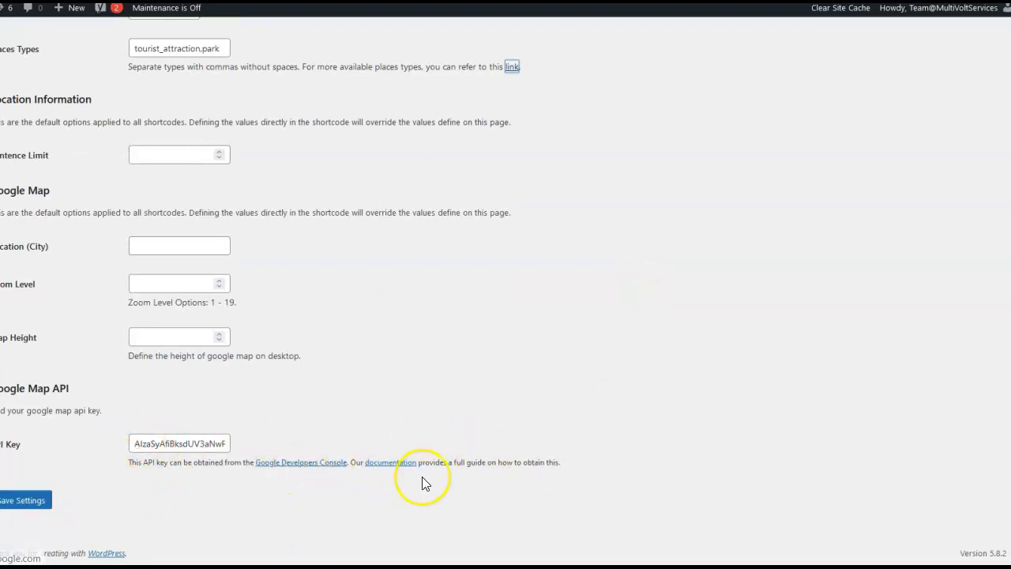
pyautogui.moveTo(558, 514)
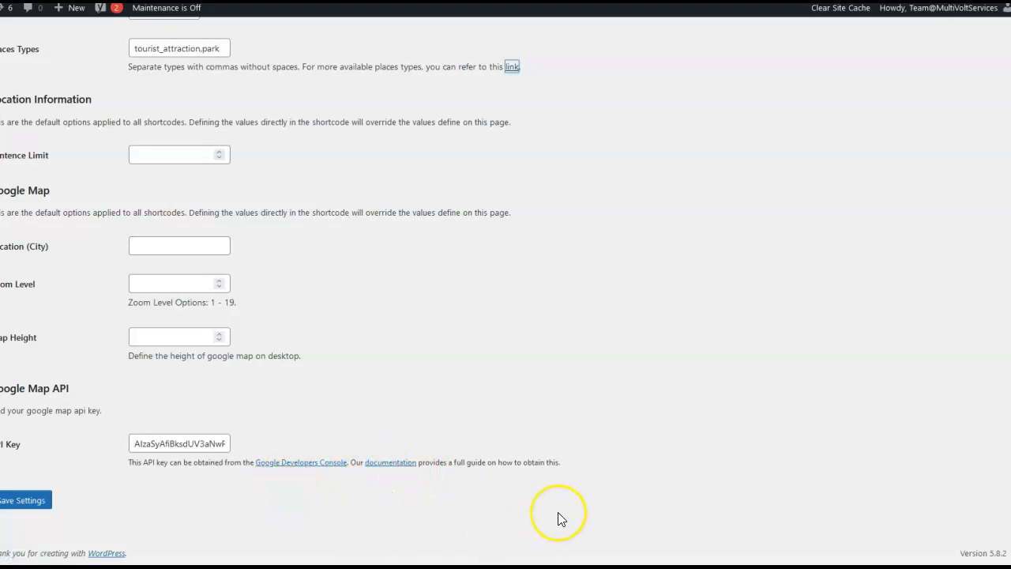
pyautogui.moveTo(561, 519)
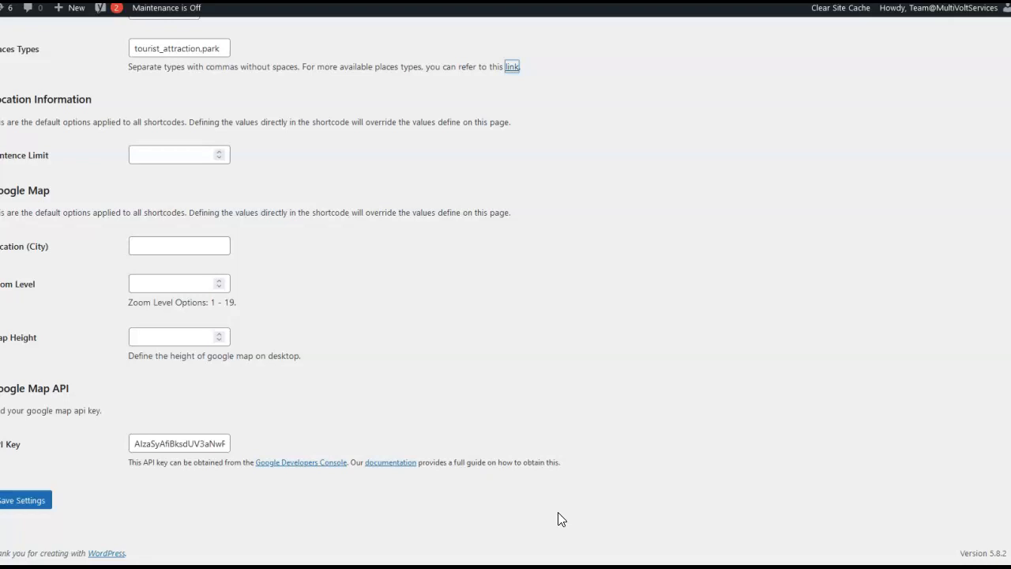
pyautogui.scroll(3)
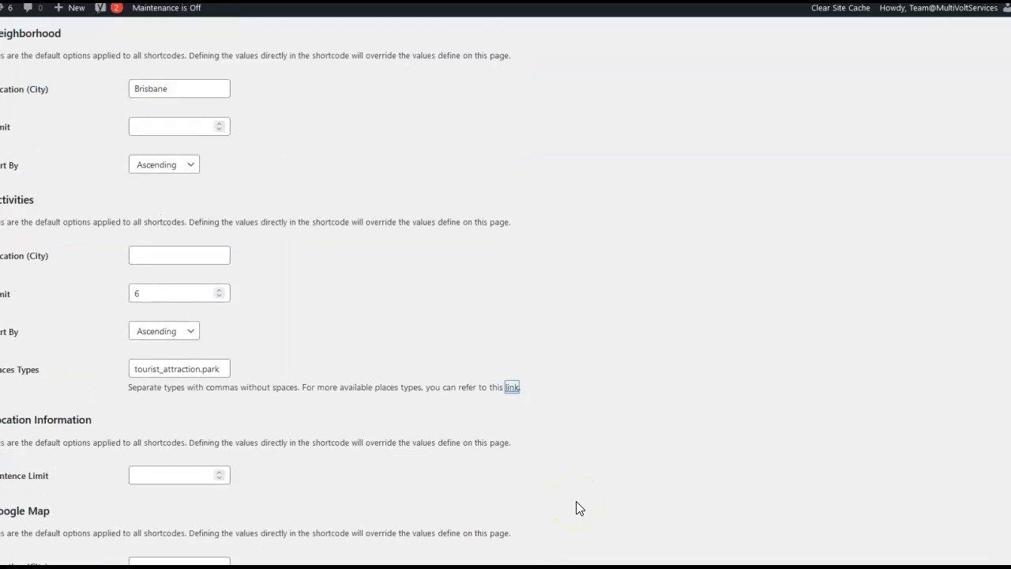
pyautogui.scroll(3)
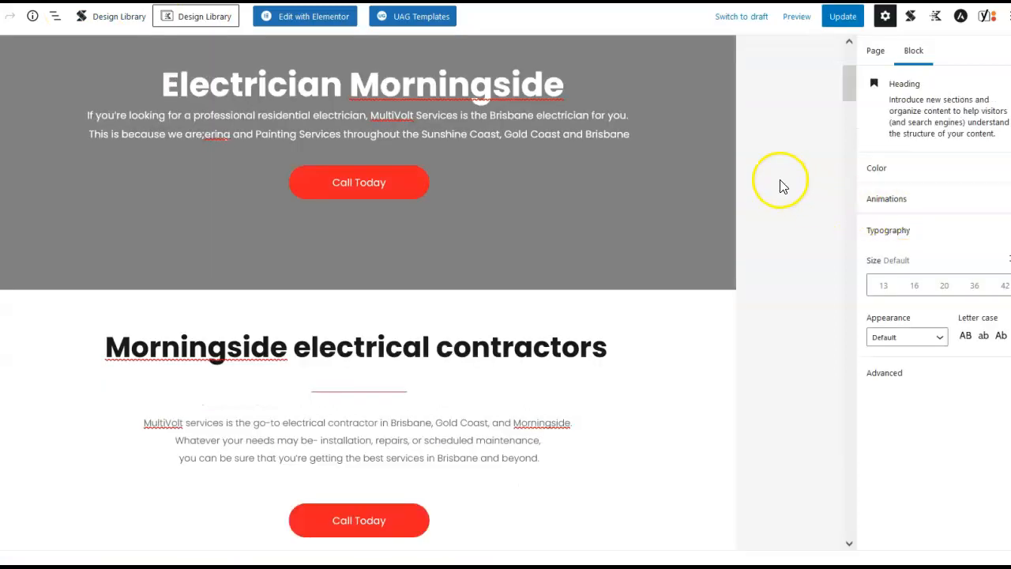
# Scroll the Morningside page down past the Call us today section to add a heading.
pyautogui.scroll(3)
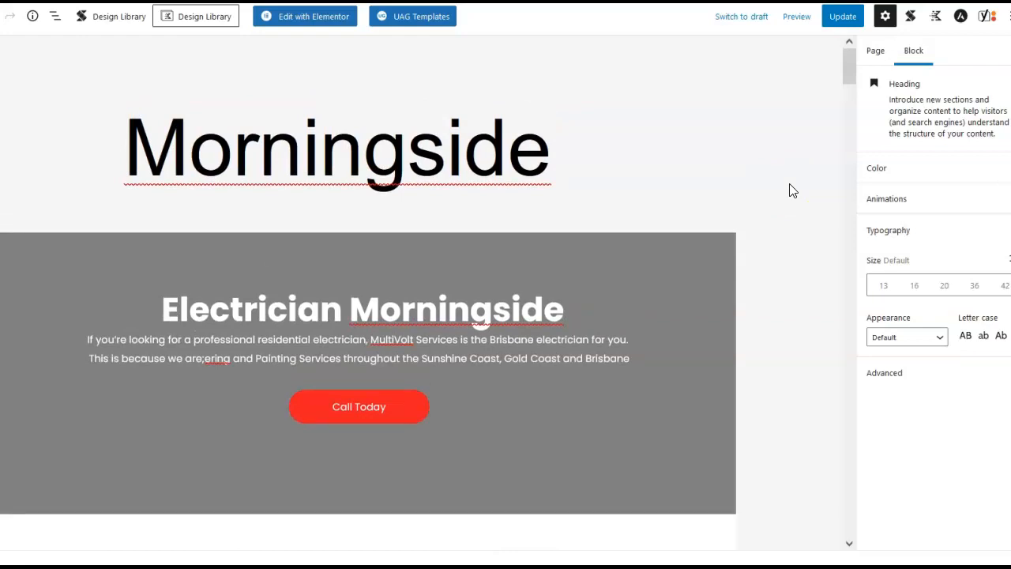
pyautogui.scroll(-3)
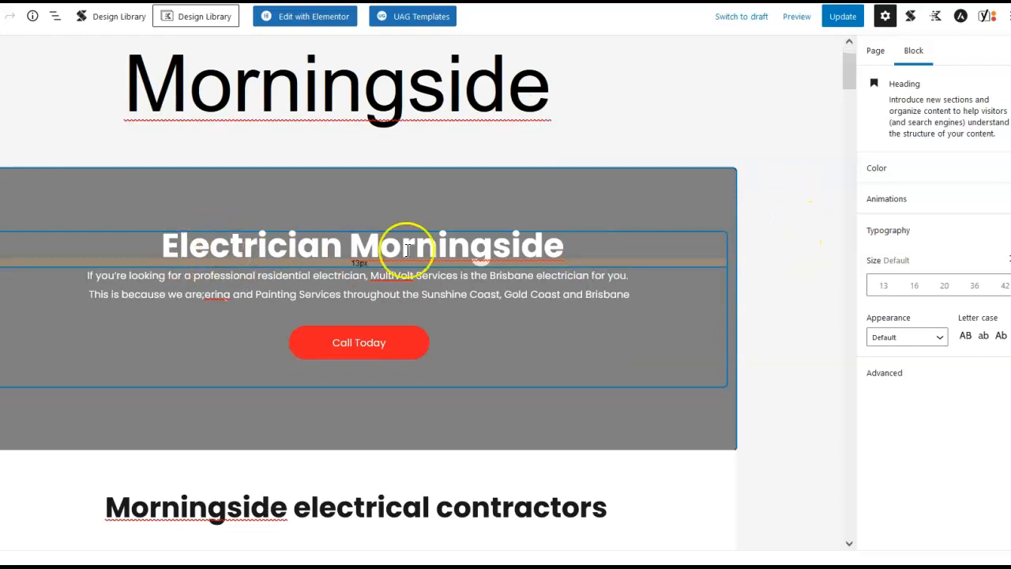
pyautogui.scroll(-3)
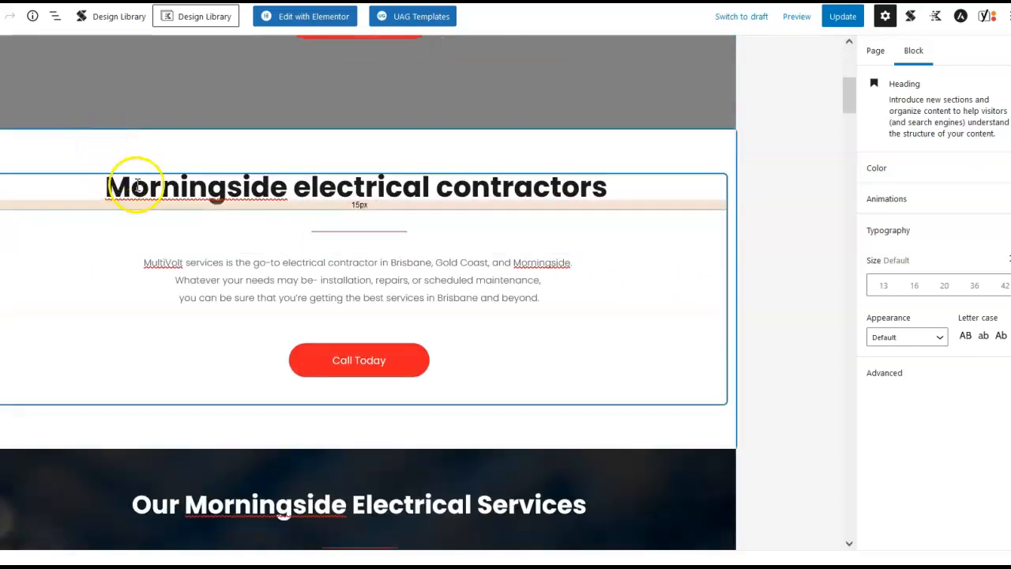
pyautogui.scroll(-3)
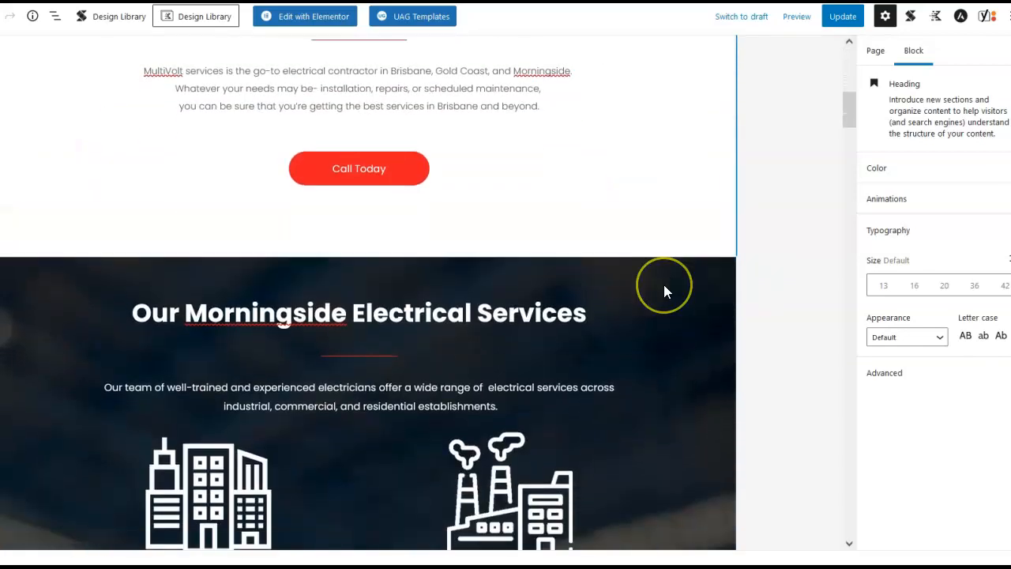
pyautogui.scroll(3)
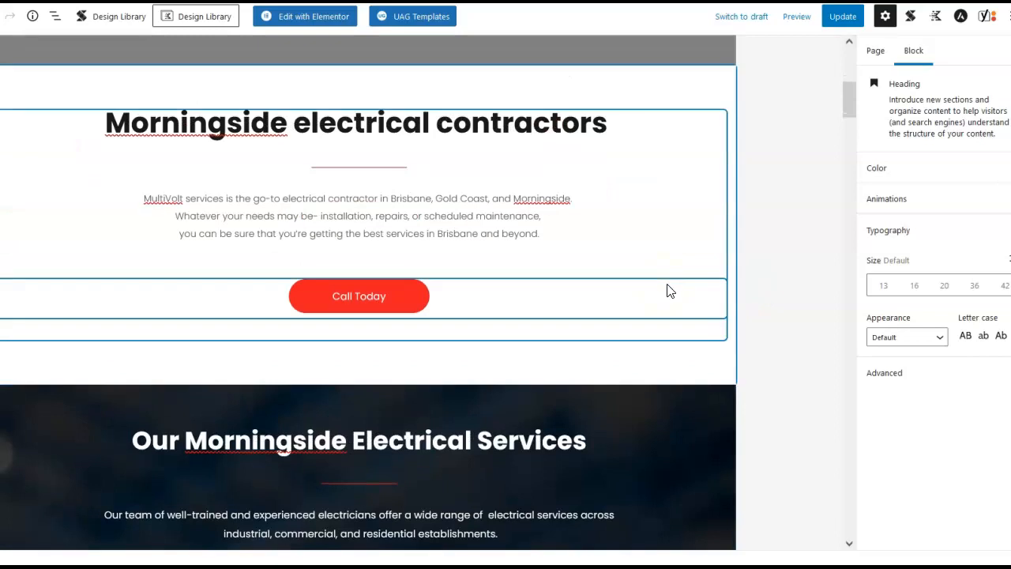
pyautogui.scroll(-3)
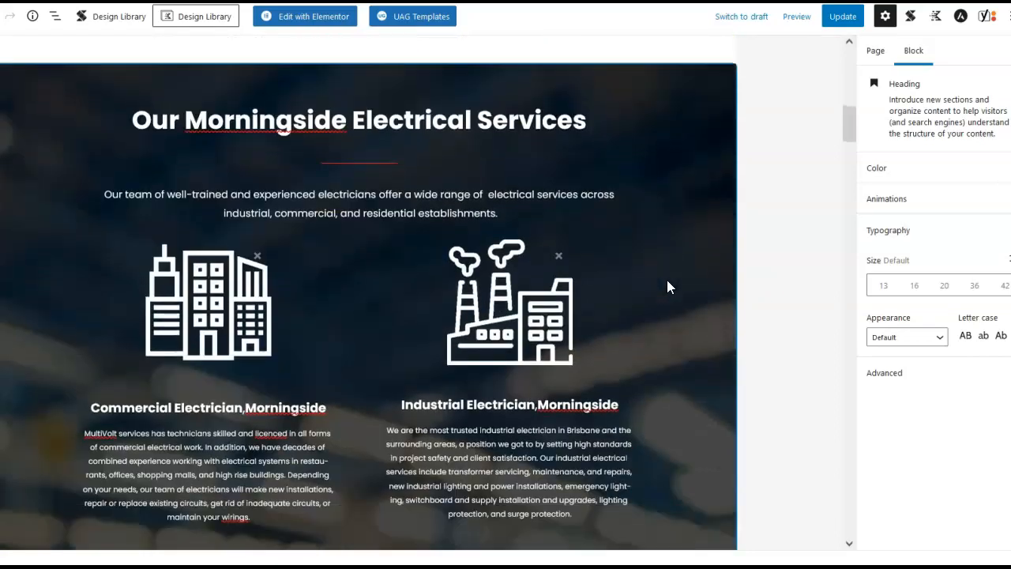
pyautogui.scroll(-3)
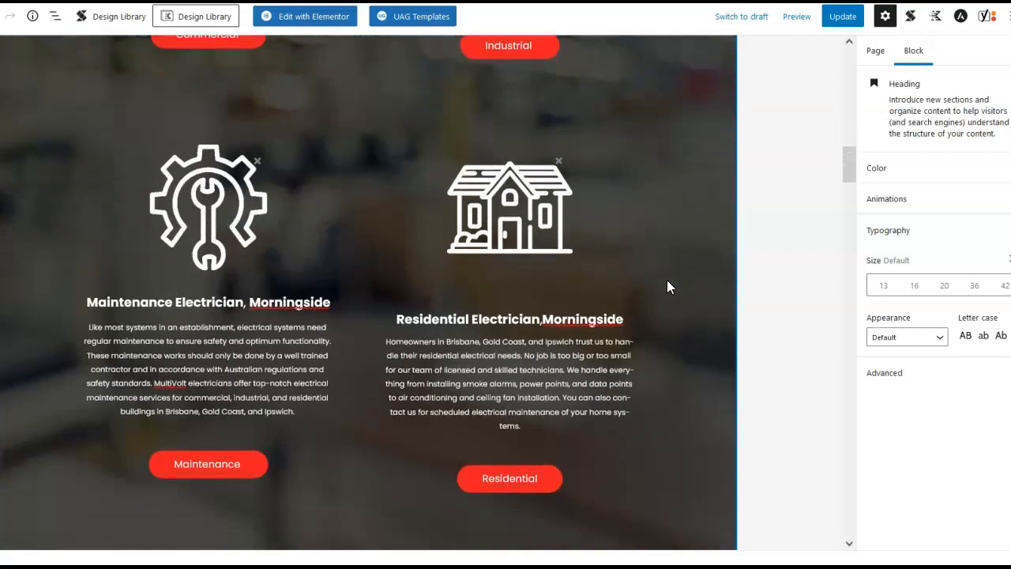
pyautogui.scroll(-3)
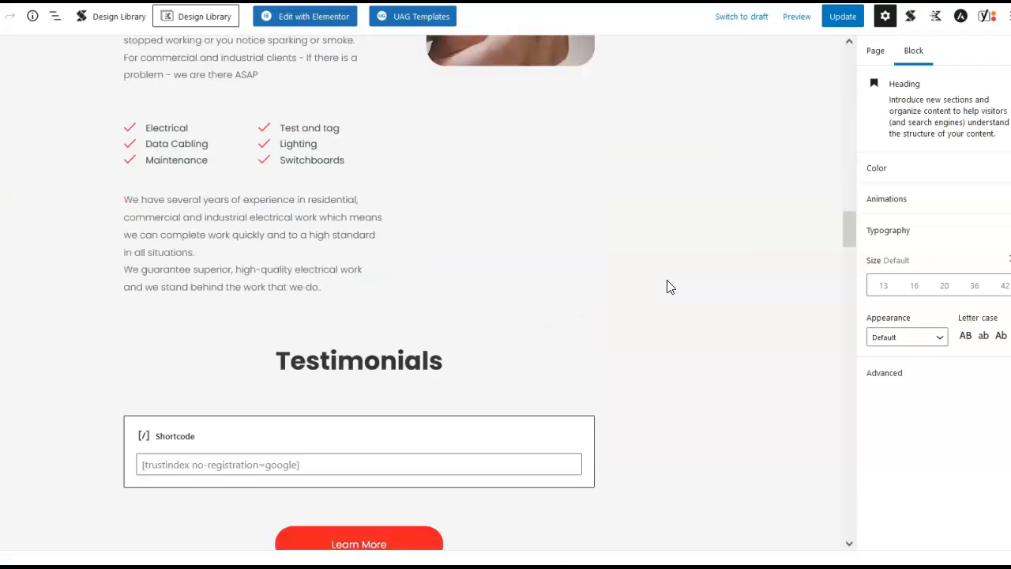
pyautogui.scroll(-3)
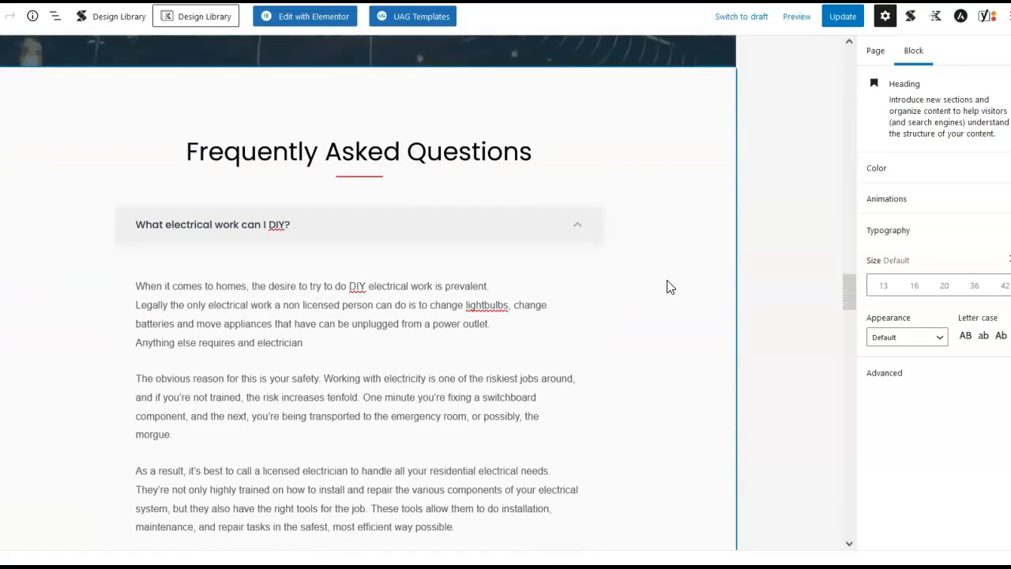
pyautogui.scroll(-3)
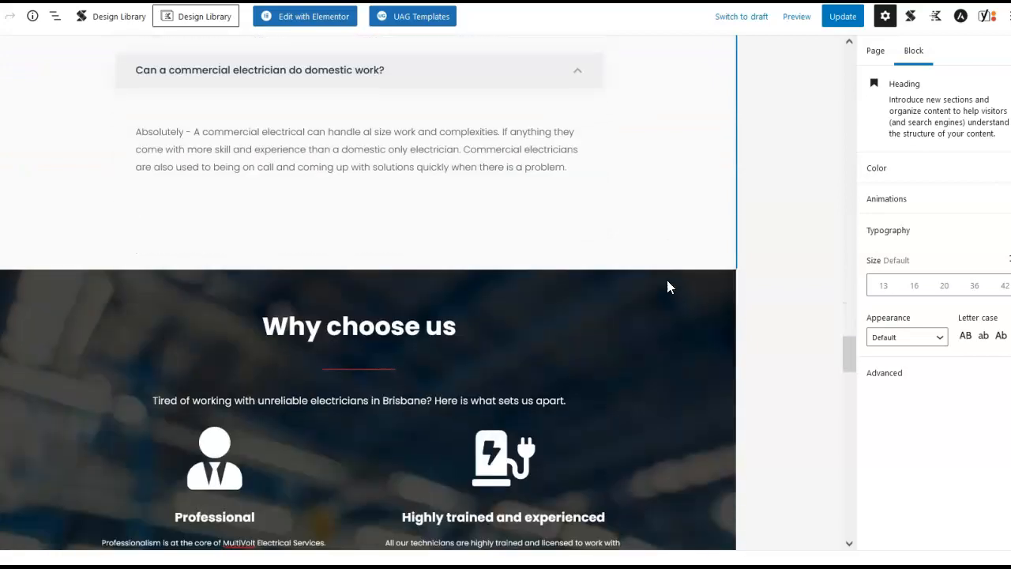
pyautogui.scroll(-3)
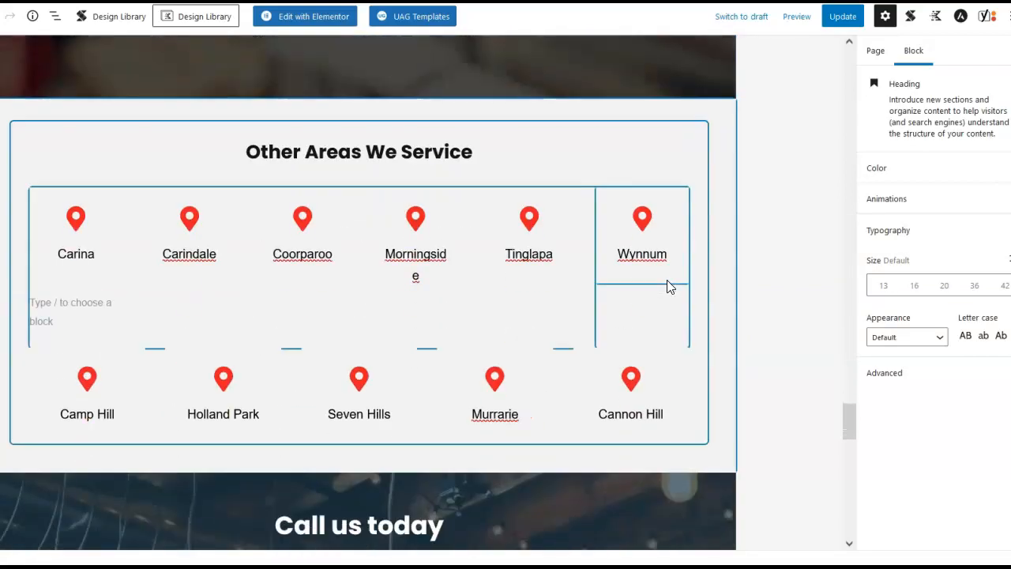
pyautogui.scroll(-3)
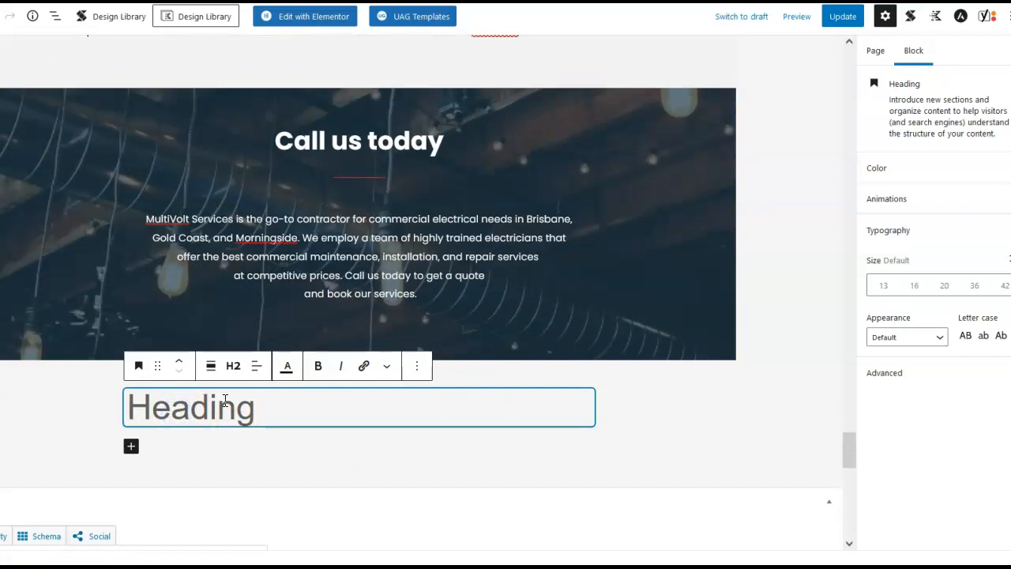
# Enter 'About Morningside' as the text of the new heading.
pyautogui.write('Abo')
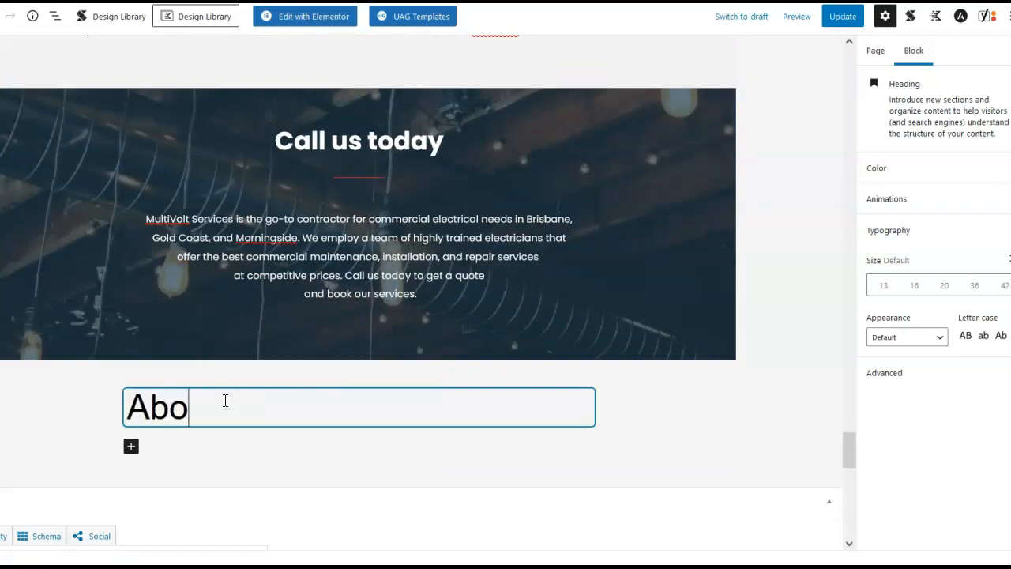
pyautogui.write('ut')
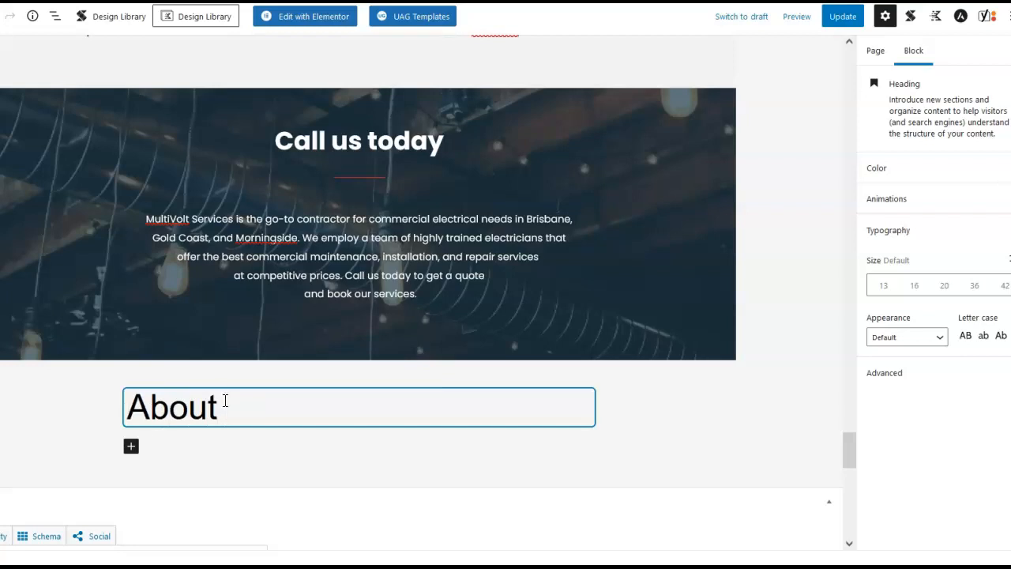
pyautogui.write('Morni')
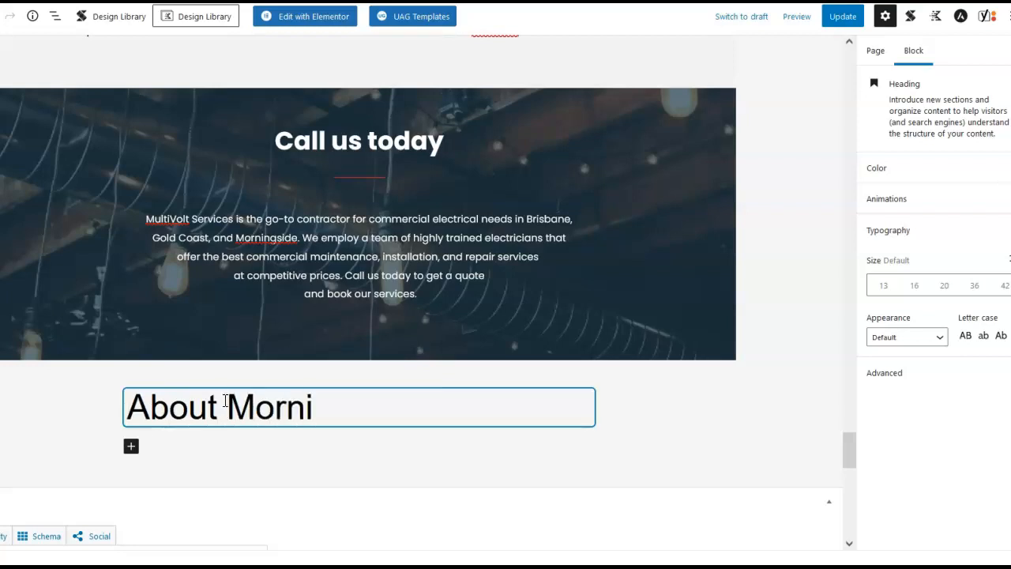
pyautogui.write('ngsi')
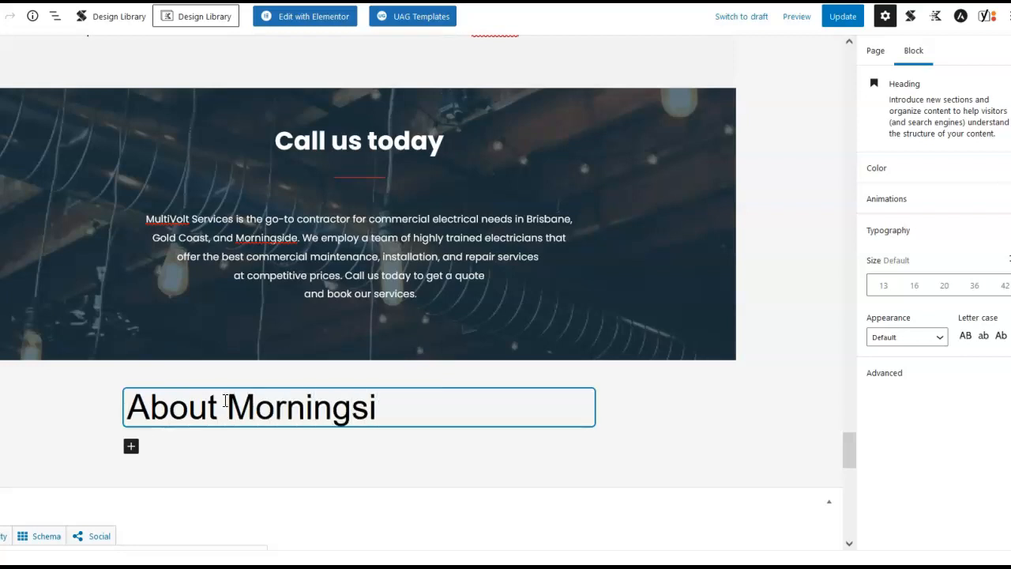
pyautogui.write('de')
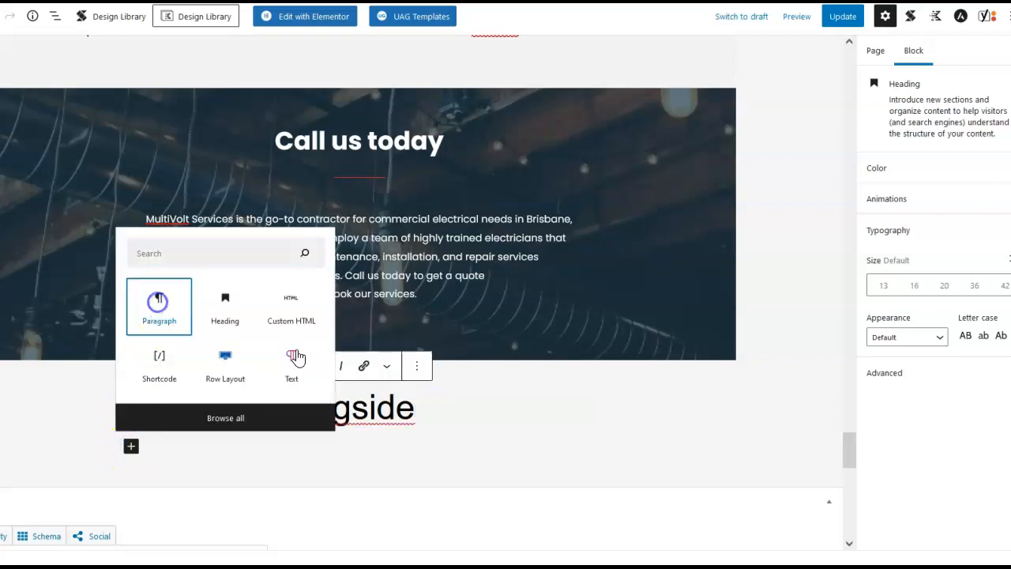
pyautogui.click(159, 306)
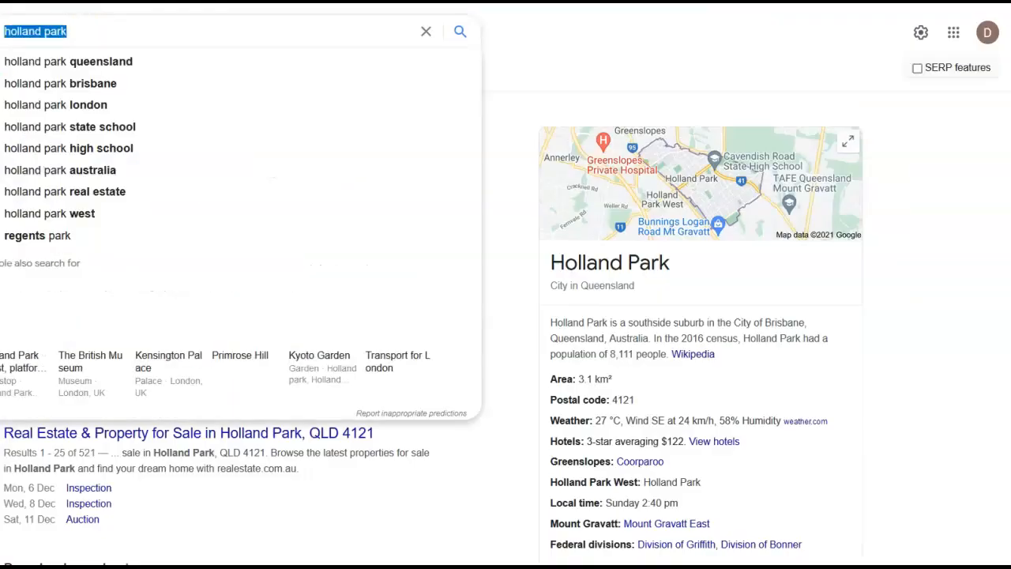
# Search Google for Morningside and copy its knowledge panel facts through Division of Griffith.
pyautogui.write('Morningside')
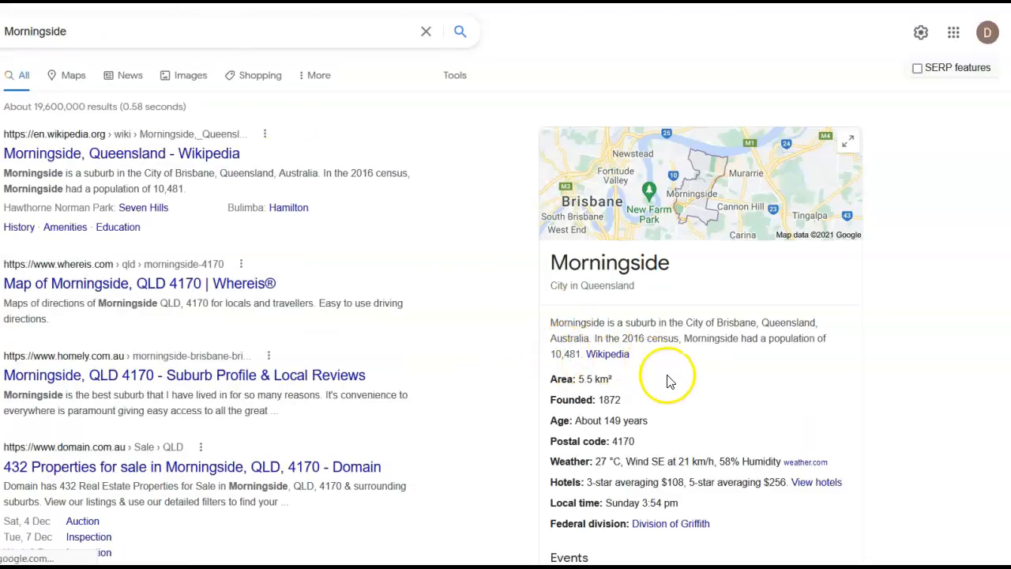
pyautogui.scroll(-3)
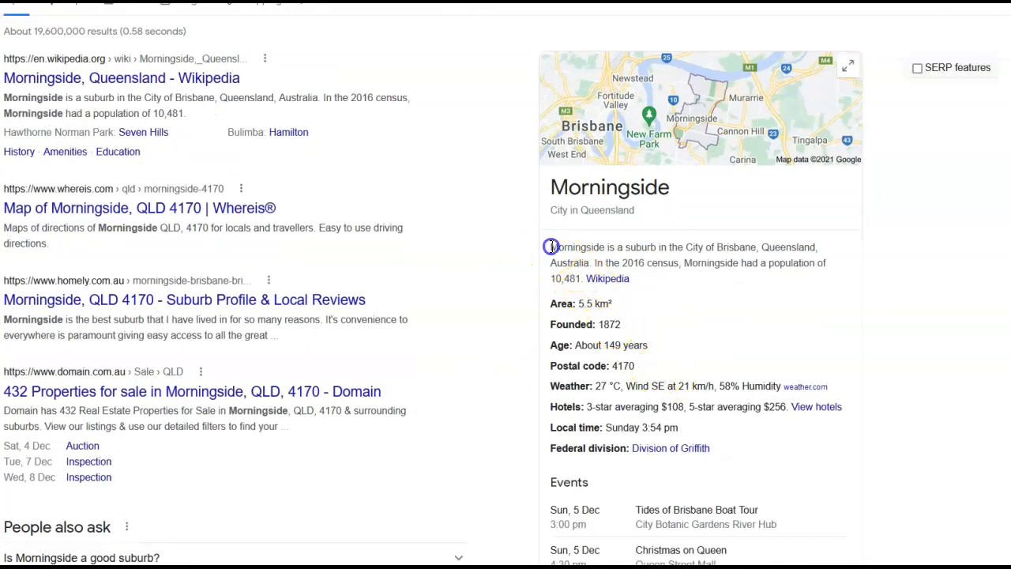
pyautogui.moveTo(551, 247); pyautogui.dragTo(711, 448)
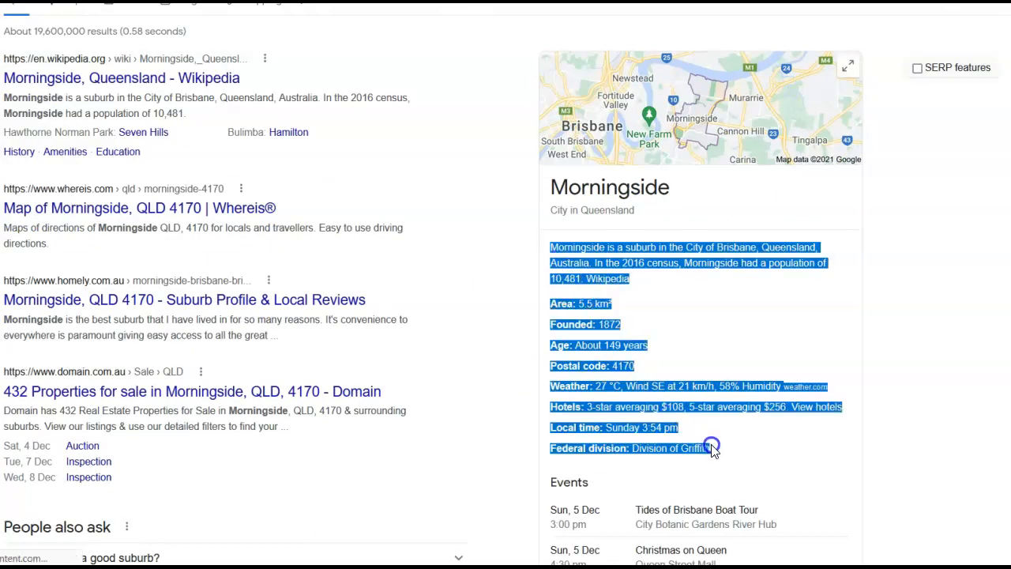
pyautogui.rightClick(711, 448)
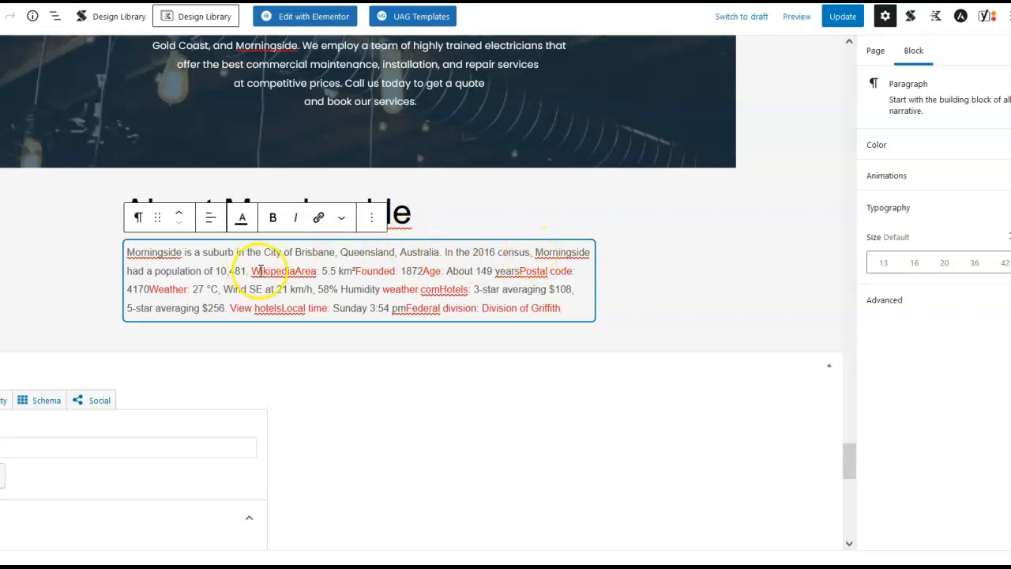
# Split the pasted Morningside facts into separate lines and remove the Wikipedia and weather.com links.
pyautogui.click(318, 218)
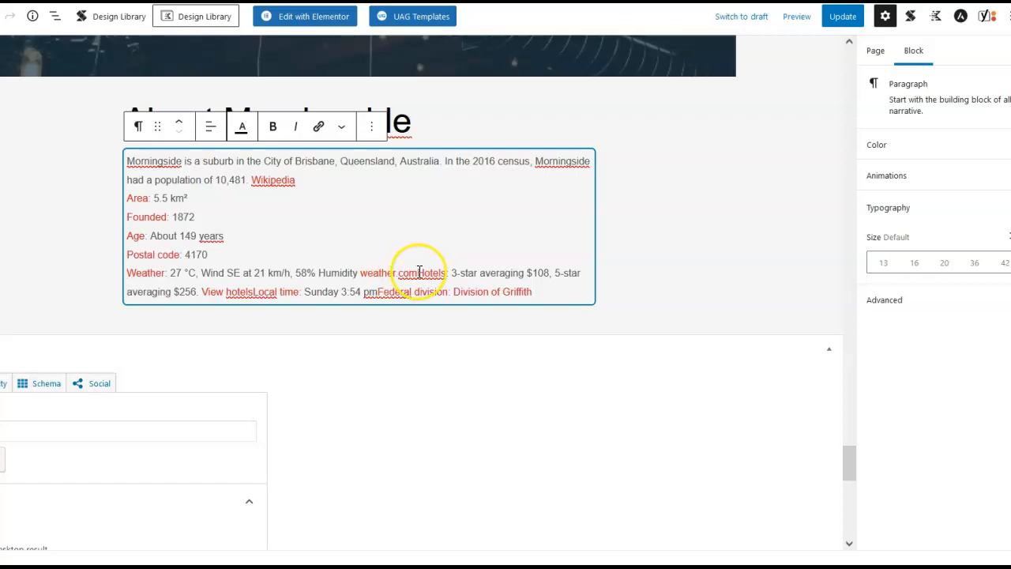
pyautogui.click(318, 126)
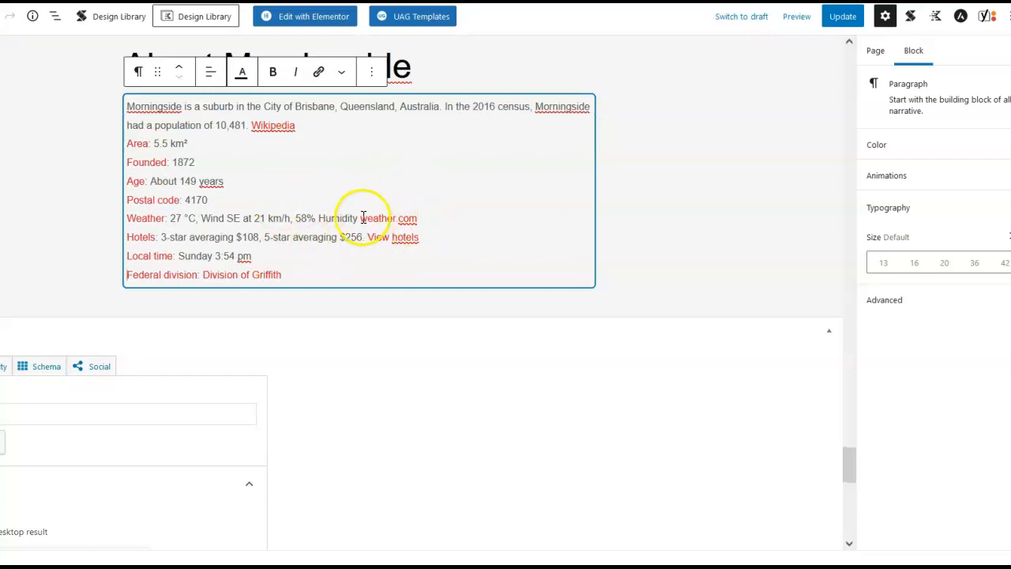
pyautogui.click(318, 72)
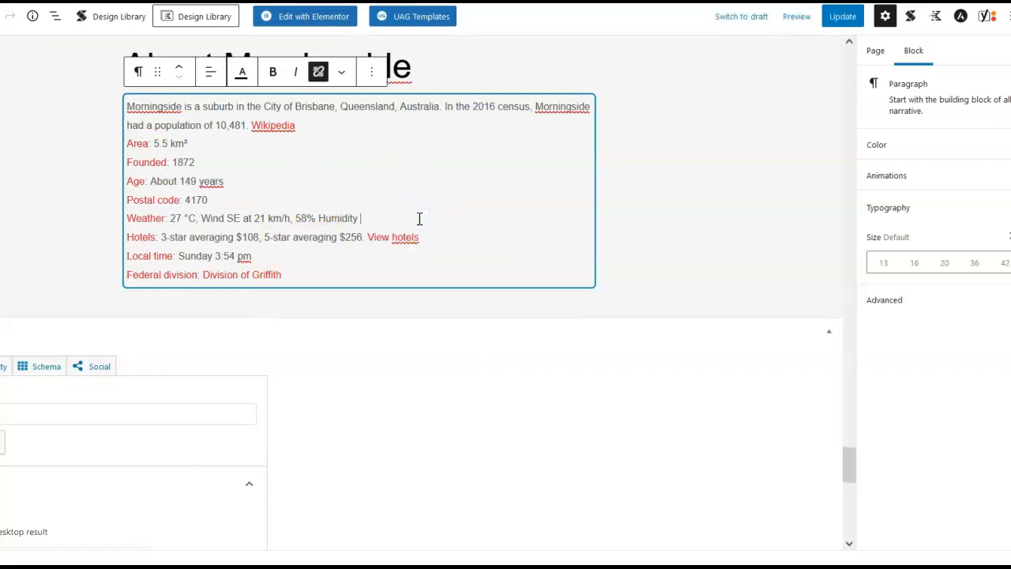
pyautogui.click(273, 125)
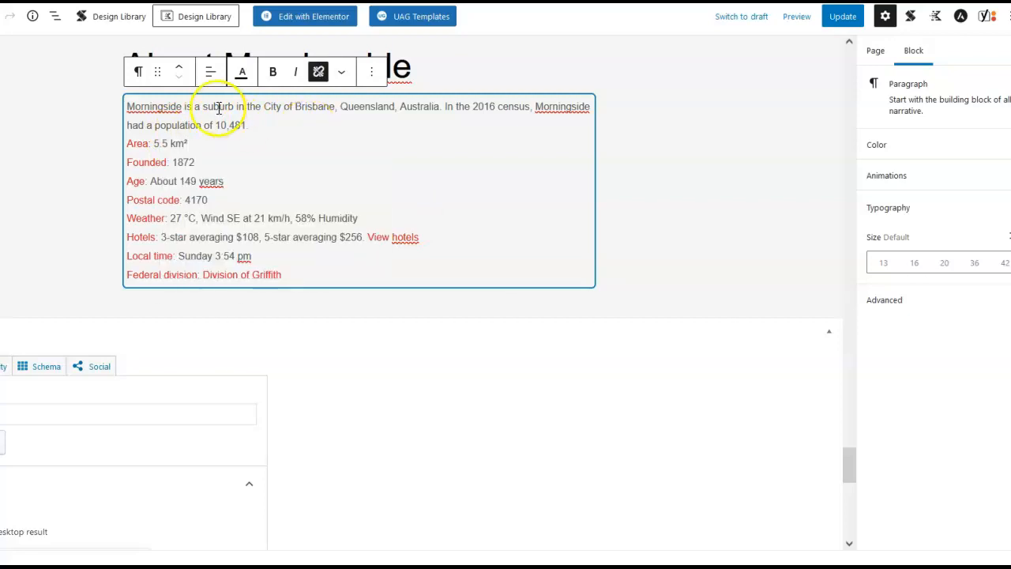
pyautogui.scroll(-3)
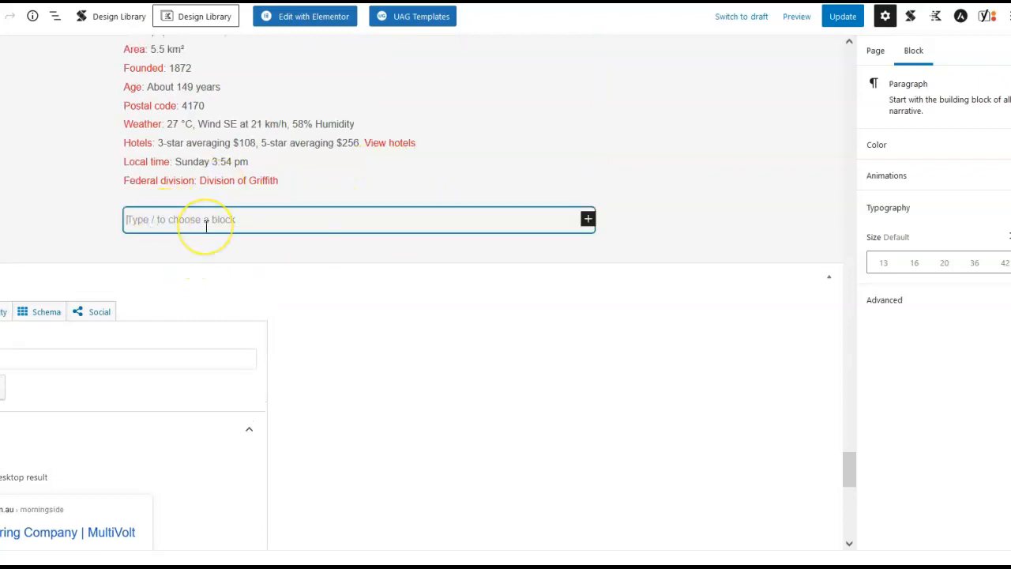
pyautogui.moveTo(588, 219)
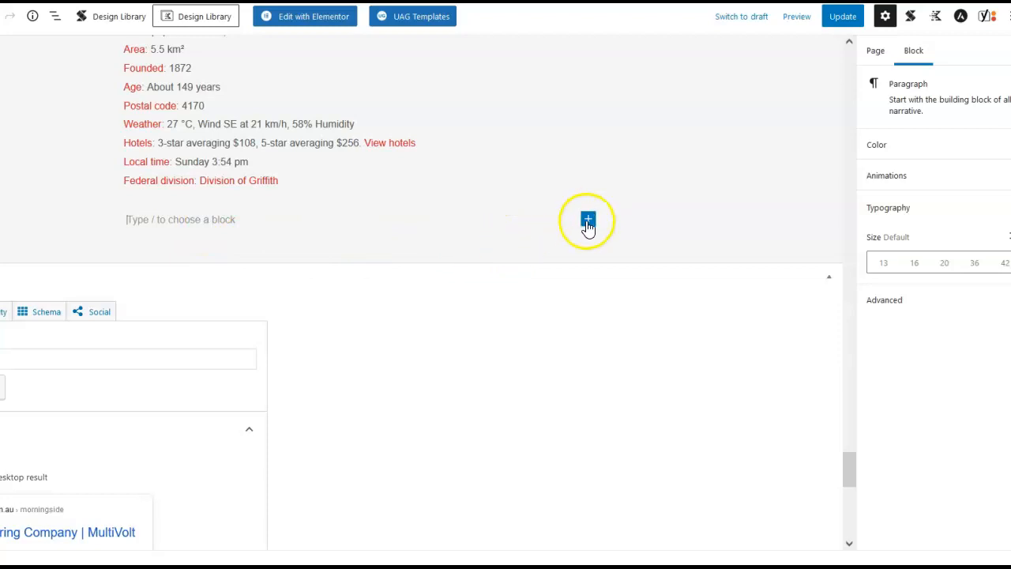
# Insert a Heading block reading 'Morningside Neighbourhoods' below the facts list.
pyautogui.click(587, 219)
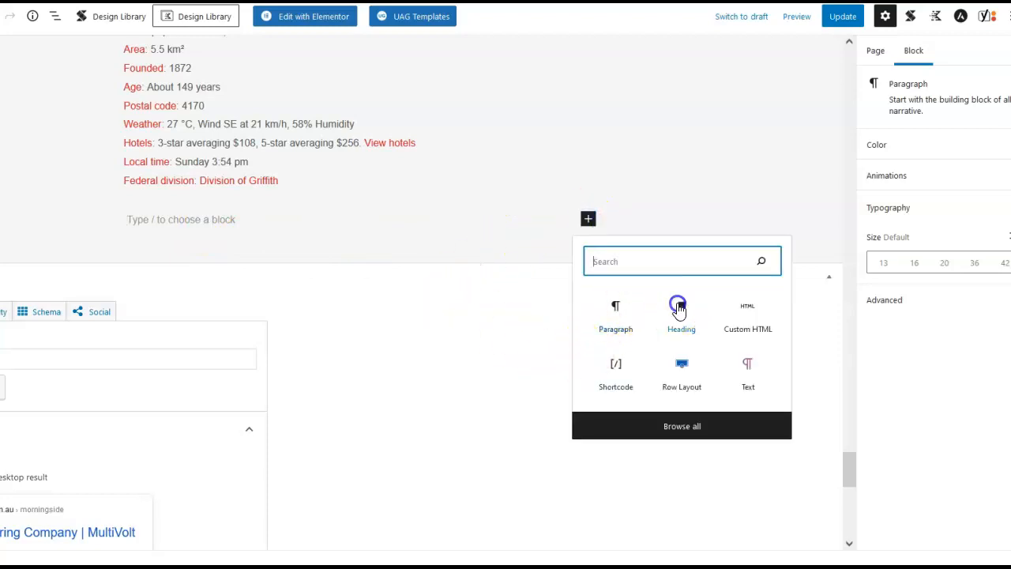
pyautogui.click(680, 307)
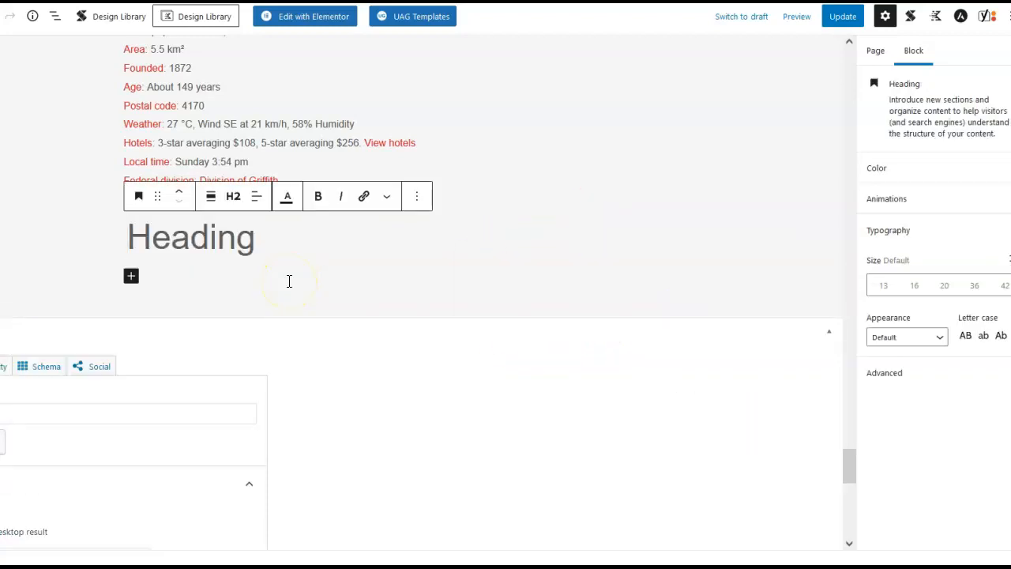
pyautogui.write('Mo')
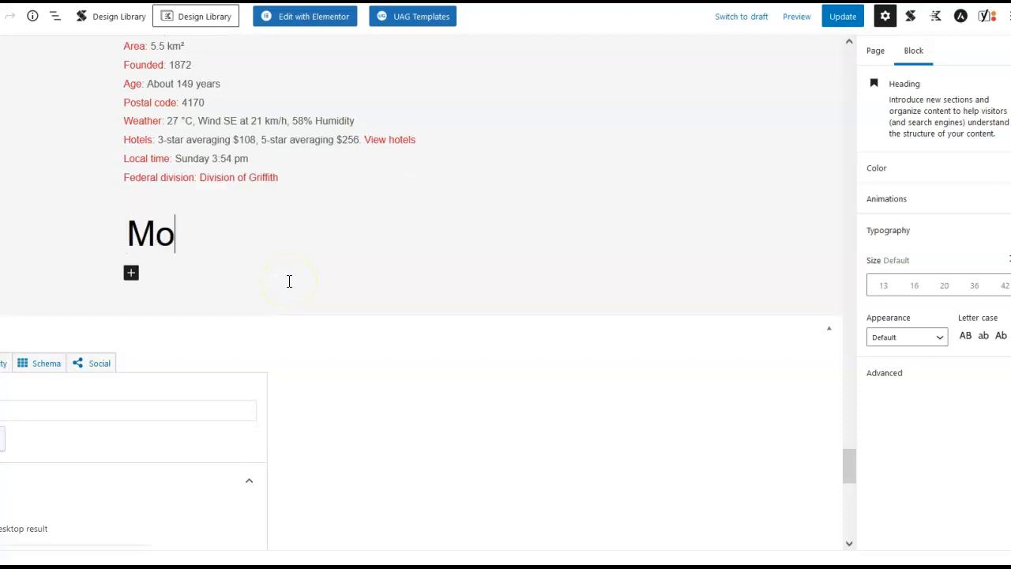
pyautogui.write('rningsi')
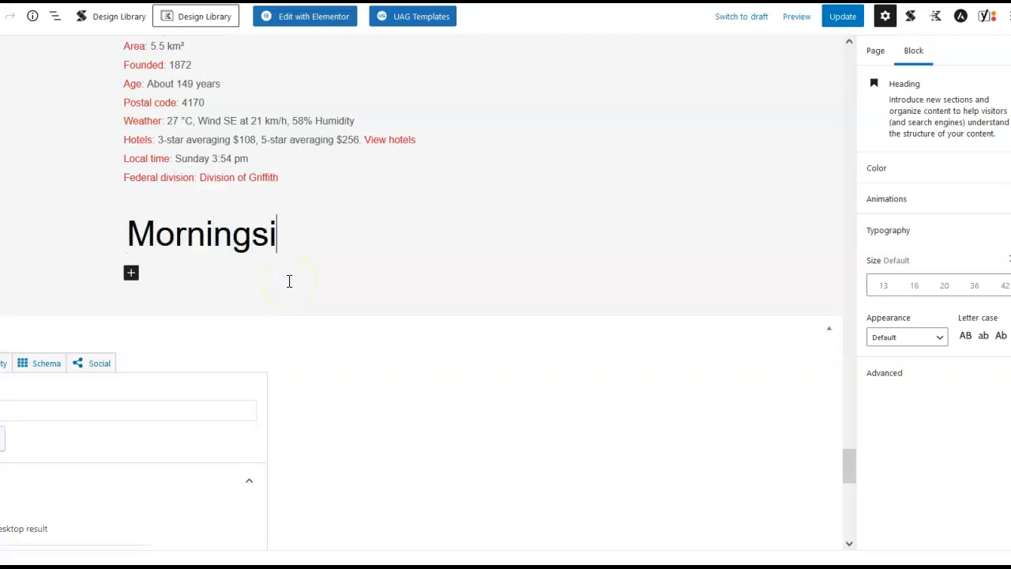
pyautogui.write('de')
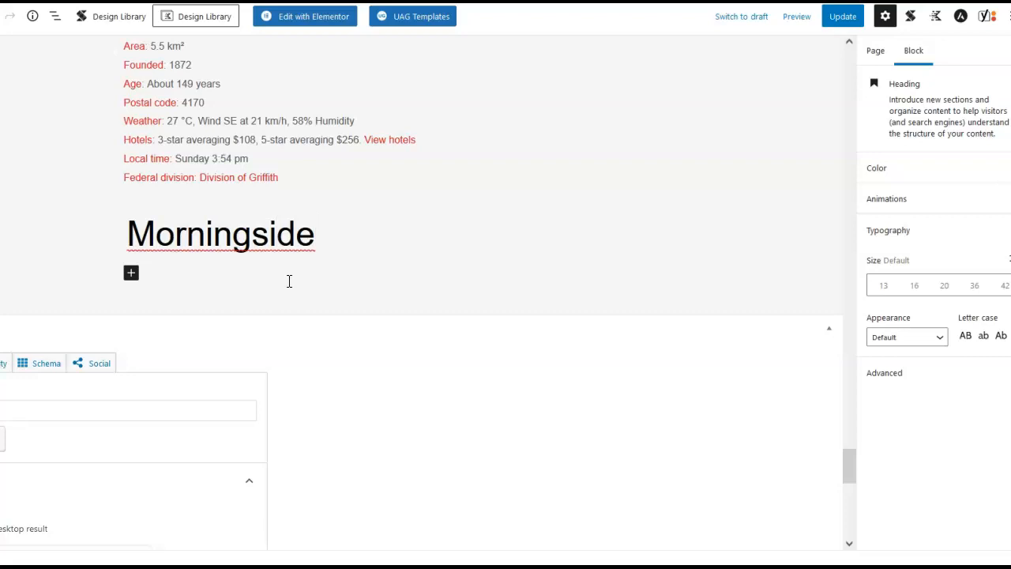
pyautogui.write('Neigh')
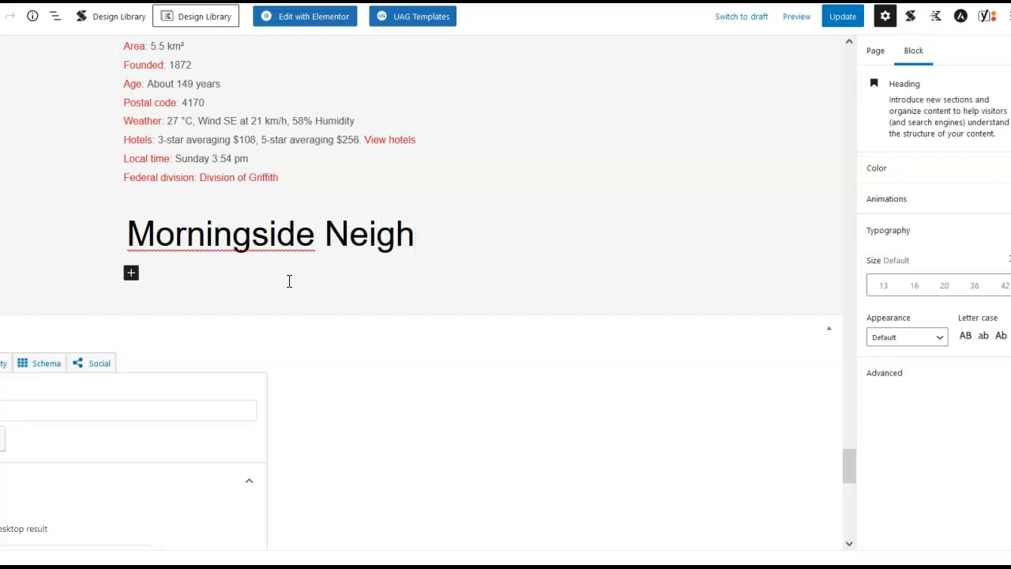
pyautogui.click(412, 234)
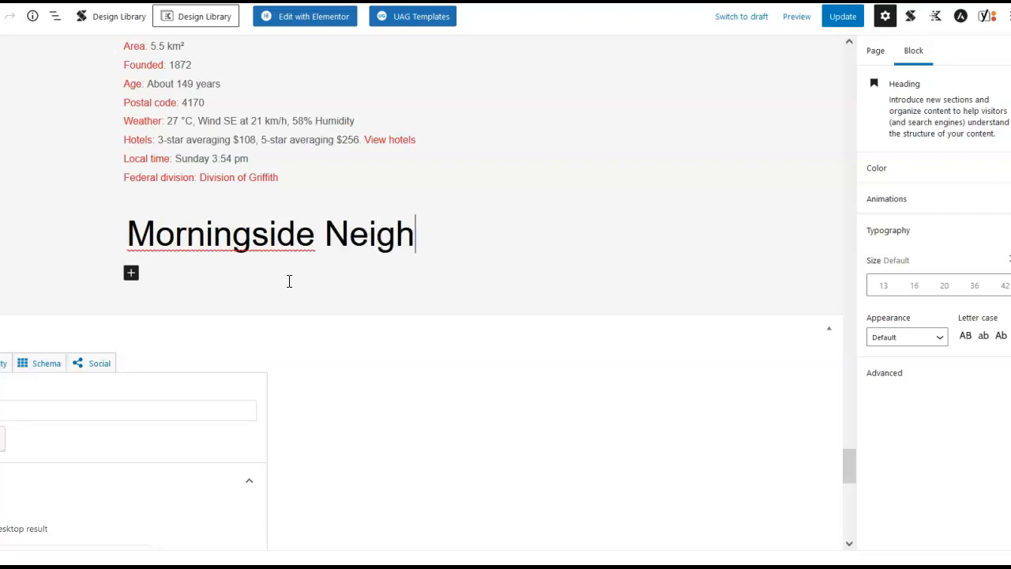
pyautogui.write('bourhoo')
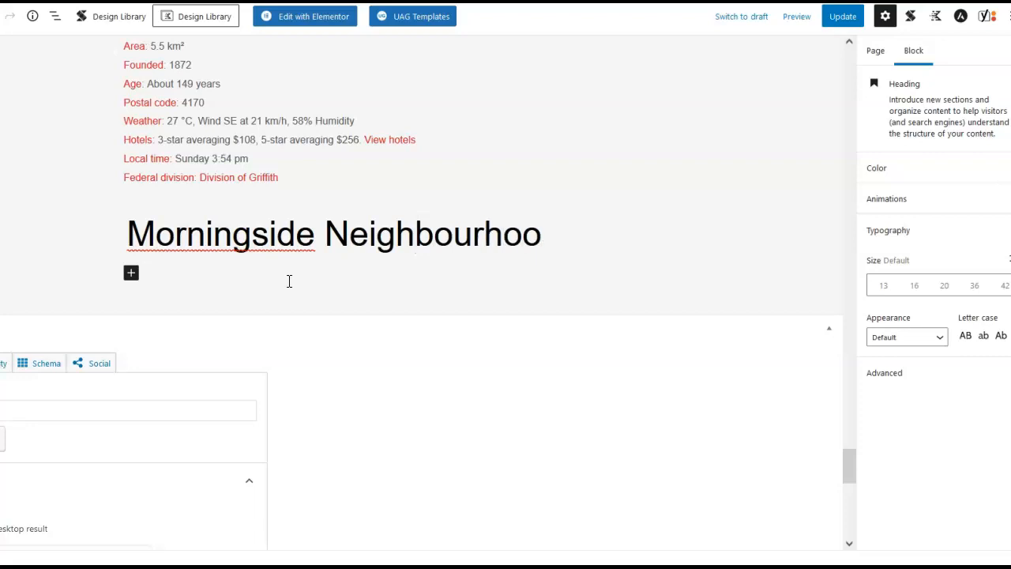
pyautogui.write('ds')
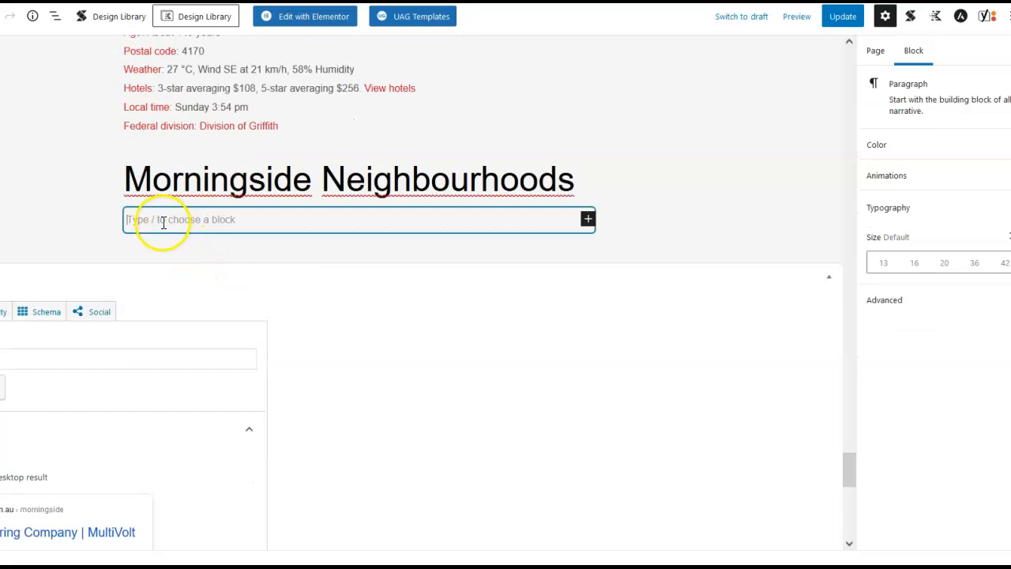
# Copy the Camp Hill page's neighbourhood paragraph, Carina through Cannon Hill.
pyautogui.scroll(-3)
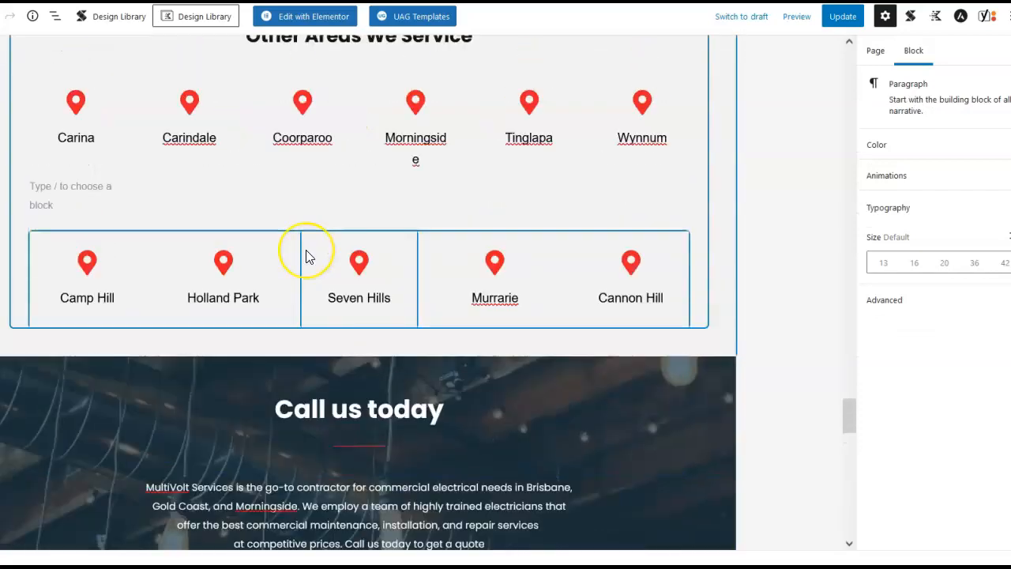
pyautogui.scroll(3)
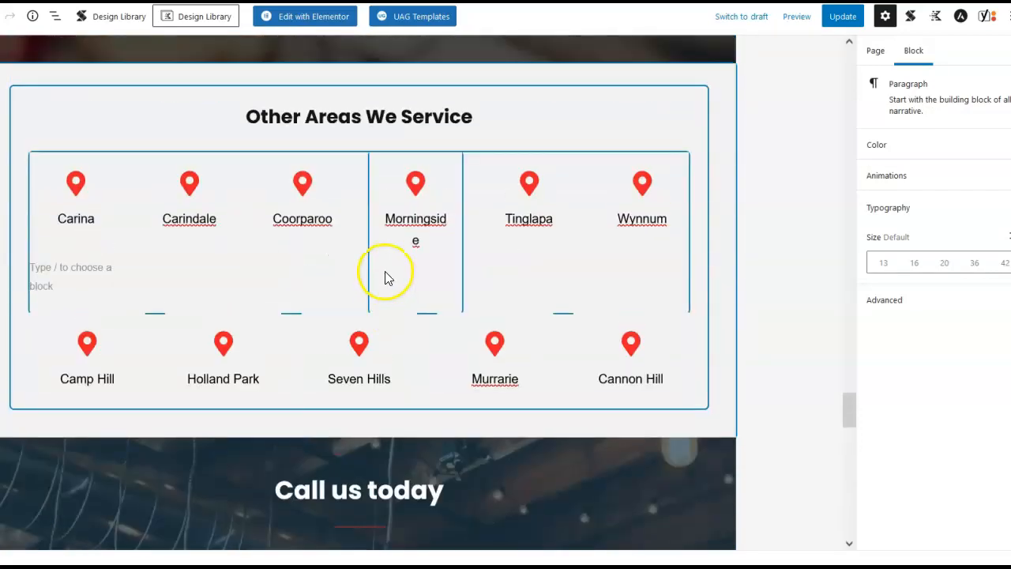
pyautogui.scroll(-3)
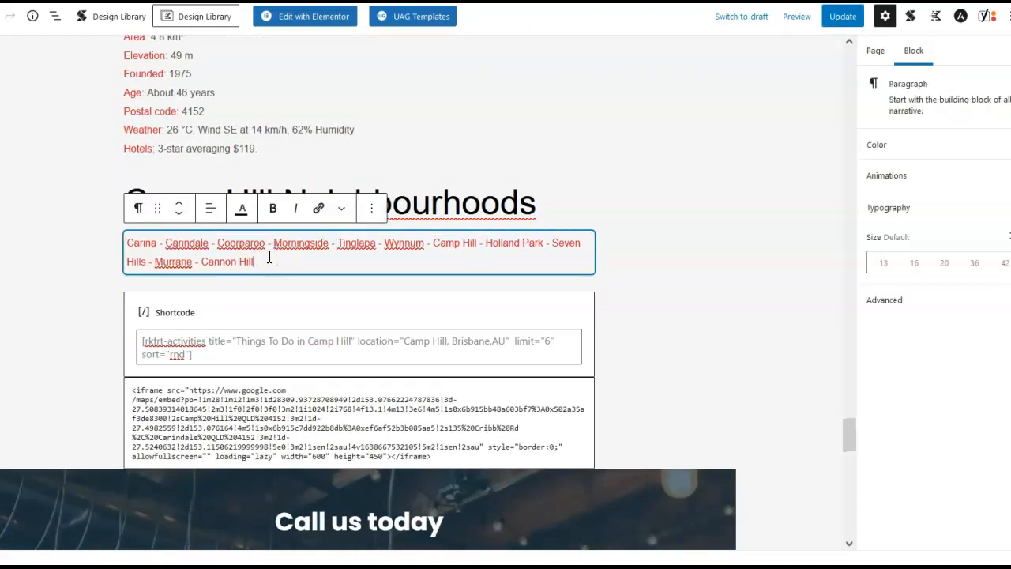
pyautogui.press('ctrl+a')
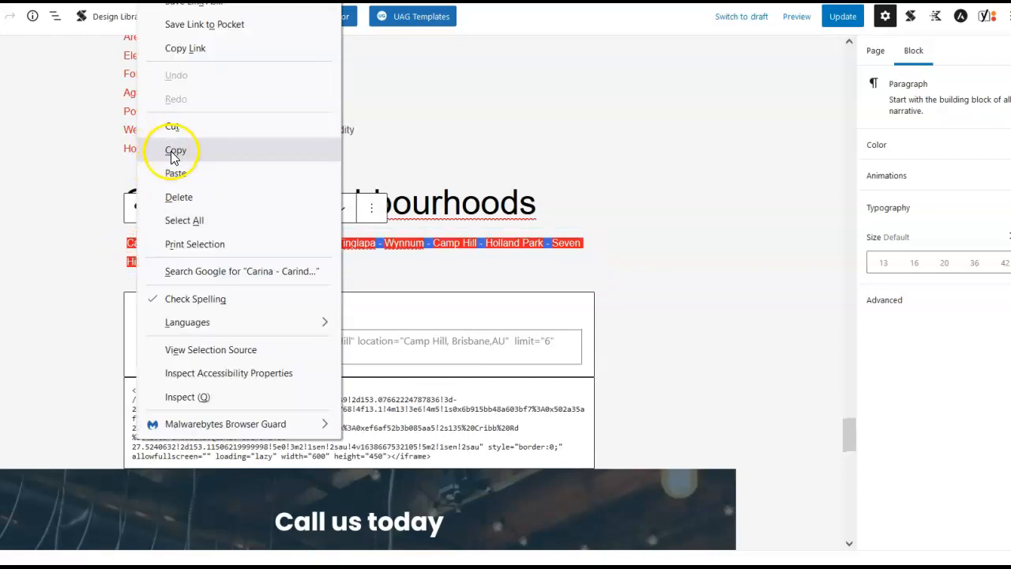
pyautogui.click(176, 150)
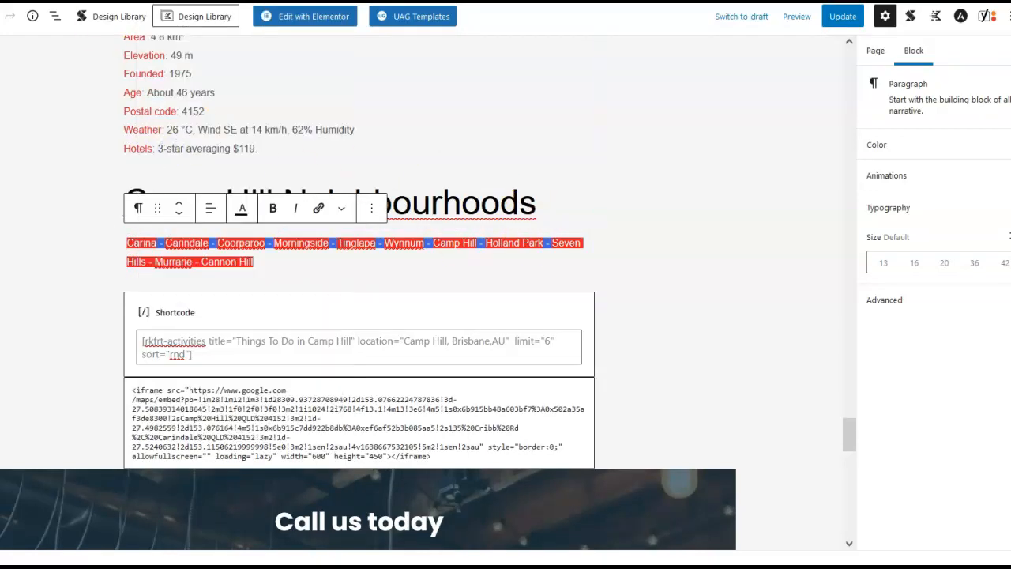
pyautogui.scroll(-3)
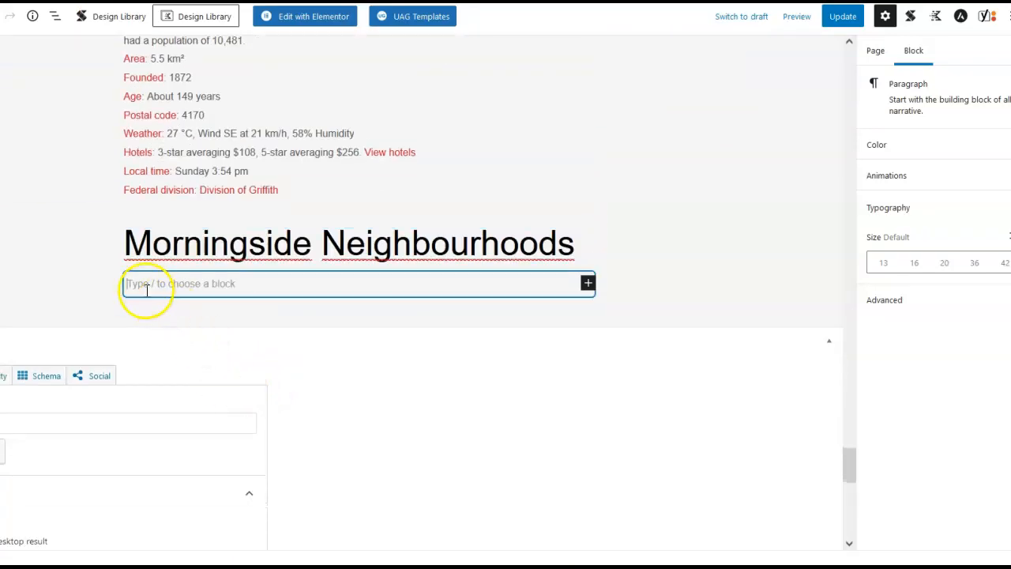
# Paste the Carina–Cannon Hill list into the empty paragraph under Morningside Neighbourhoods.
pyautogui.rightClick(147, 283)
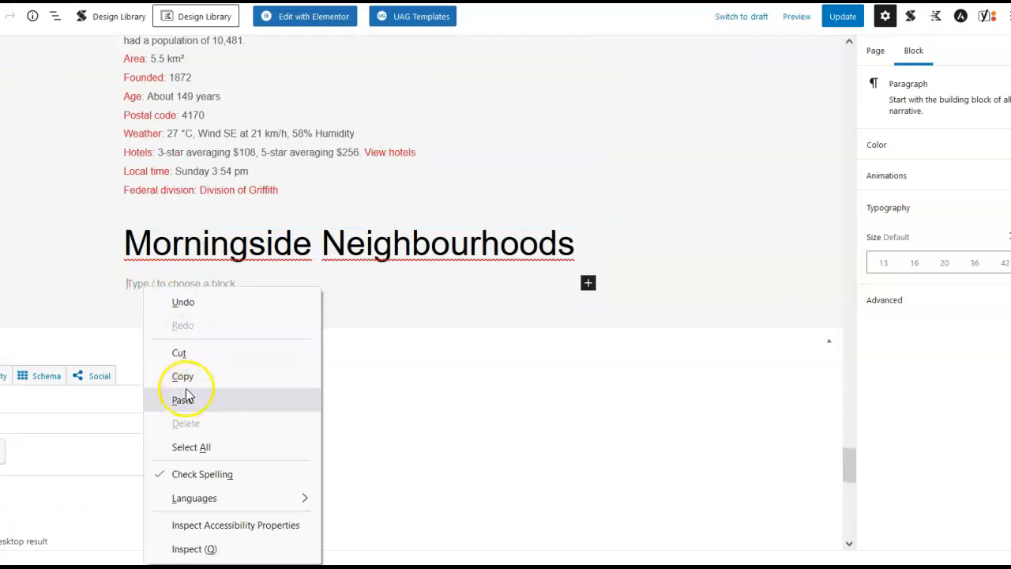
pyautogui.click(183, 400)
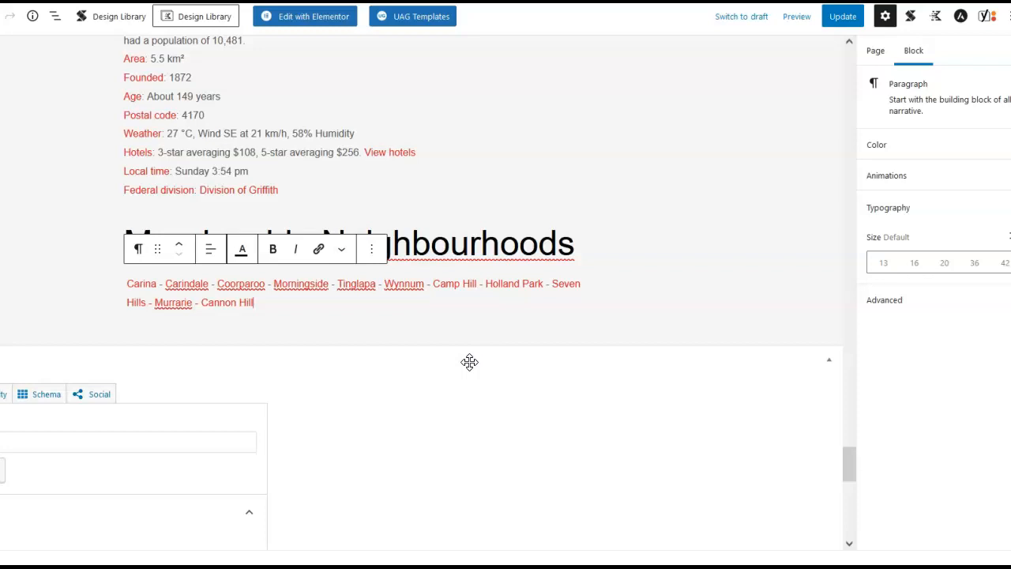
pyautogui.click(480, 353)
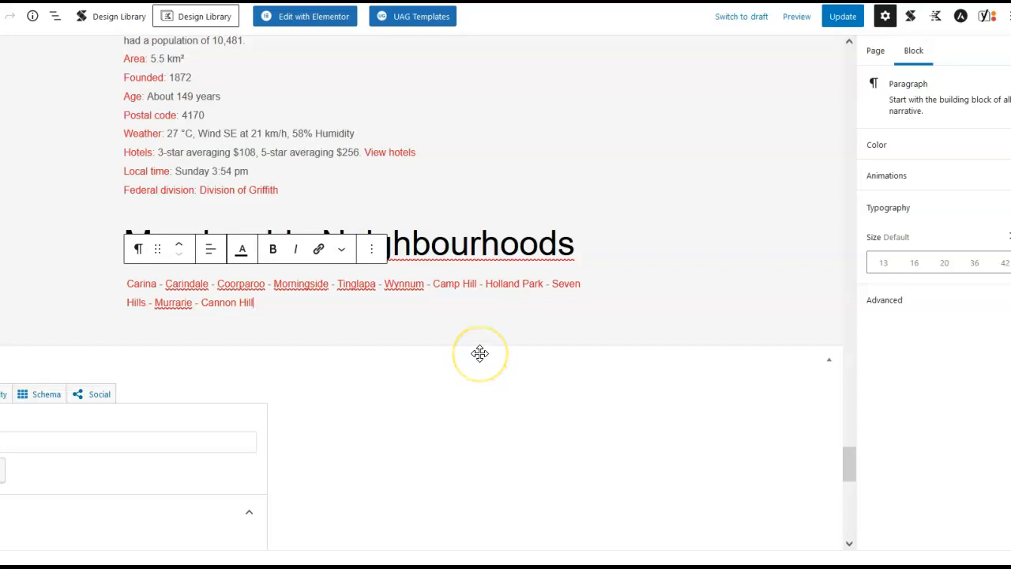
pyautogui.moveTo(480, 353)
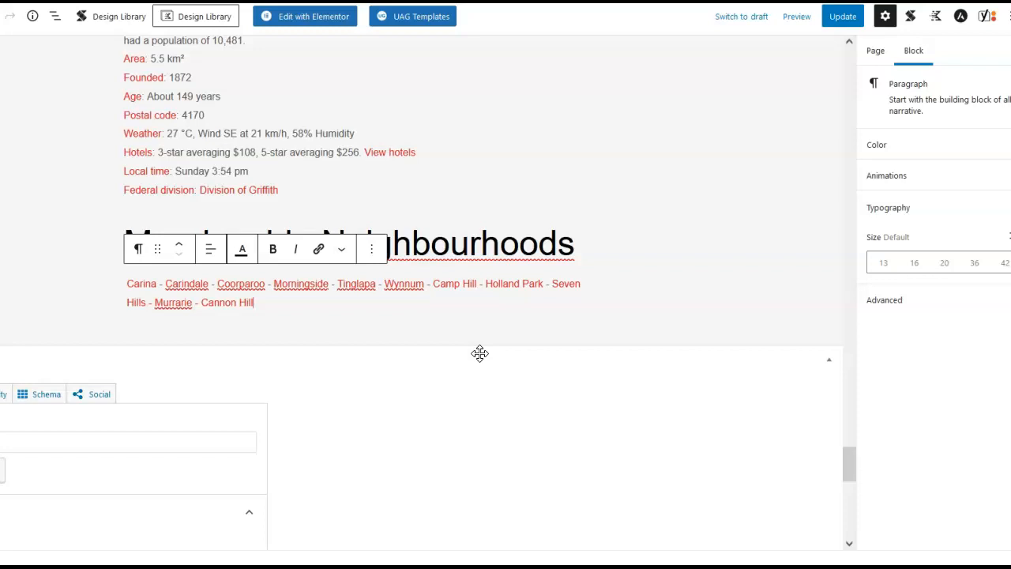
pyautogui.click(565, 287)
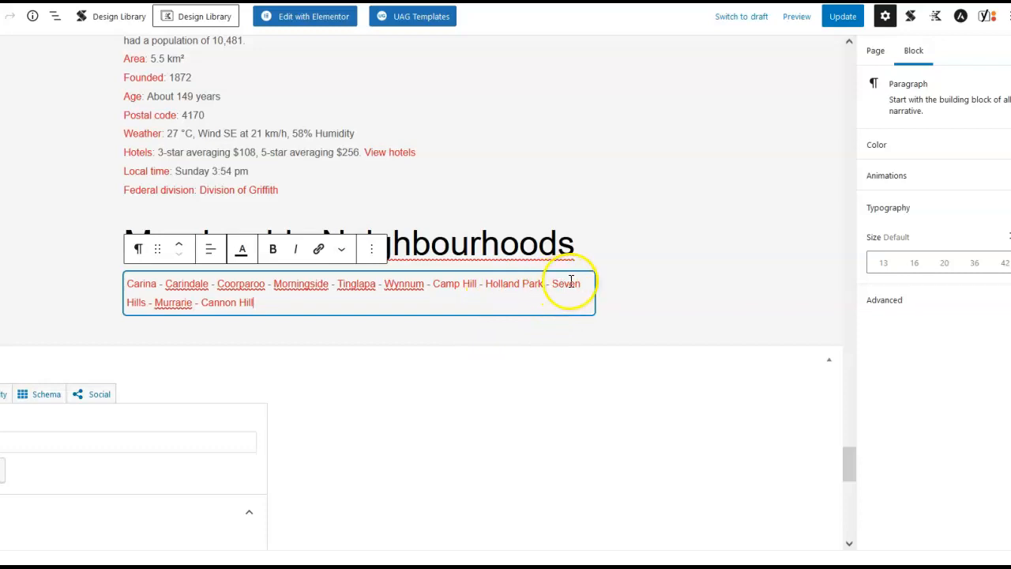
pyautogui.moveTo(133, 301)
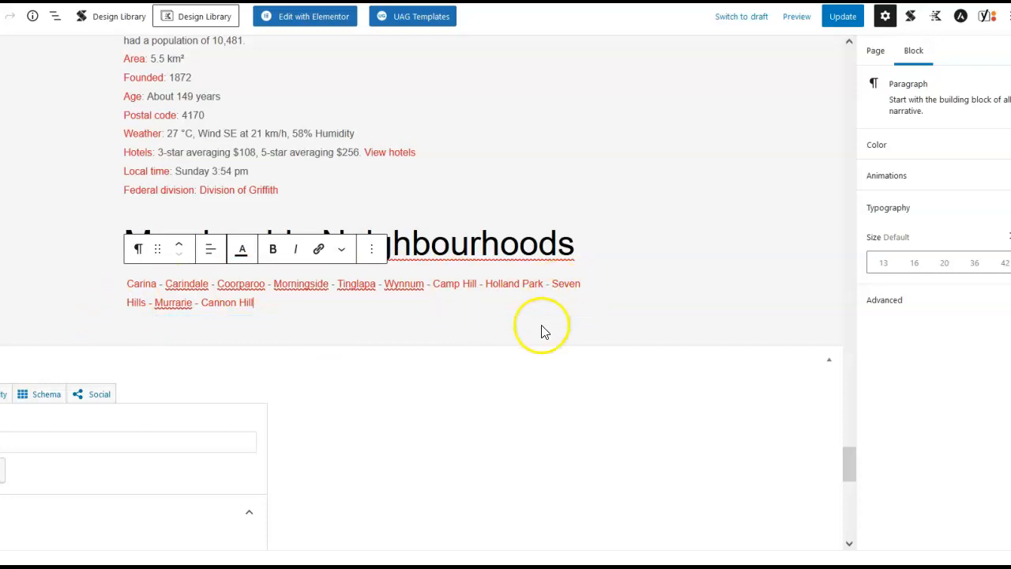
pyautogui.moveTo(272, 330)
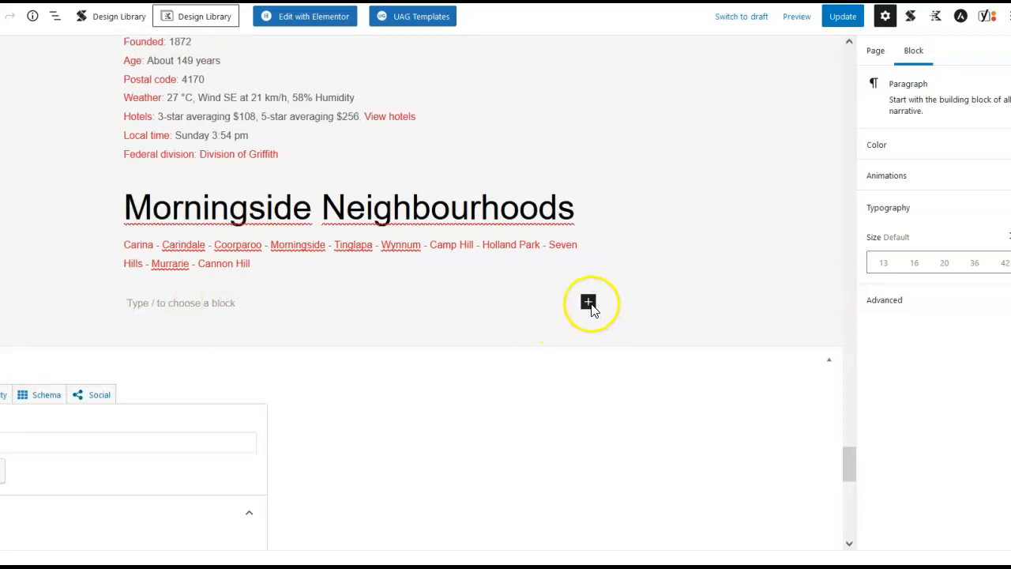
# Show the block type choices for the empty block below the neighbourhood list.
pyautogui.click(588, 302)
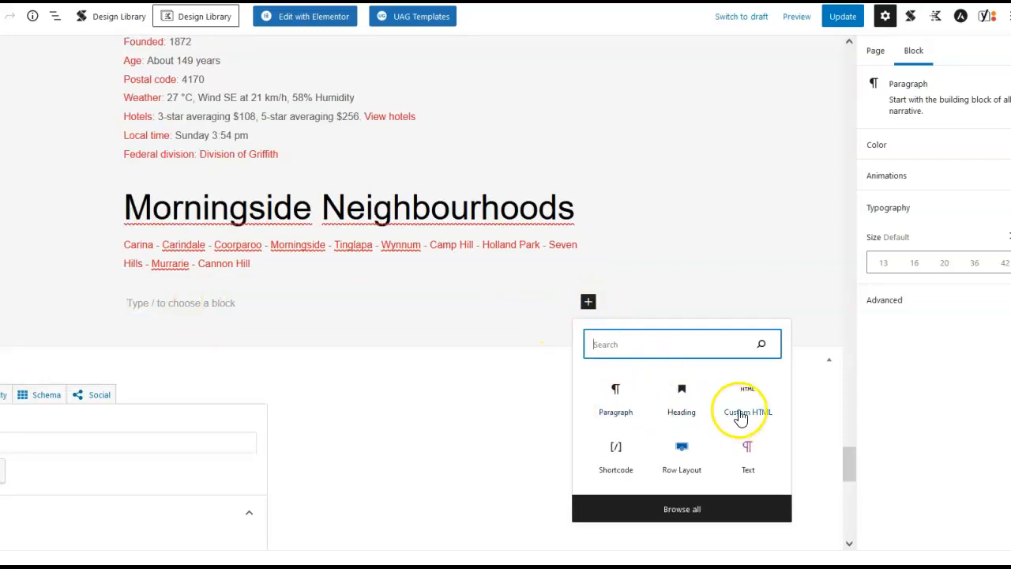
# Review Rank Fortress's Available Shortcodes, then select the Camp Hill activities shortcode's limit value.
pyautogui.click(615, 454)
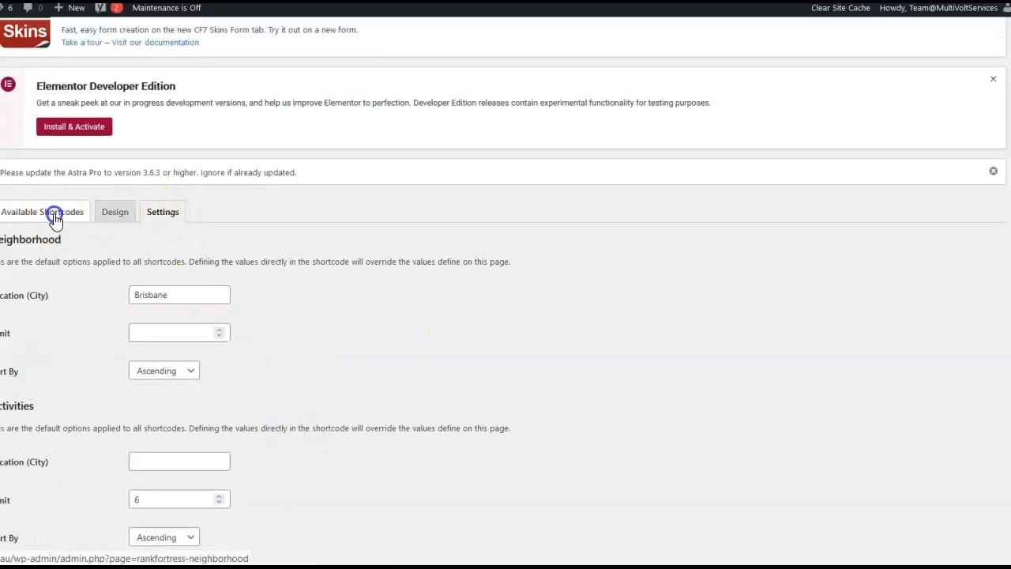
pyautogui.click(43, 211)
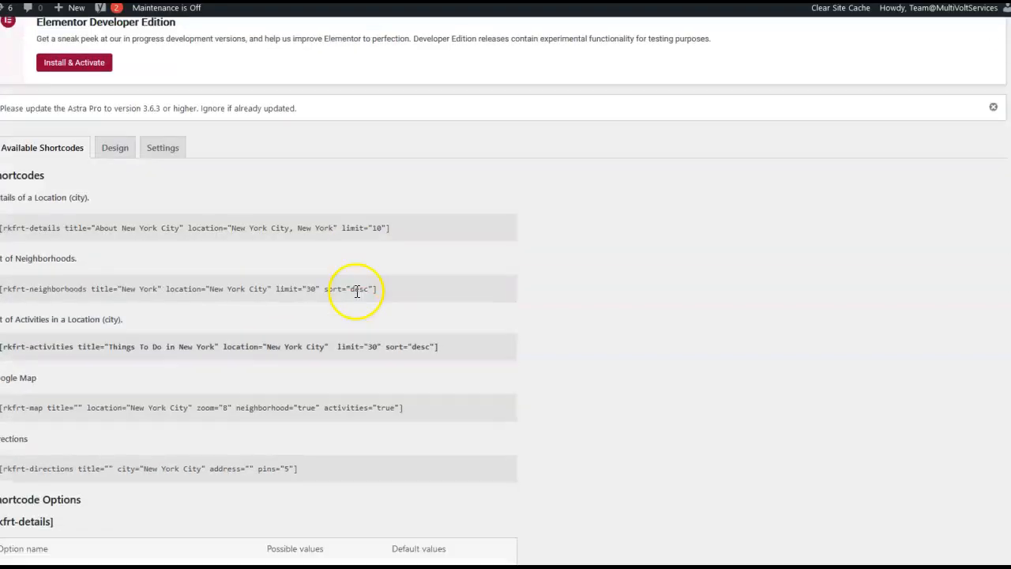
pyautogui.scroll(-3)
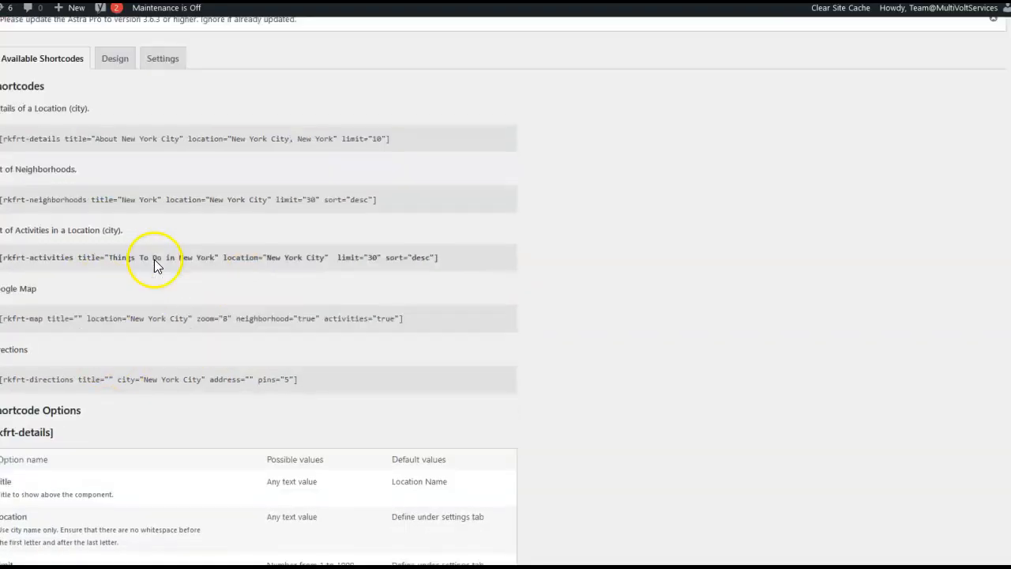
pyautogui.scroll(3)
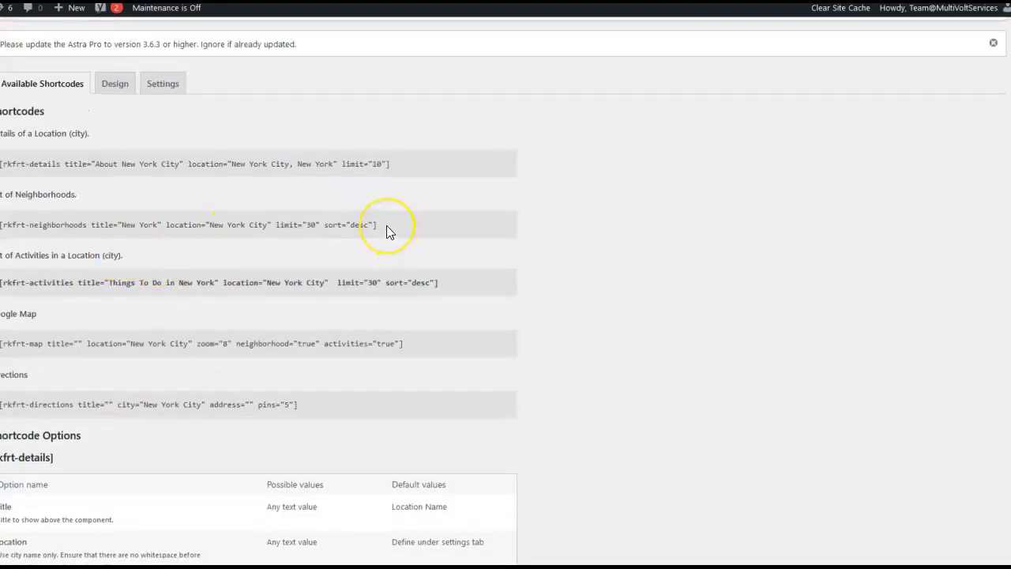
pyautogui.moveTo(395, 268)
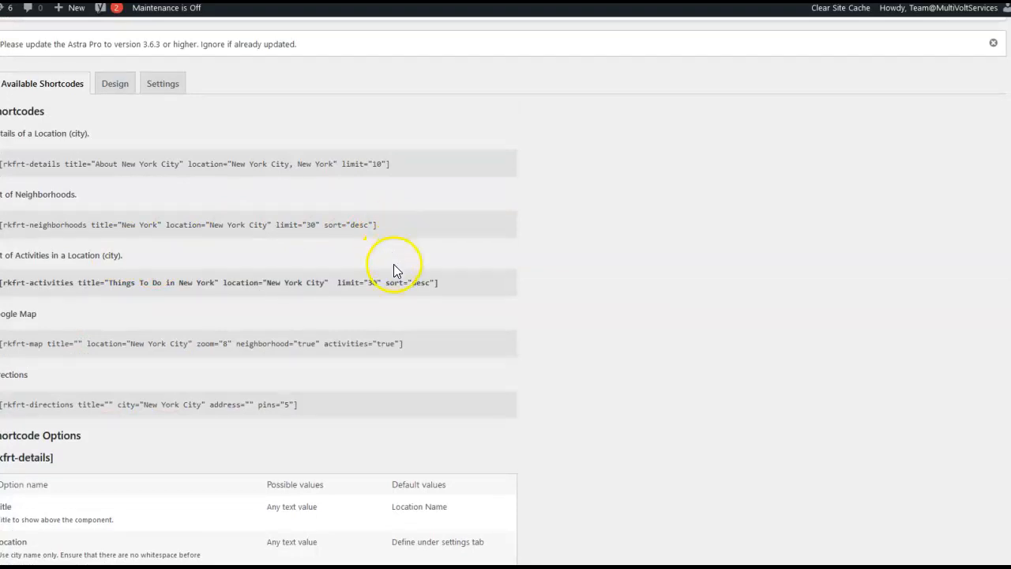
pyautogui.moveTo(372, 302)
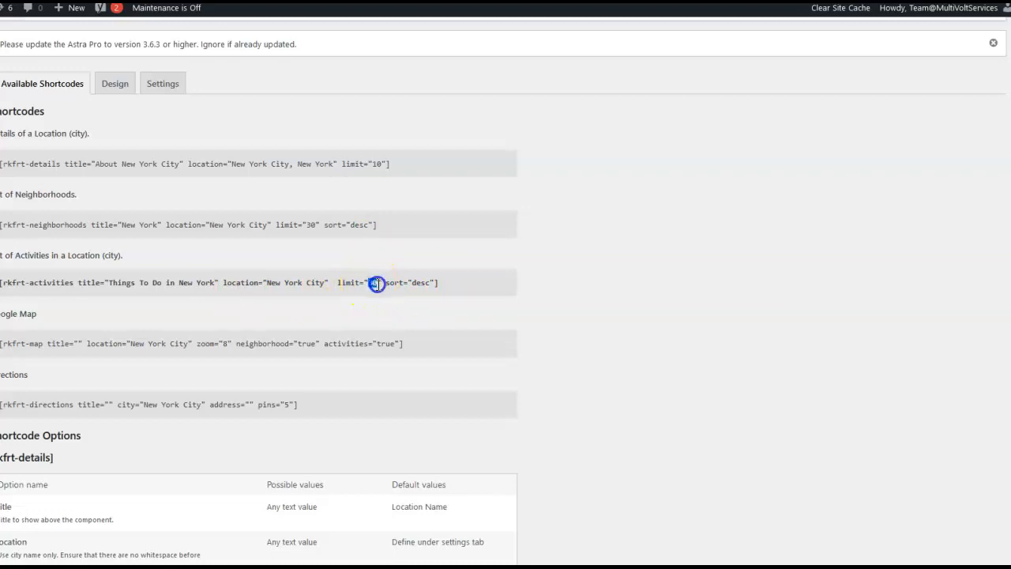
pyautogui.doubleClick(371, 283)
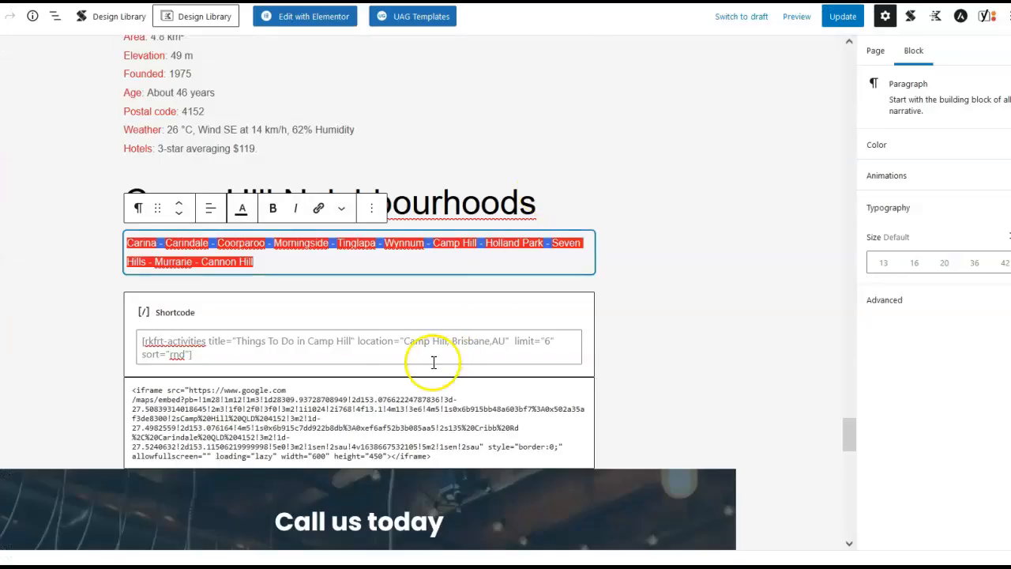
# Paste the Camp Hill activities shortcode on Morningside, replacing Camp Hill with Morningside in title and location.
pyautogui.click(355, 340)
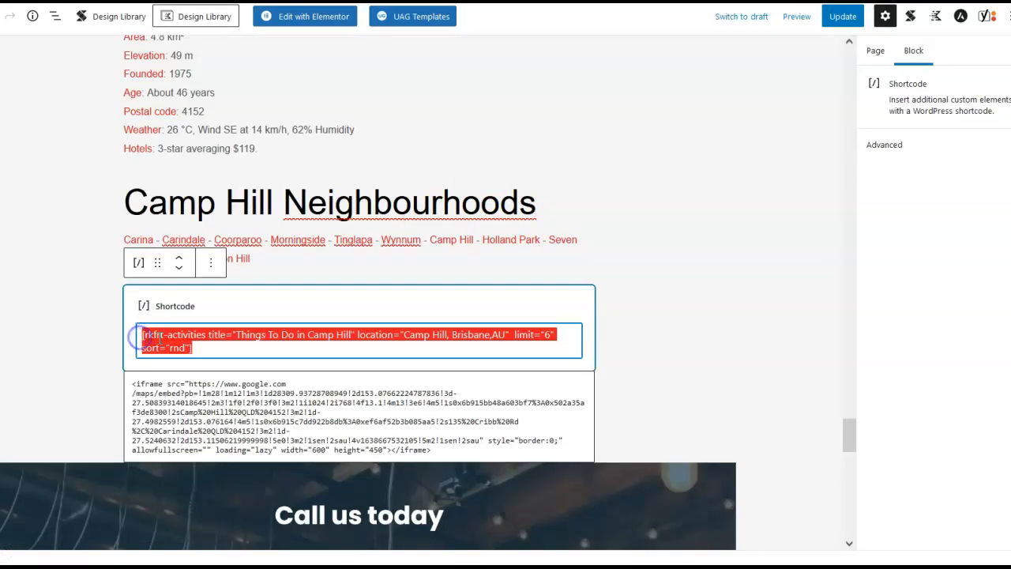
pyautogui.moveTo(654, 255)
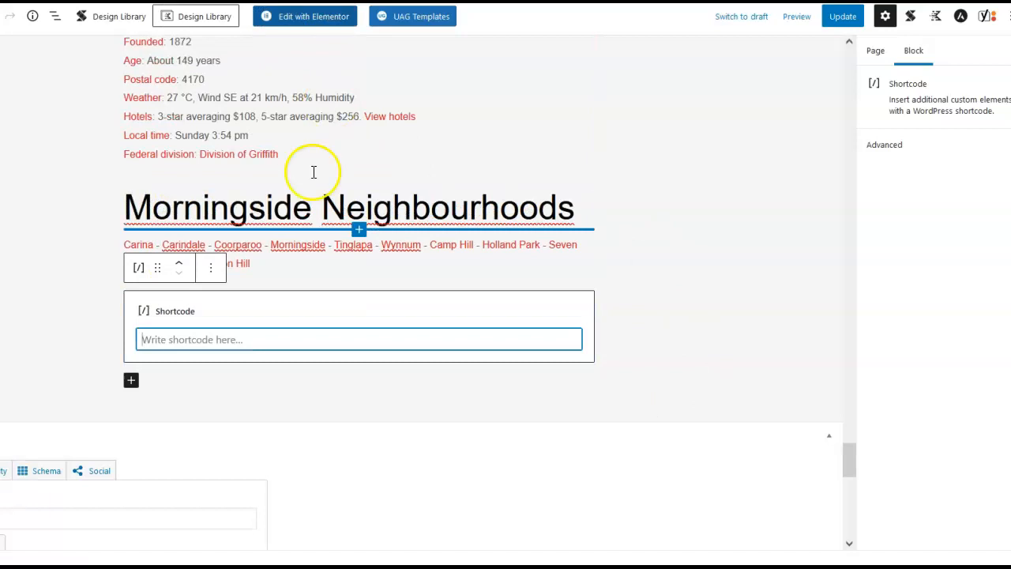
pyautogui.rightClick(158, 339)
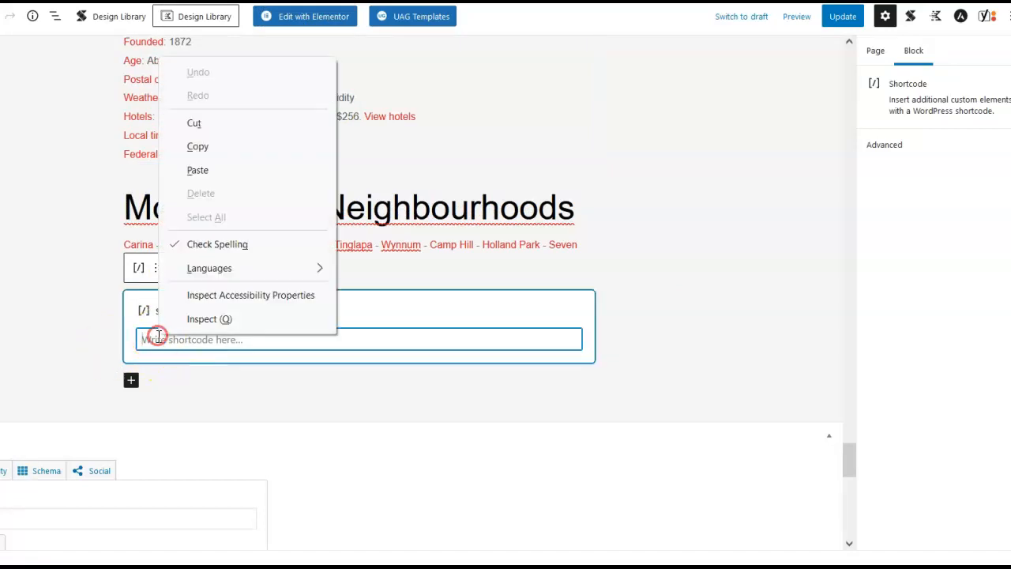
pyautogui.click(198, 170)
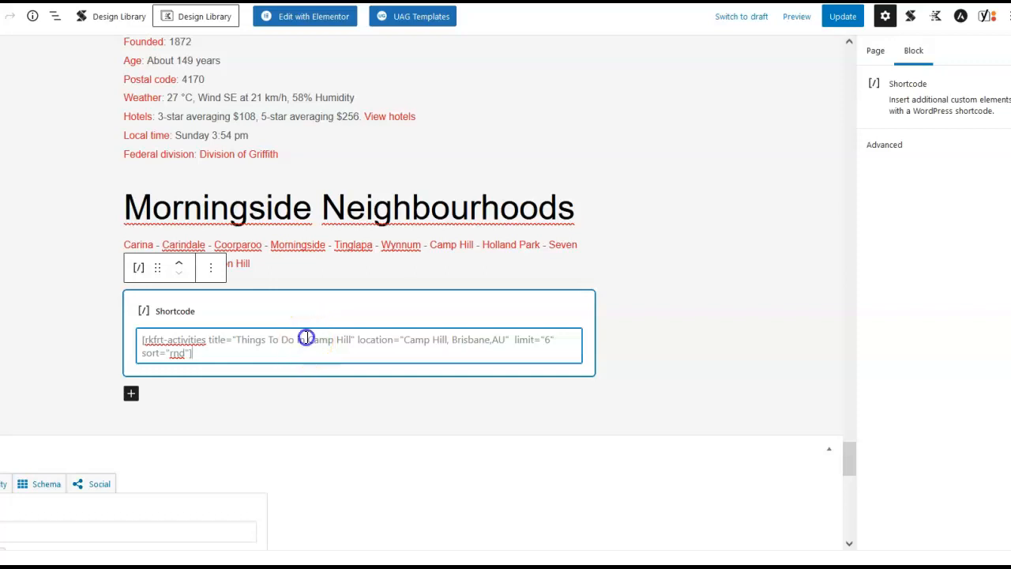
pyautogui.doubleClick(322, 339)
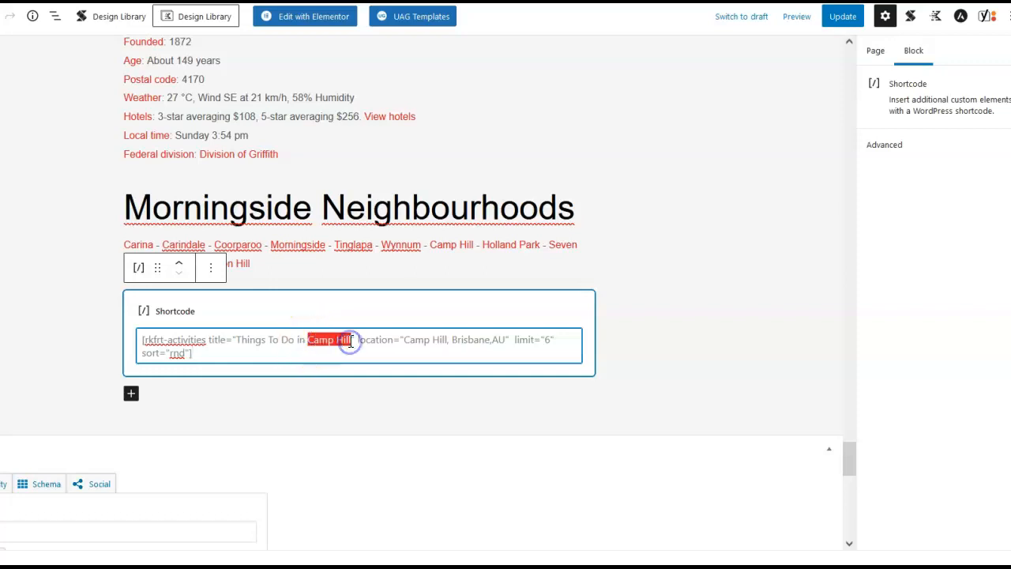
pyautogui.write('Mor')
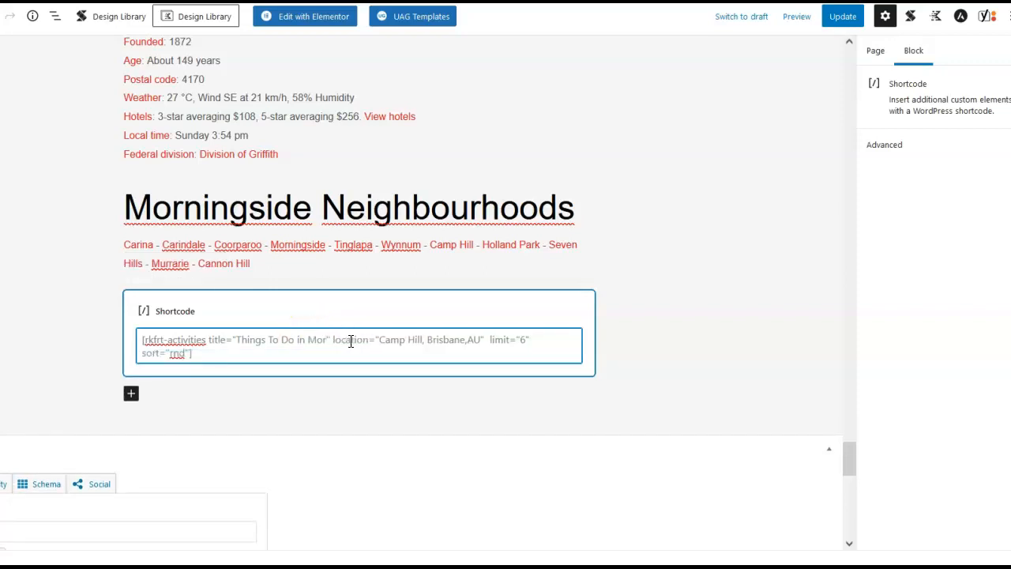
pyautogui.write('ningside')
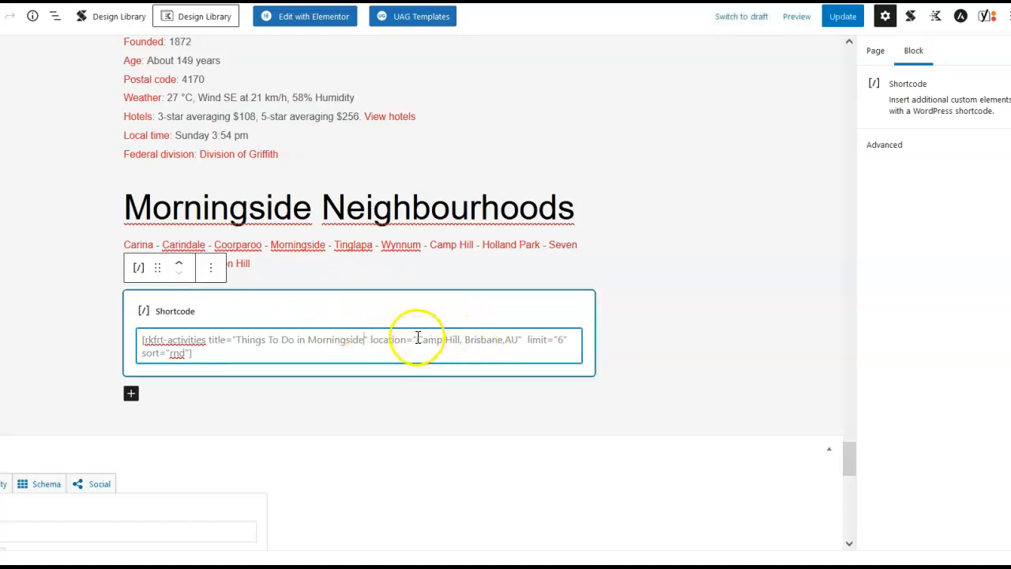
pyautogui.doubleClick(438, 339)
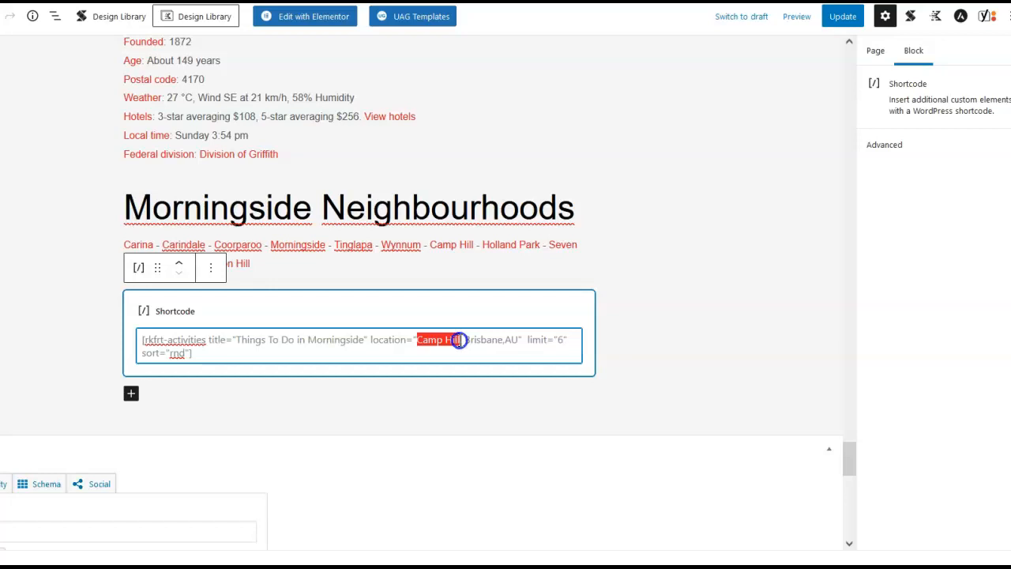
pyautogui.write('Morningside')
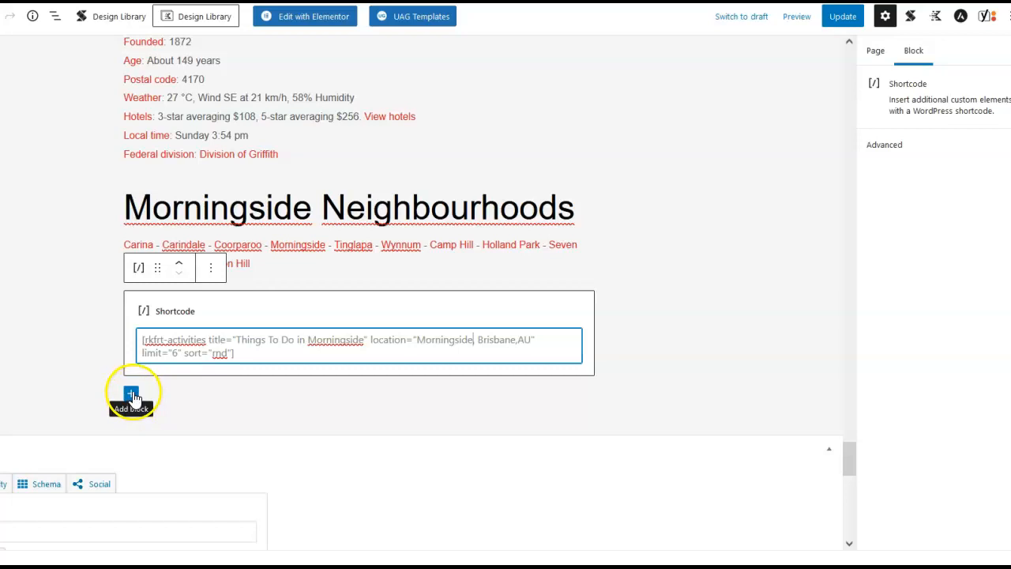
# Insert a Custom HTML block below the activities shortcode to hold the map.
pyautogui.click(130, 393)
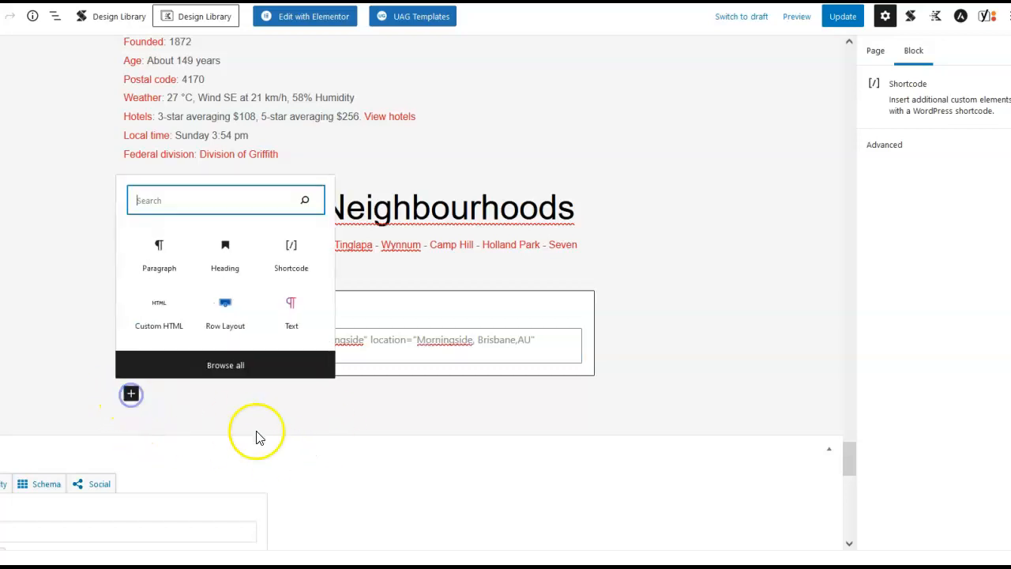
pyautogui.moveTo(153, 326)
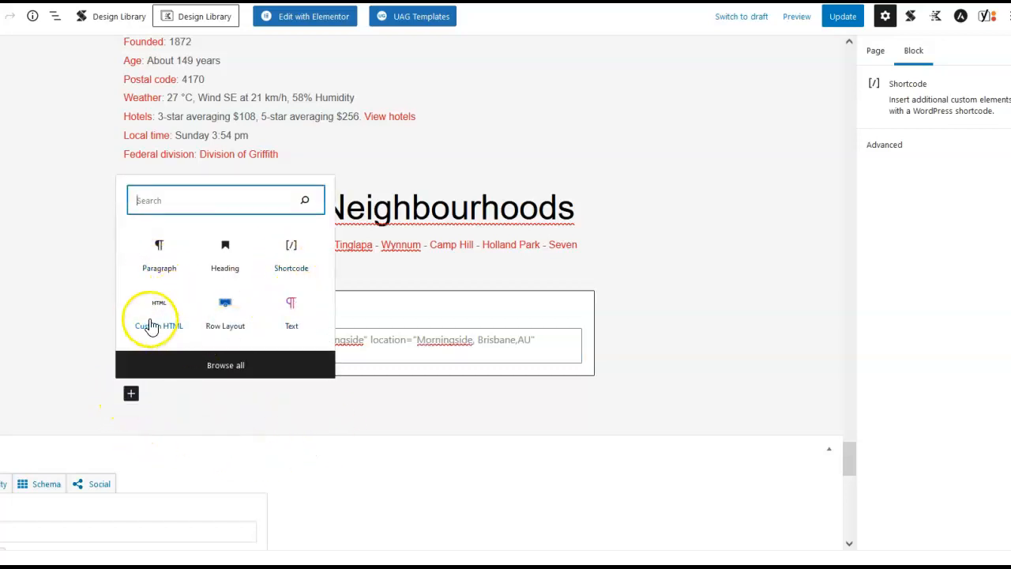
pyautogui.click(159, 312)
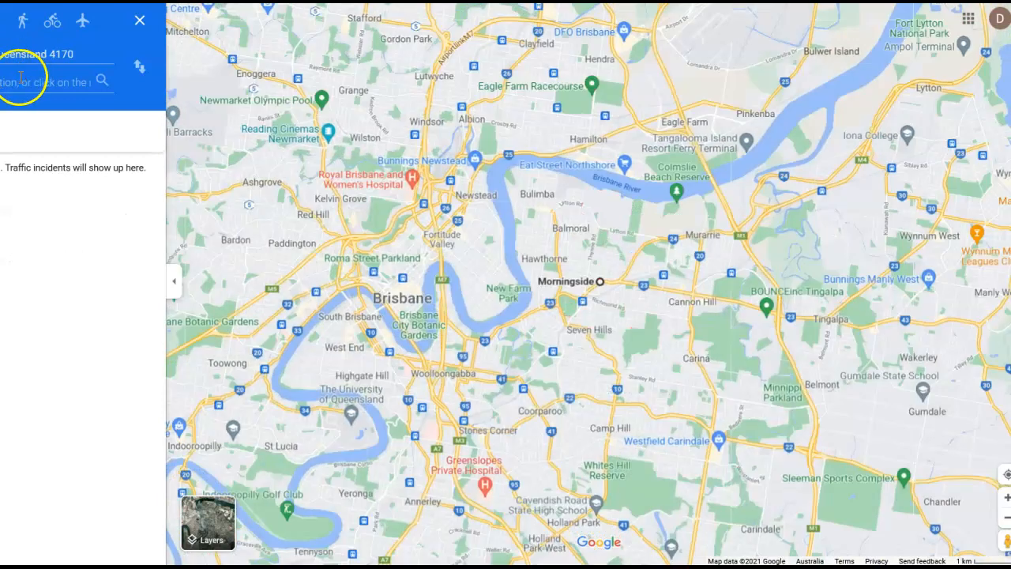
# Route directions to MultiVolt Services Carindale and copy the route's embed HTML.
pyautogui.click(51, 79)
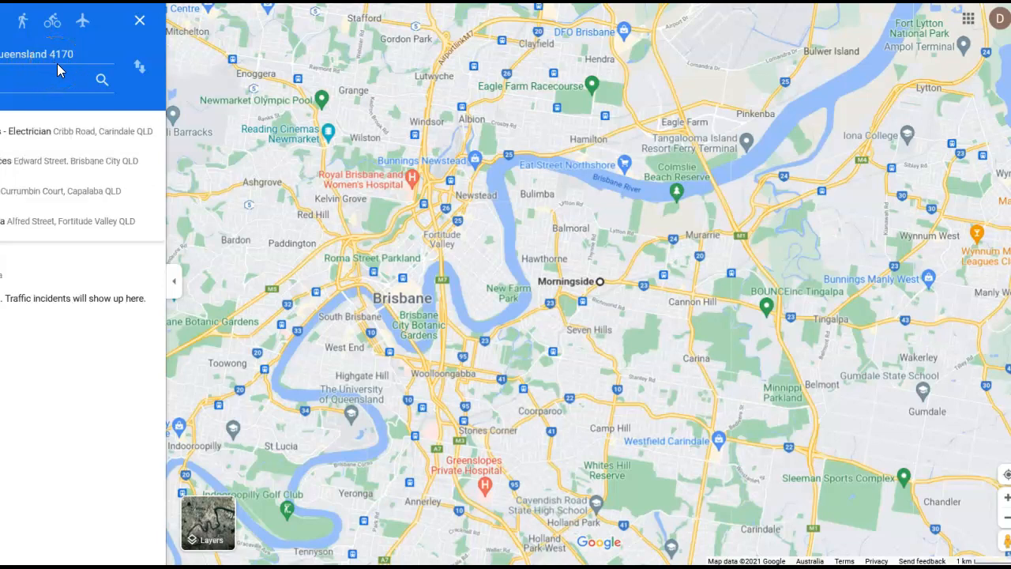
pyautogui.click(79, 131)
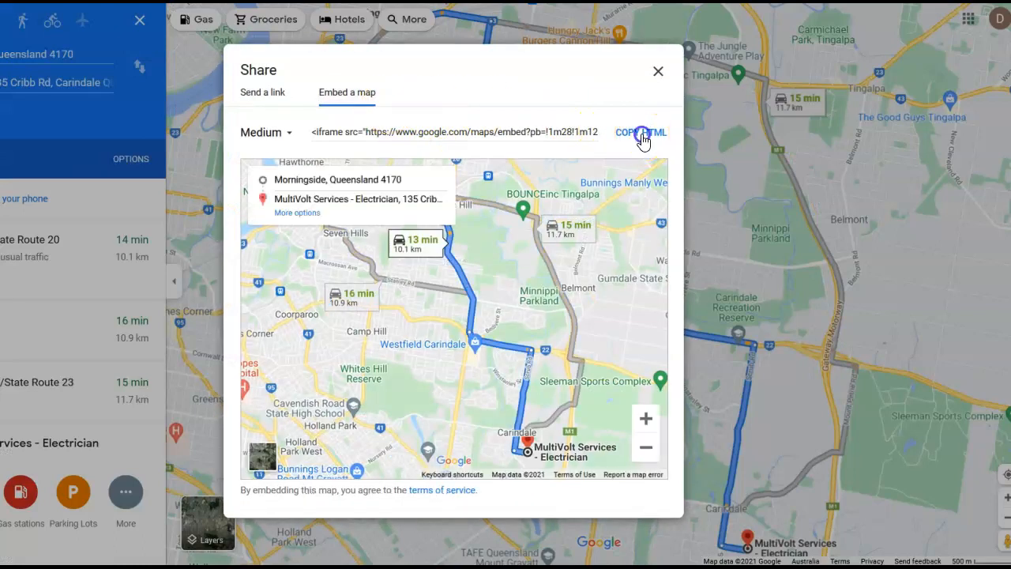
pyautogui.click(640, 132)
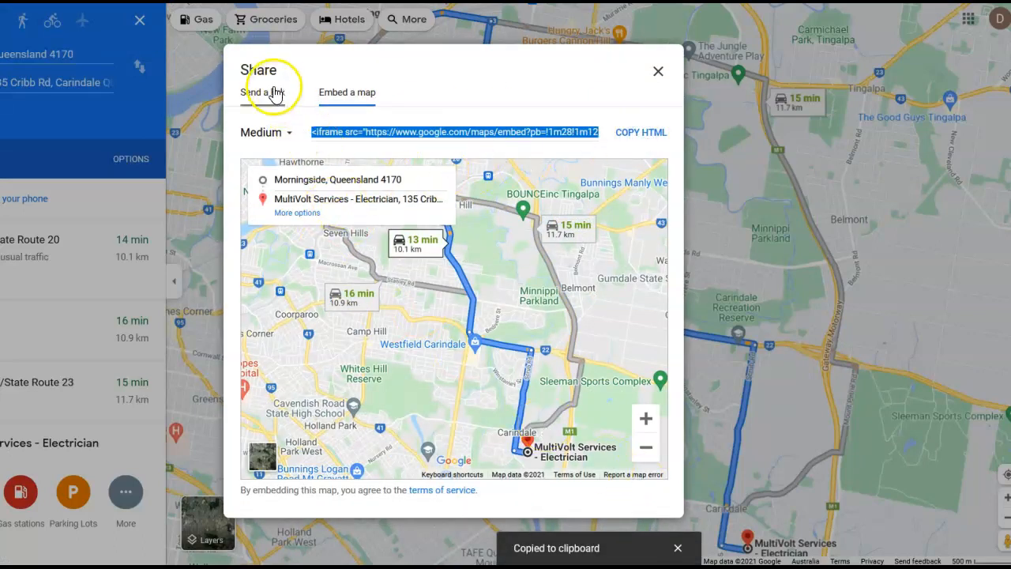
pyautogui.moveTo(658, 71)
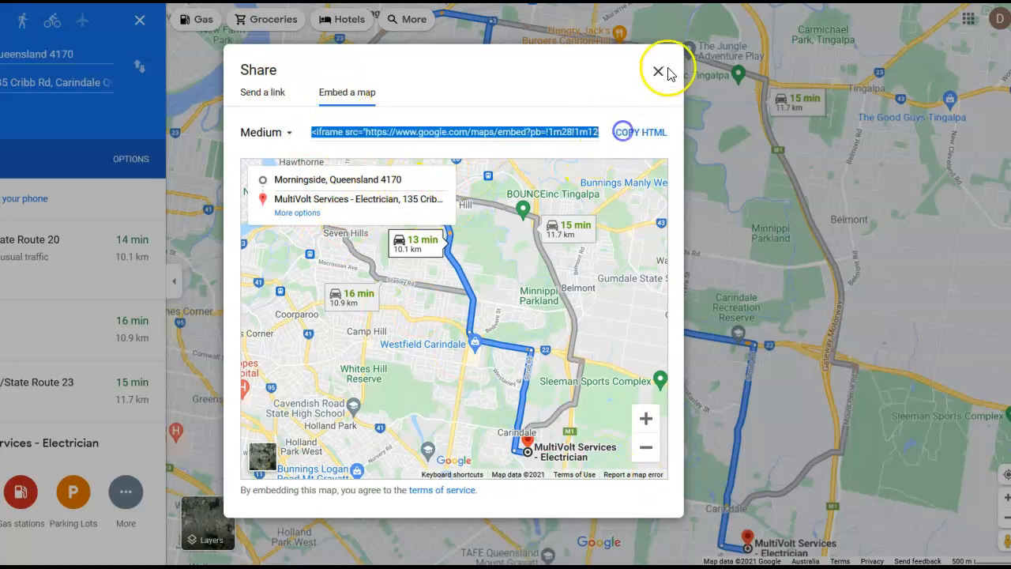
pyautogui.click(657, 72)
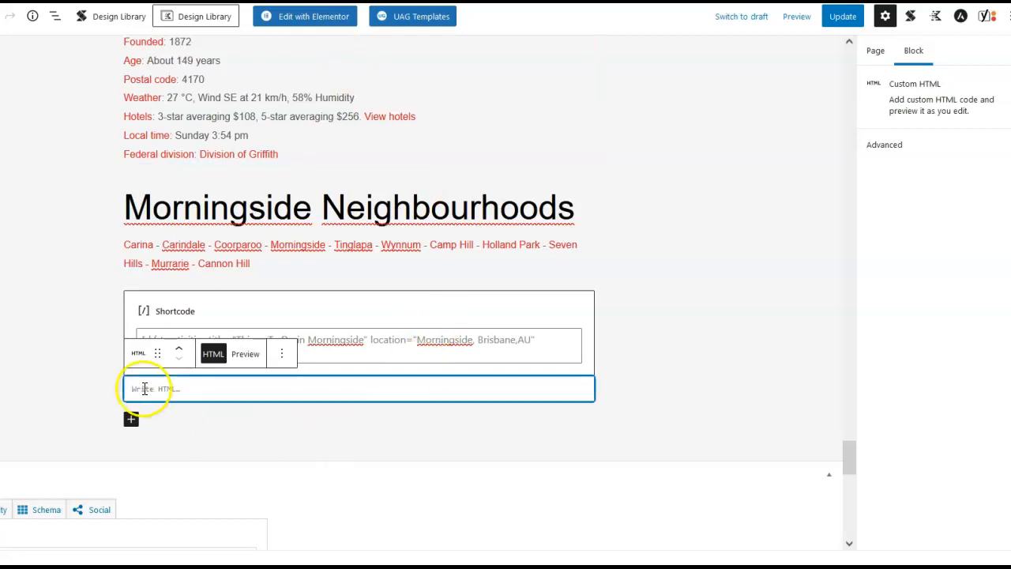
# Paste the Morningside-to-Carindale directions iframe into the Custom HTML block and review the page.
pyautogui.write('<iframe src="https://www.google.com/maps/embed...')
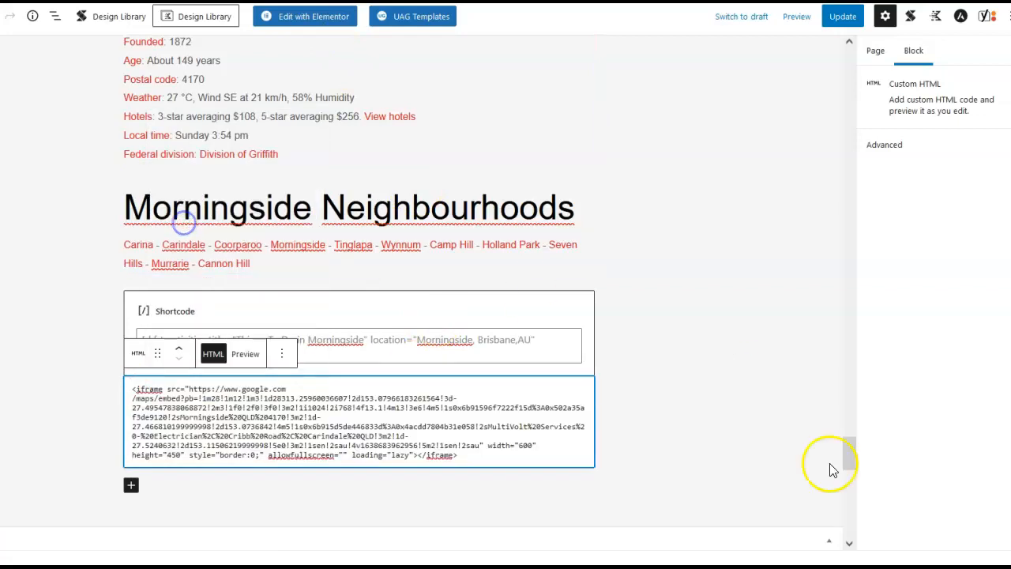
pyautogui.scroll(3)
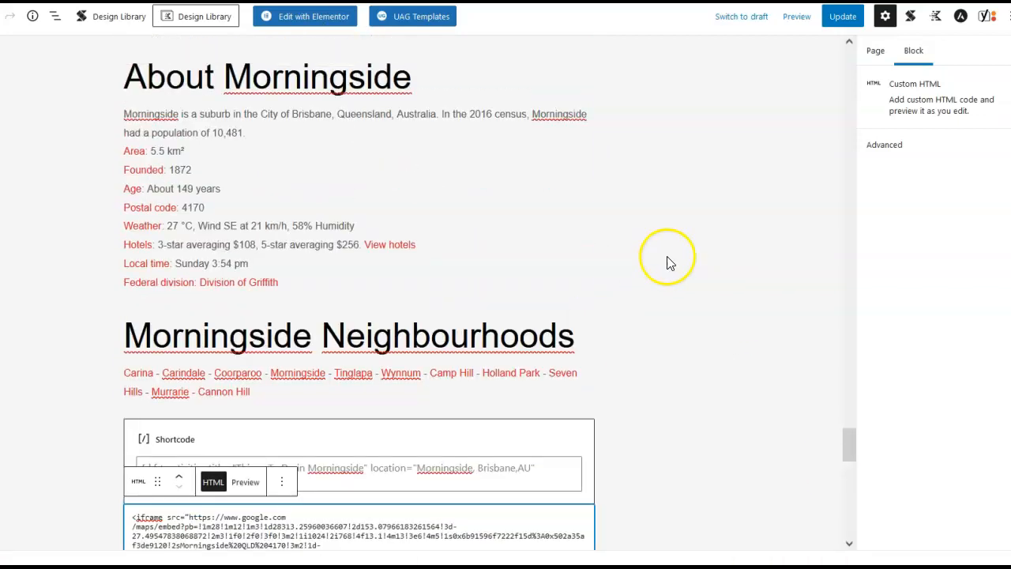
pyautogui.scroll(3)
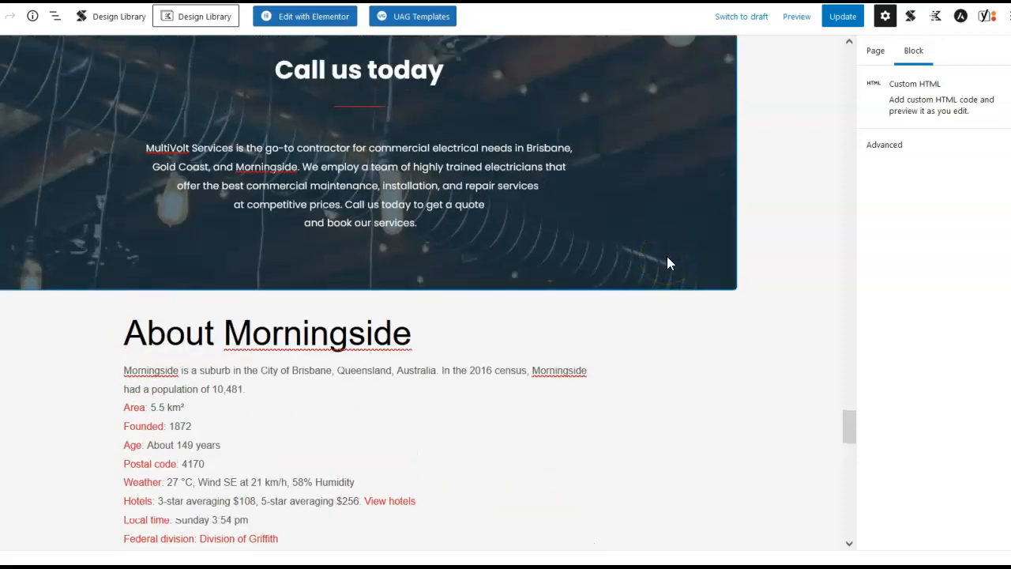
pyautogui.scroll(-3)
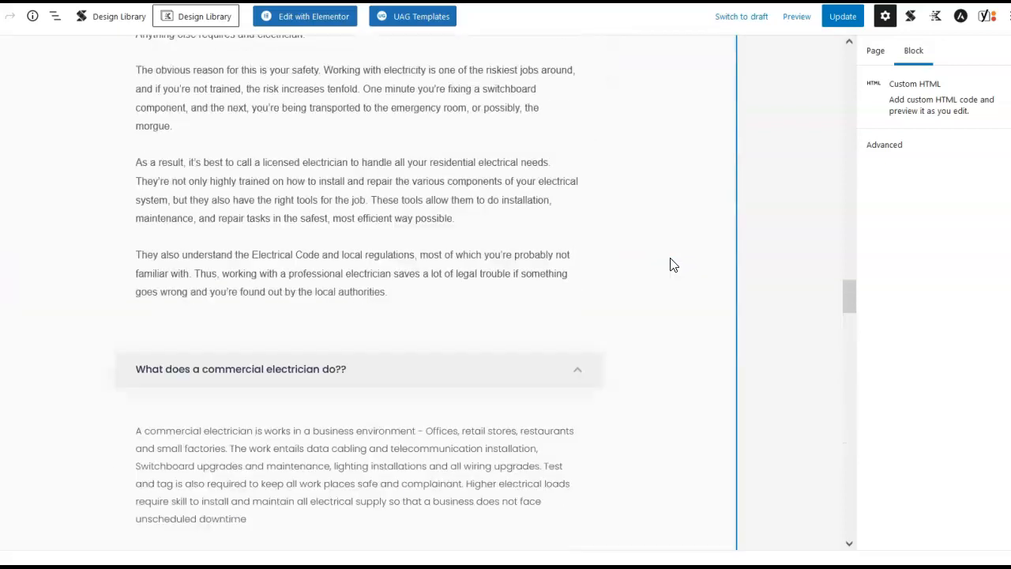
pyautogui.scroll(3)
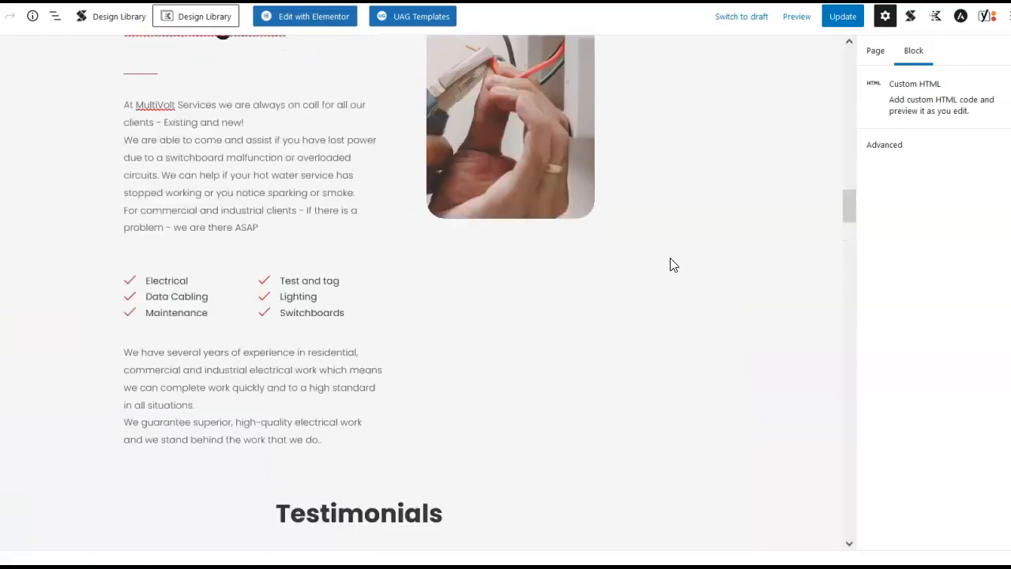
pyautogui.scroll(-3)
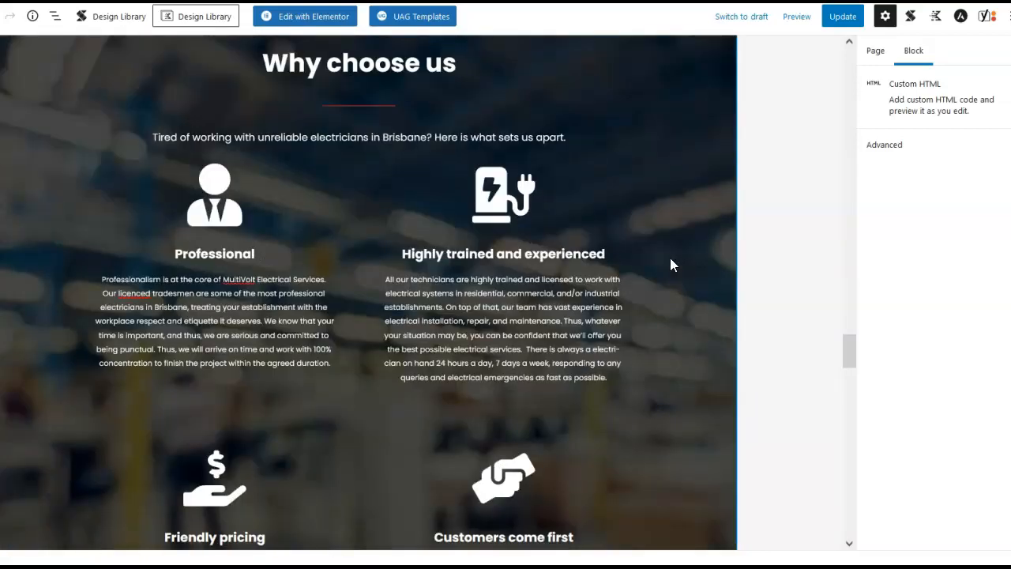
pyautogui.scroll(-3)
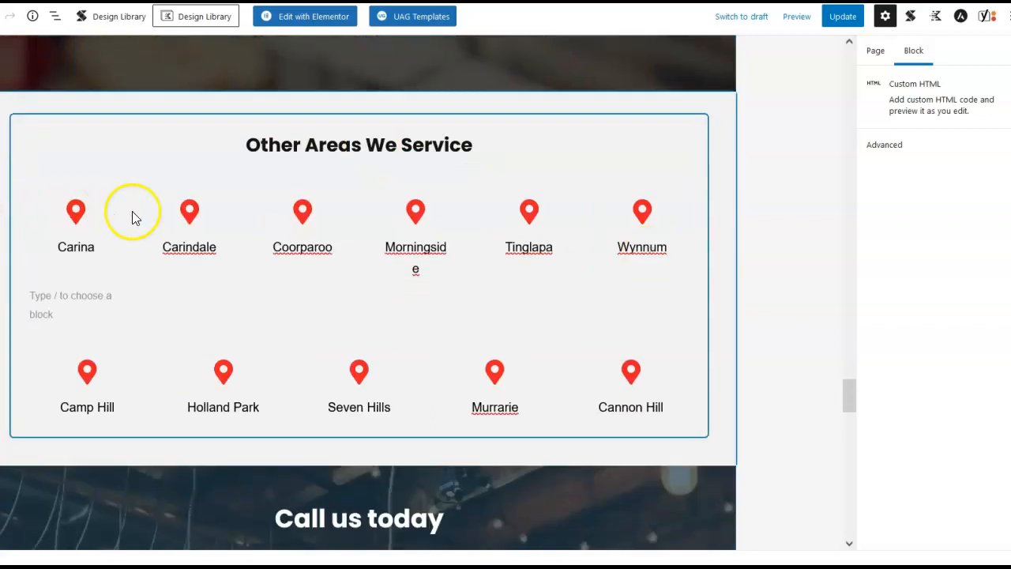
pyautogui.scroll(-3)
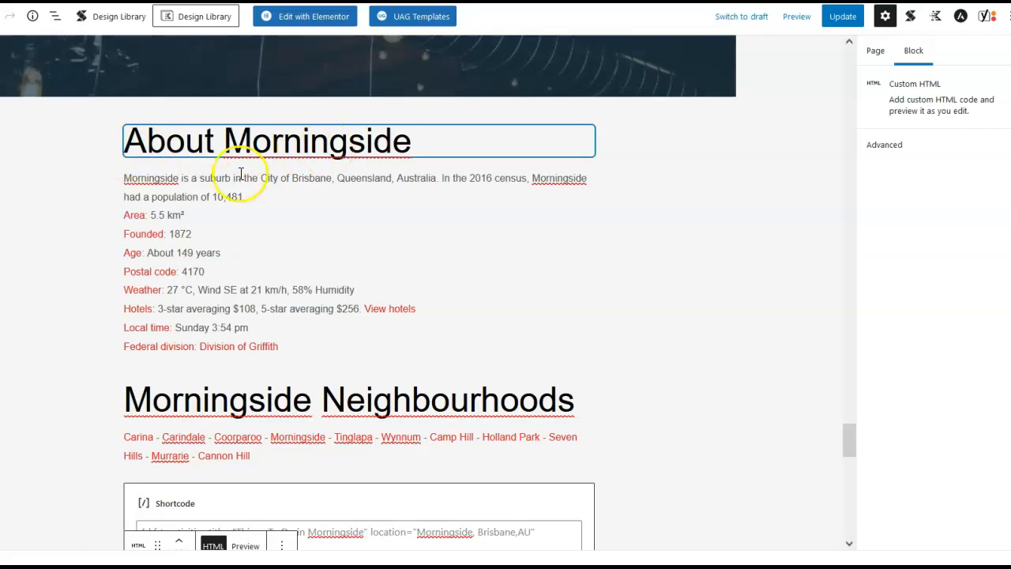
pyautogui.click(280, 338)
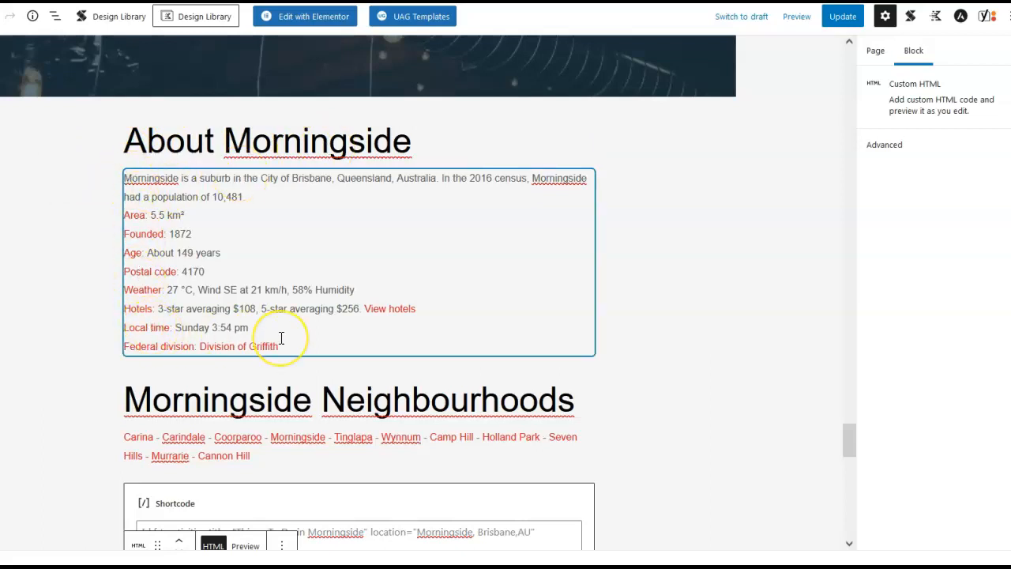
pyautogui.moveTo(508, 286)
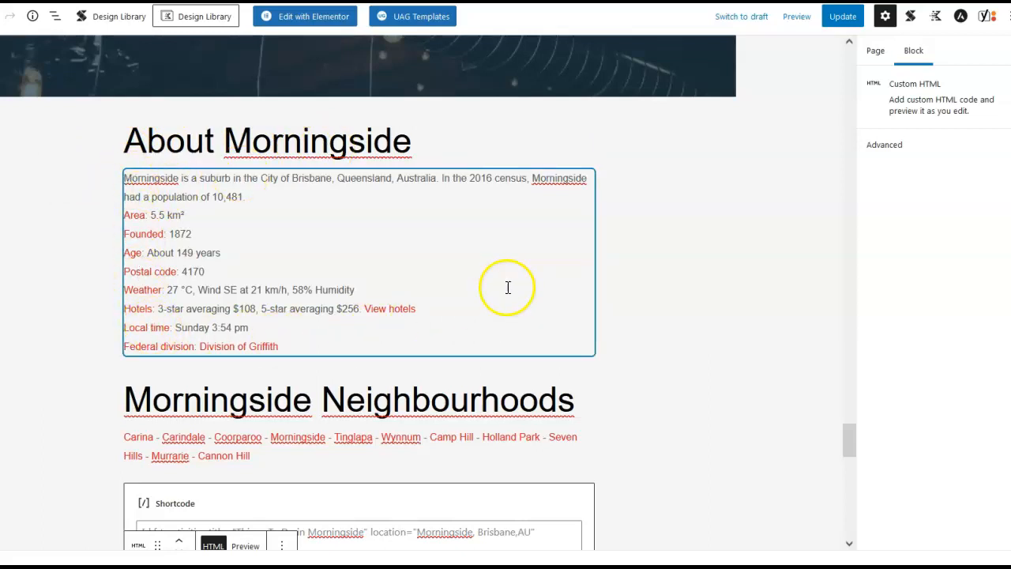
pyautogui.scroll(-3)
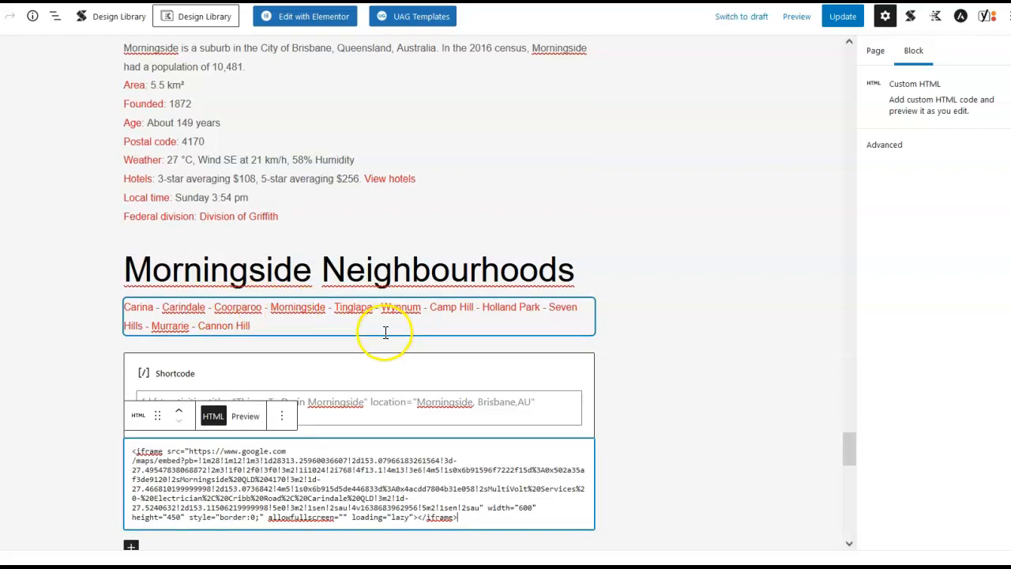
pyautogui.scroll(-3)
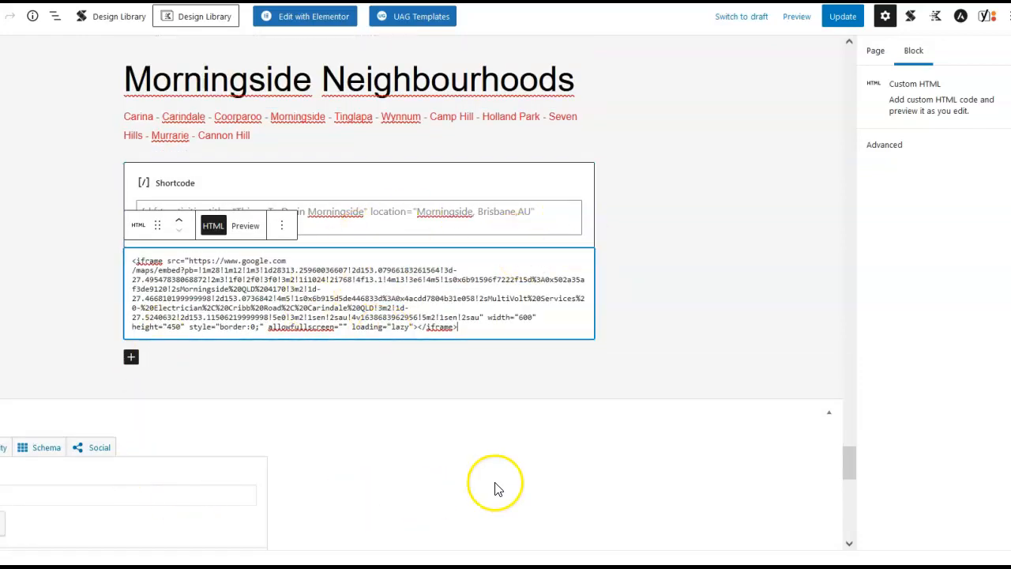
pyautogui.moveTo(553, 222)
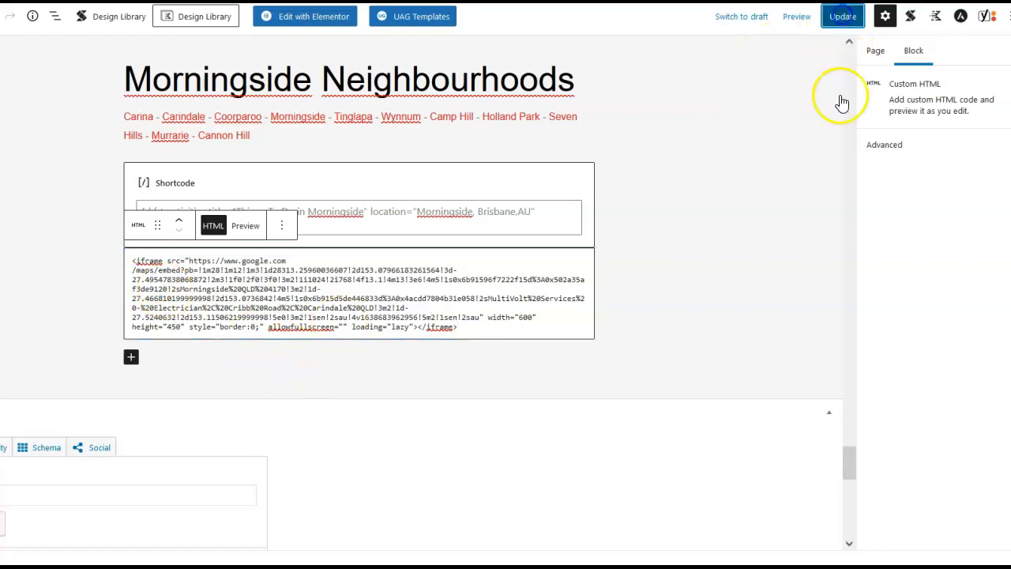
# Update the Morningside page and view the published version.
pyautogui.click(842, 16)
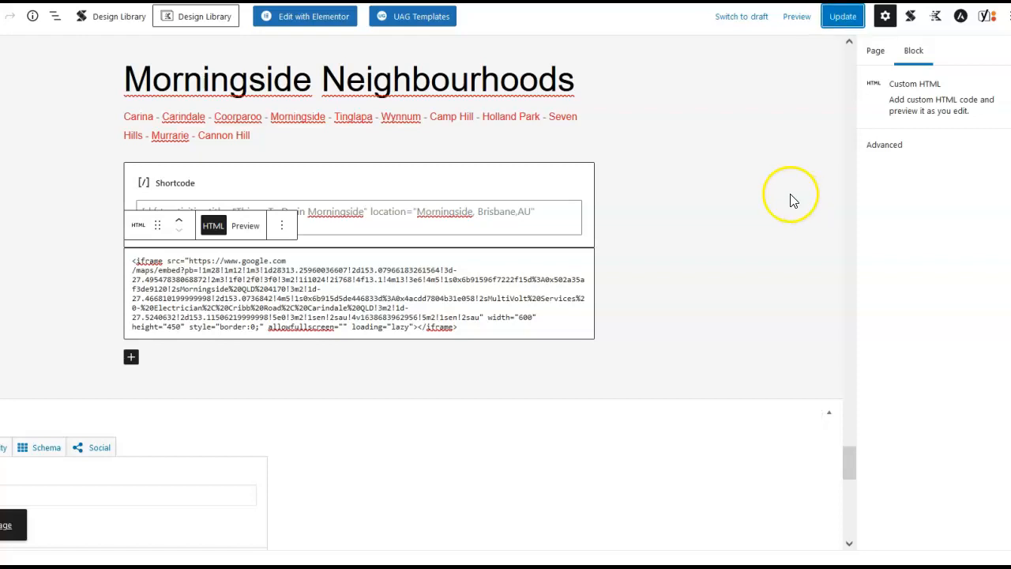
pyautogui.click(796, 16)
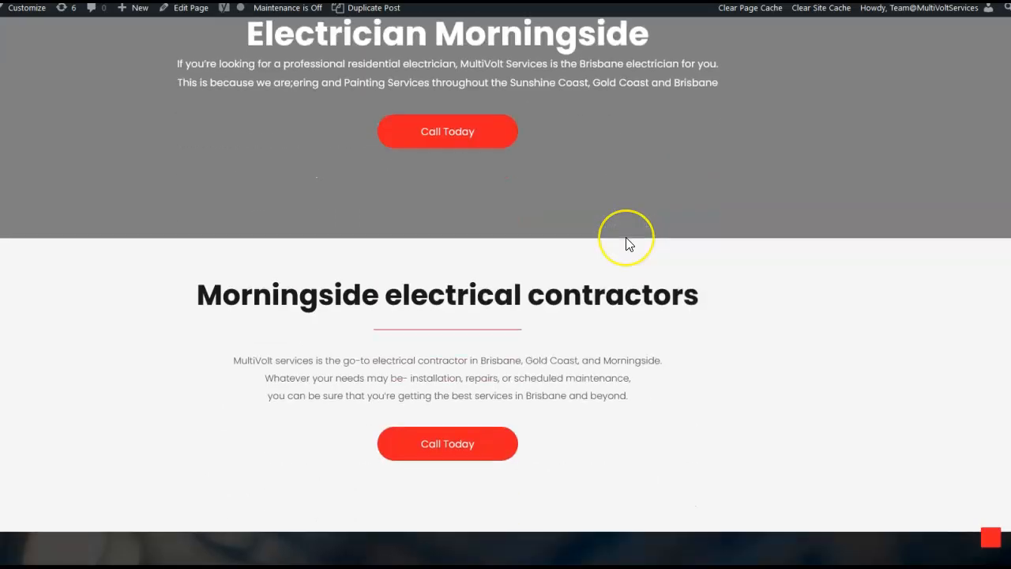
pyautogui.scroll(-3)
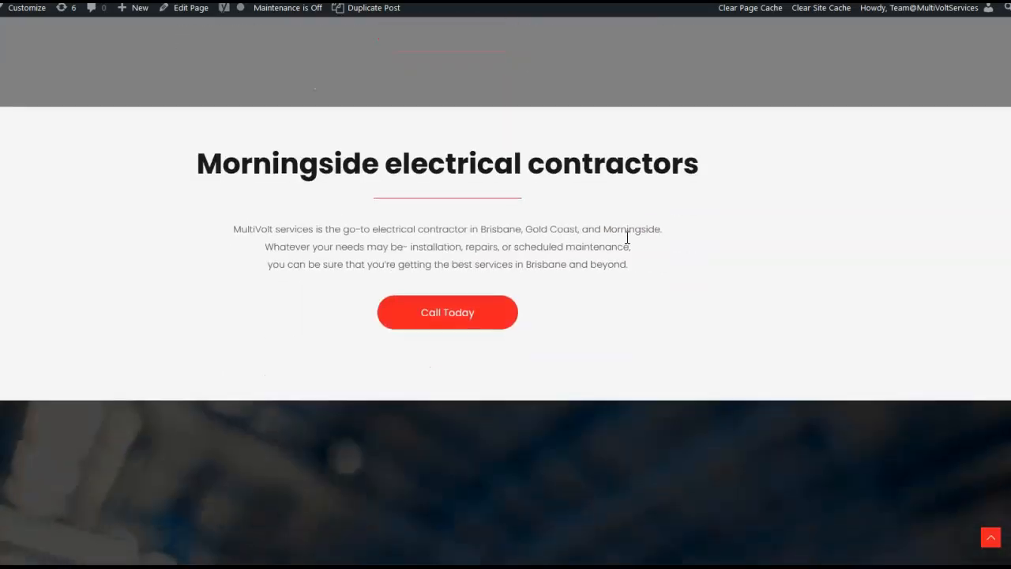
pyautogui.scroll(-3)
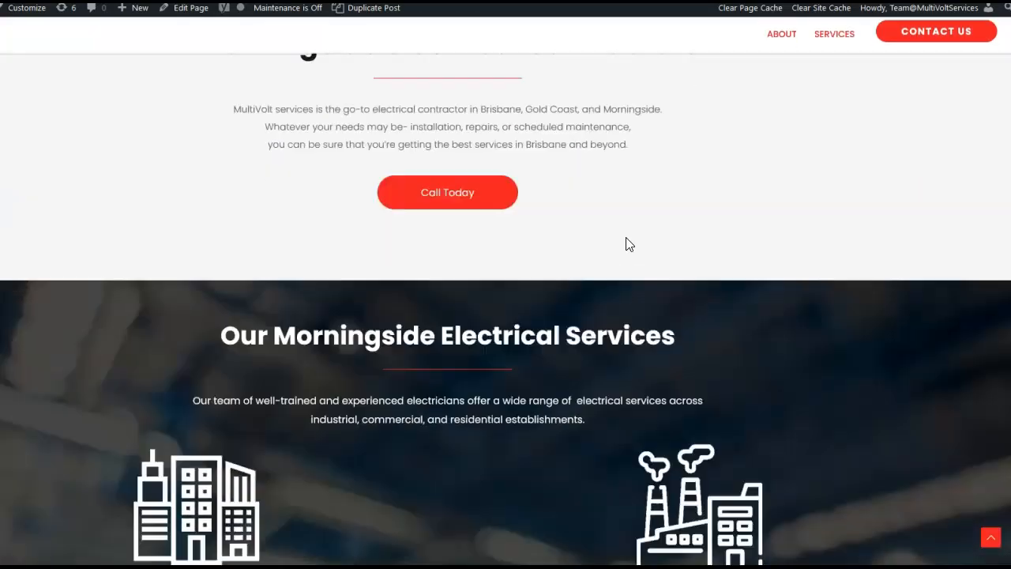
pyautogui.scroll(-3)
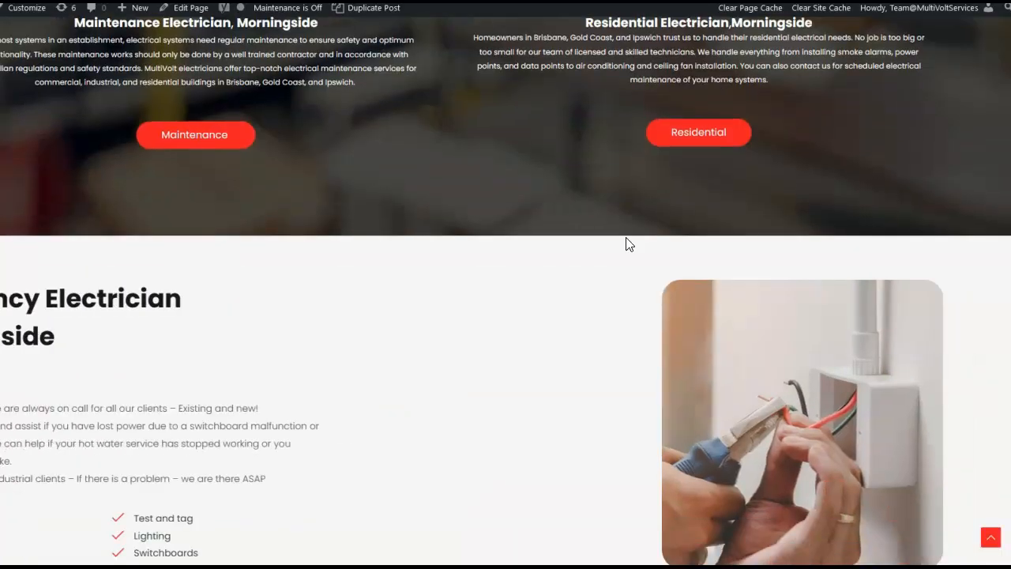
pyautogui.scroll(-3)
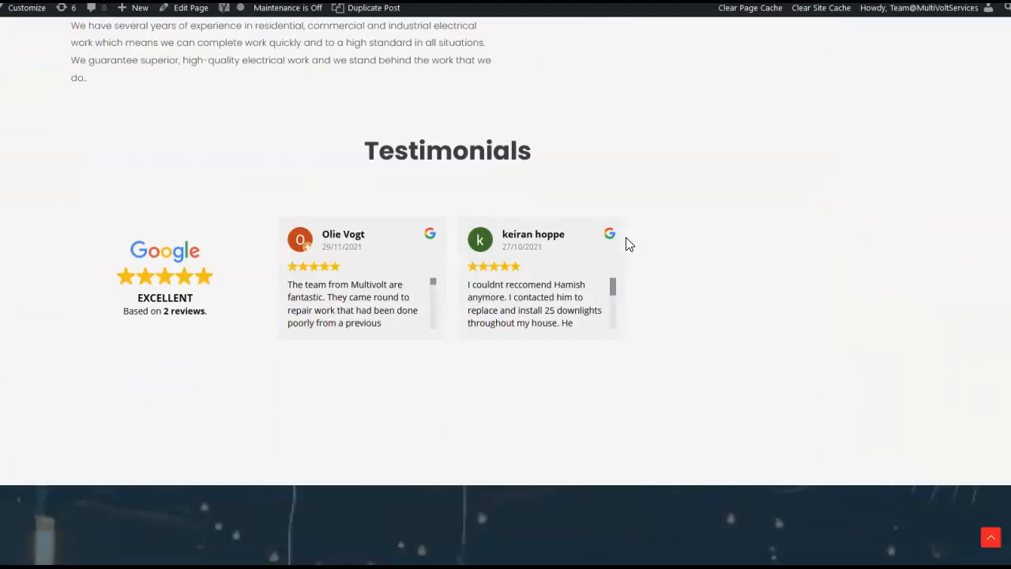
pyautogui.scroll(-3)
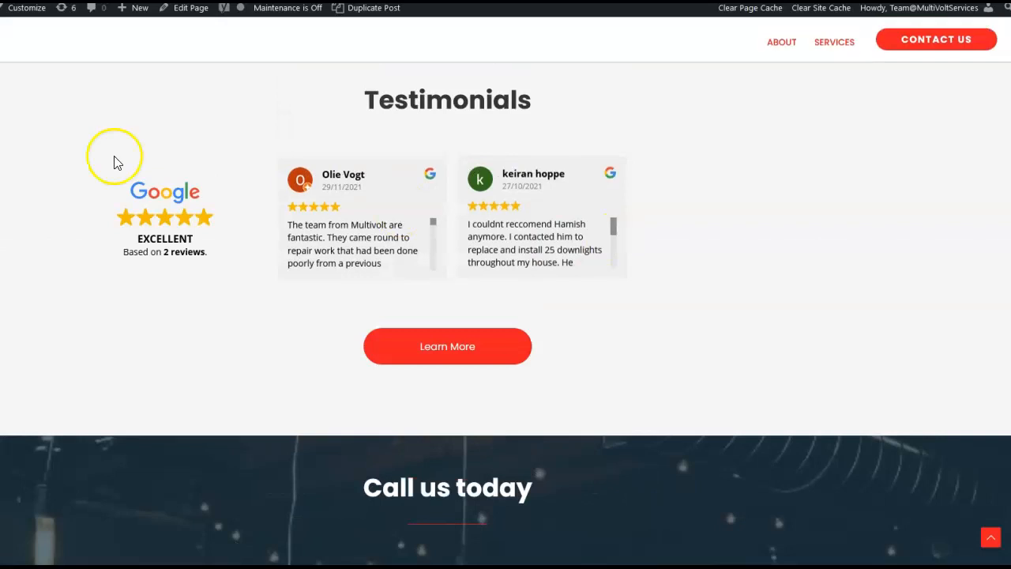
pyautogui.moveTo(672, 229)
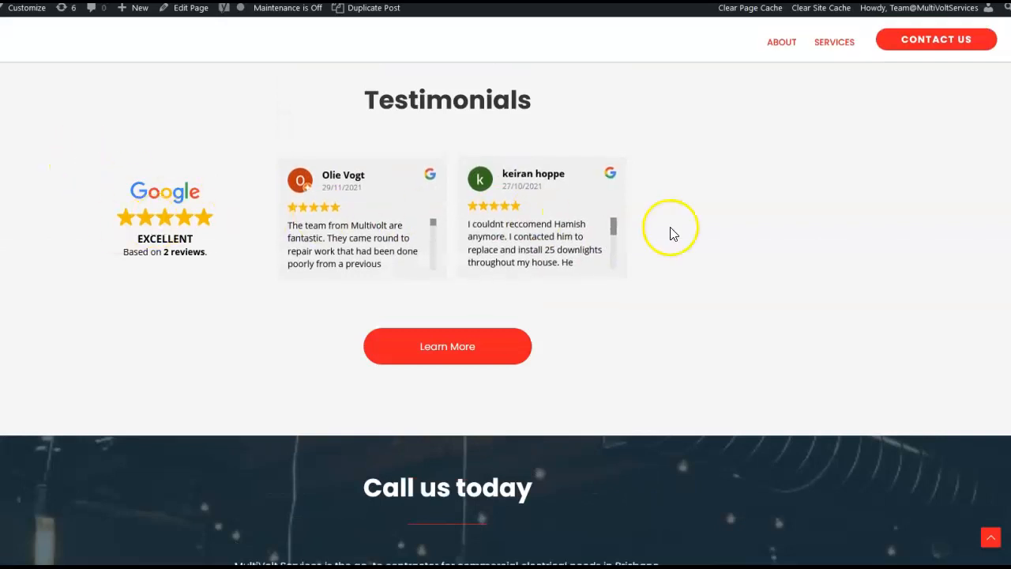
pyautogui.scroll(-3)
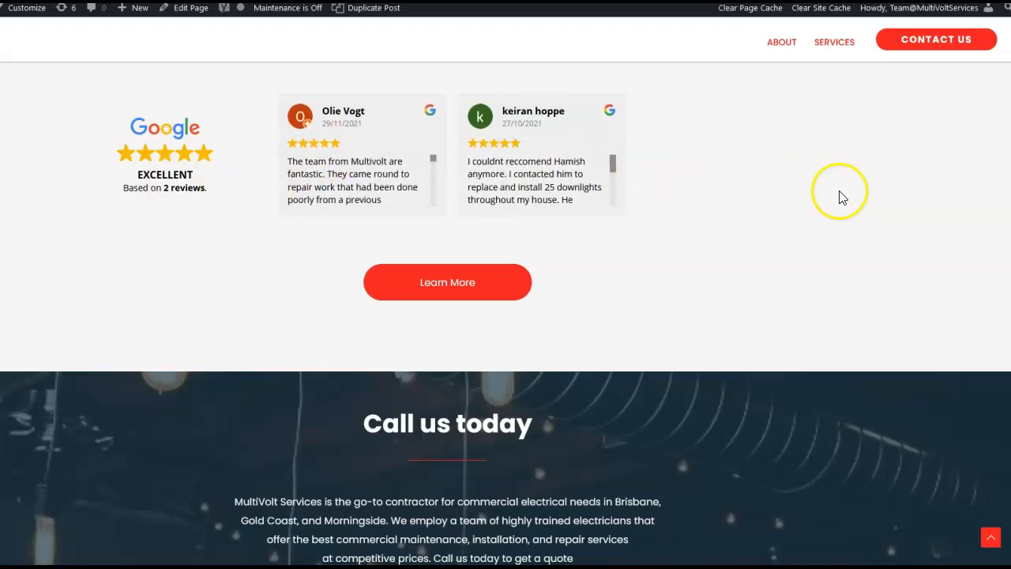
pyautogui.scroll(-3)
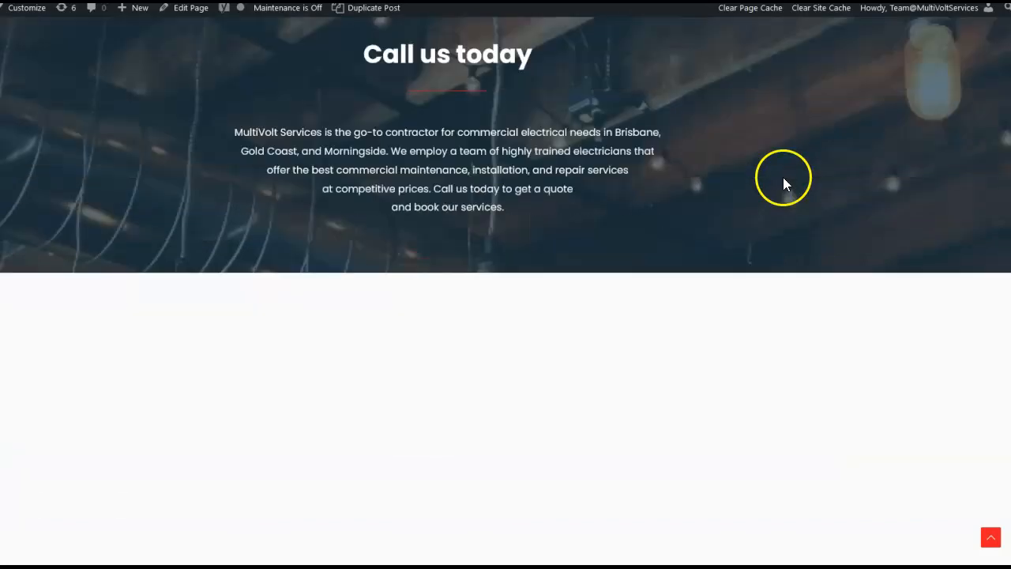
pyautogui.scroll(-3)
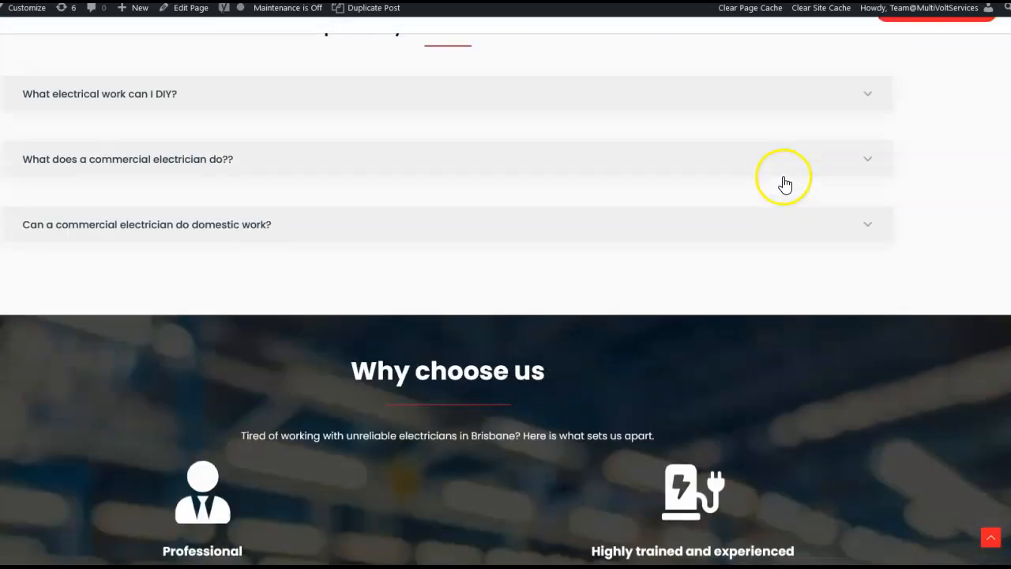
pyautogui.scroll(-3)
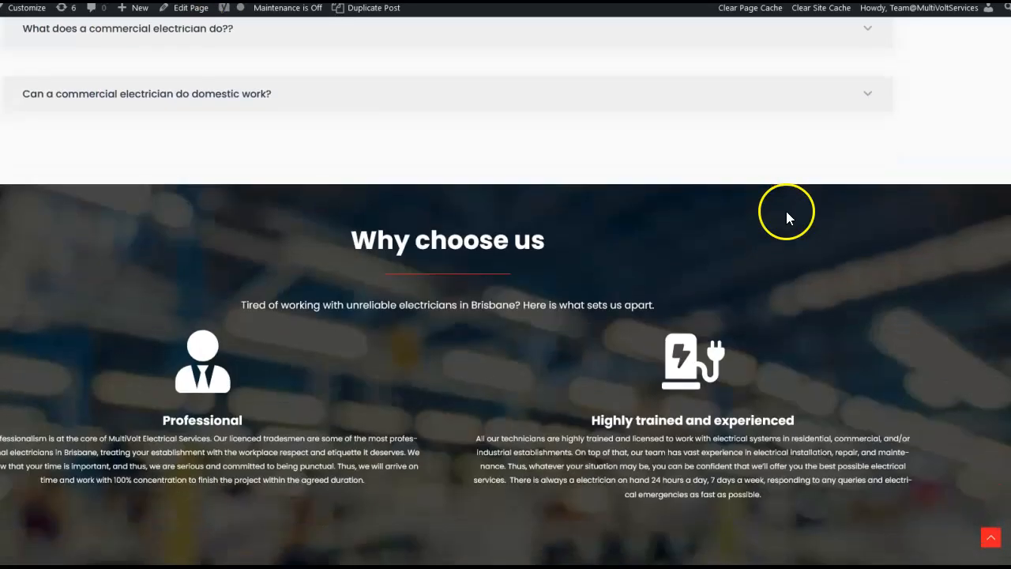
pyautogui.scroll(-3)
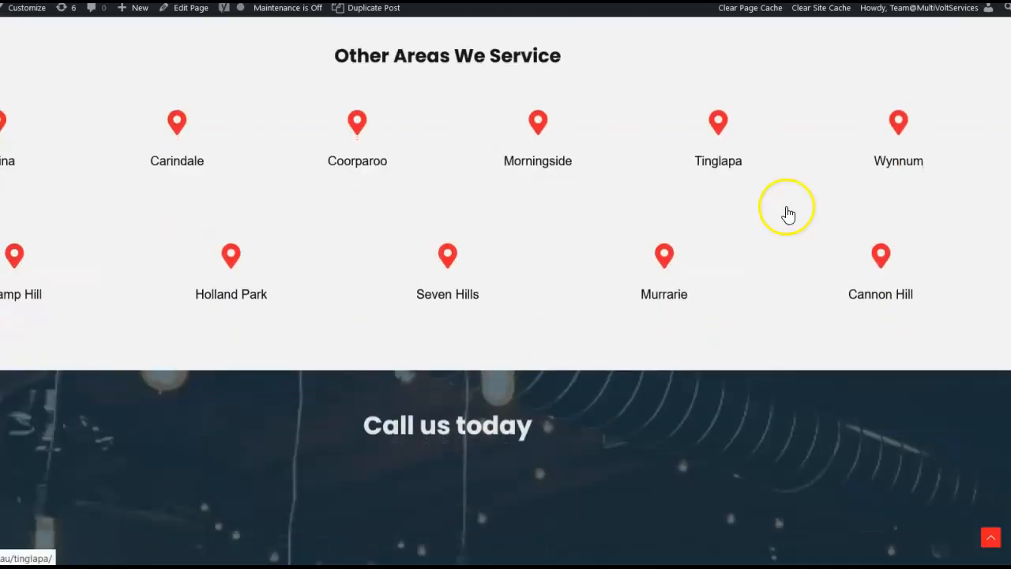
pyautogui.moveTo(683, 342)
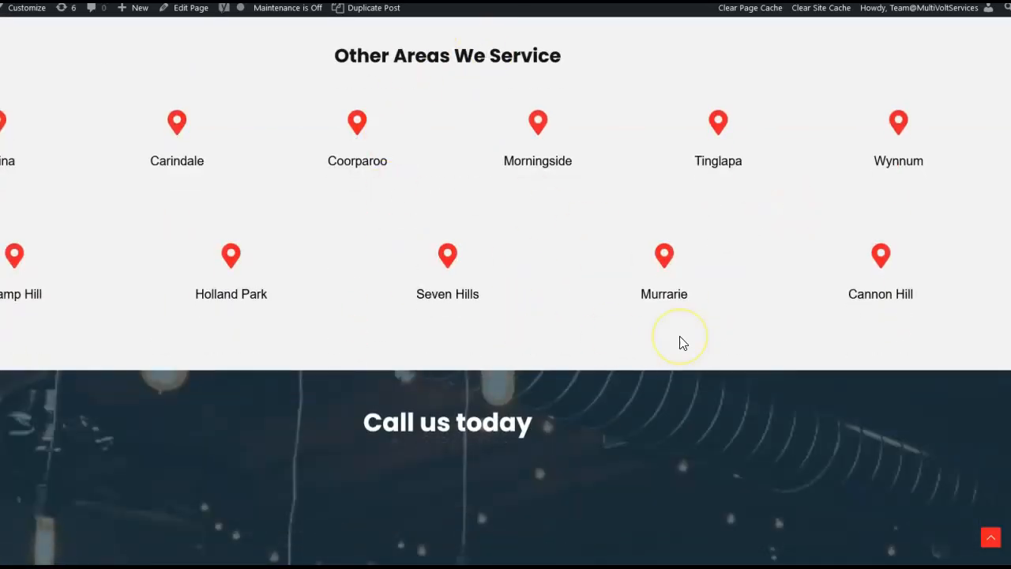
# Scroll the live Morningside page past the attraction photos down to the directions map.
pyautogui.scroll(-3)
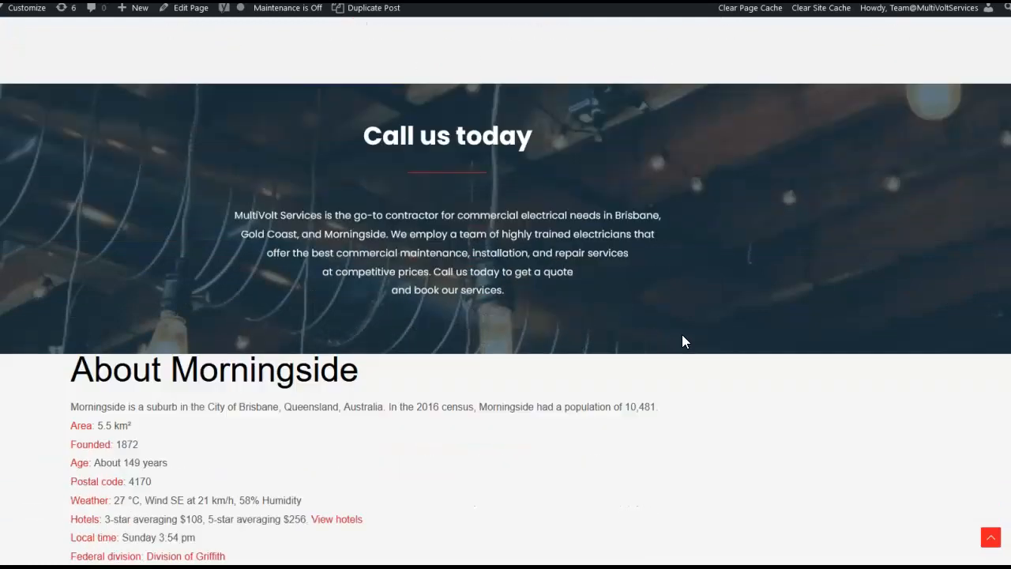
pyautogui.scroll(-3)
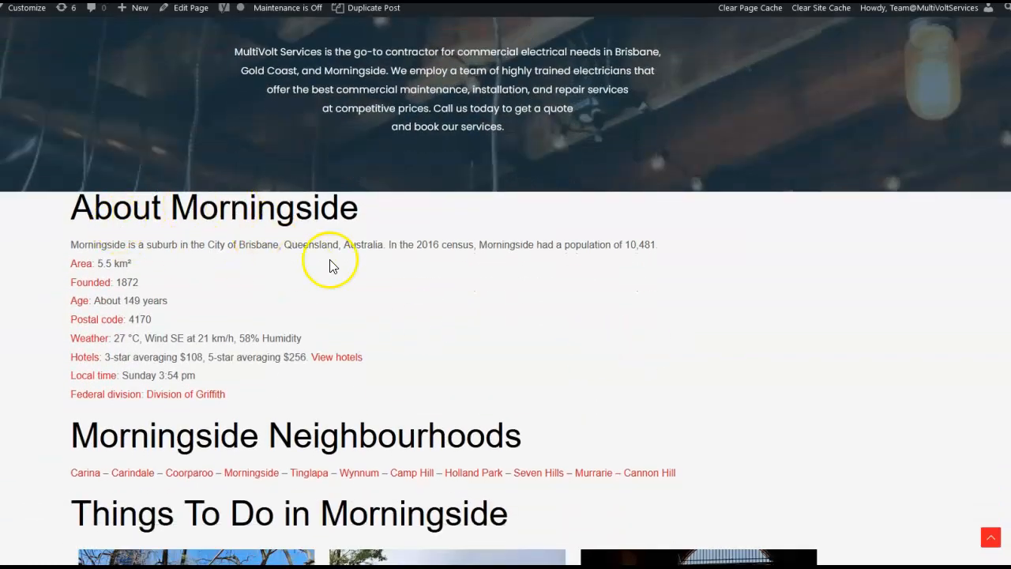
pyautogui.scroll(-3)
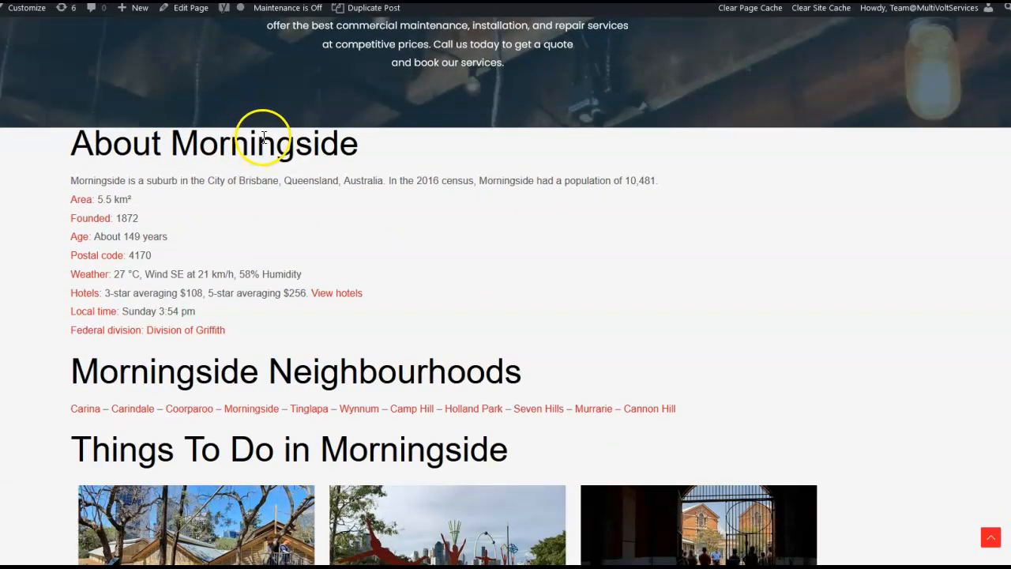
pyautogui.moveTo(342, 214)
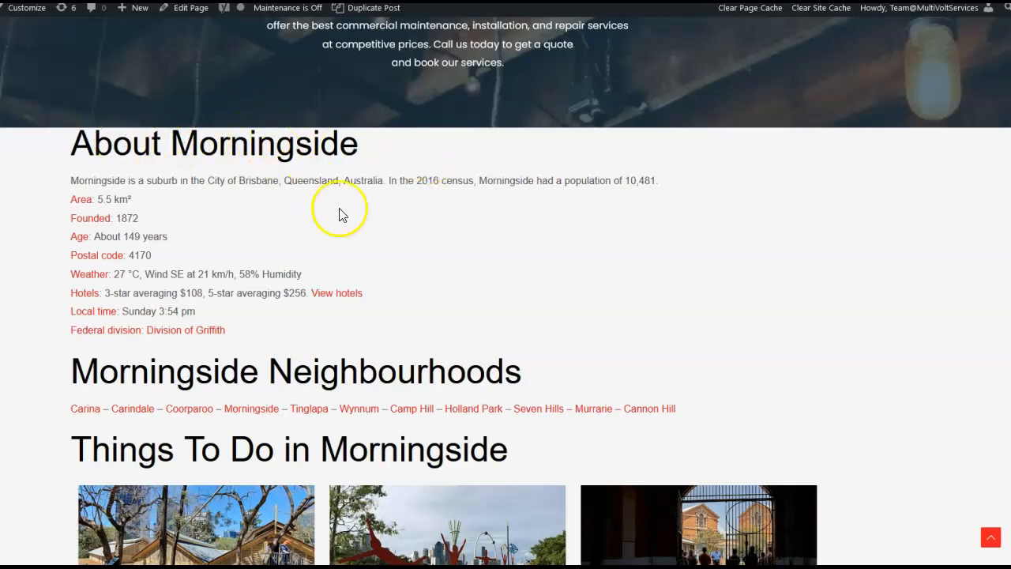
pyautogui.scroll(-3)
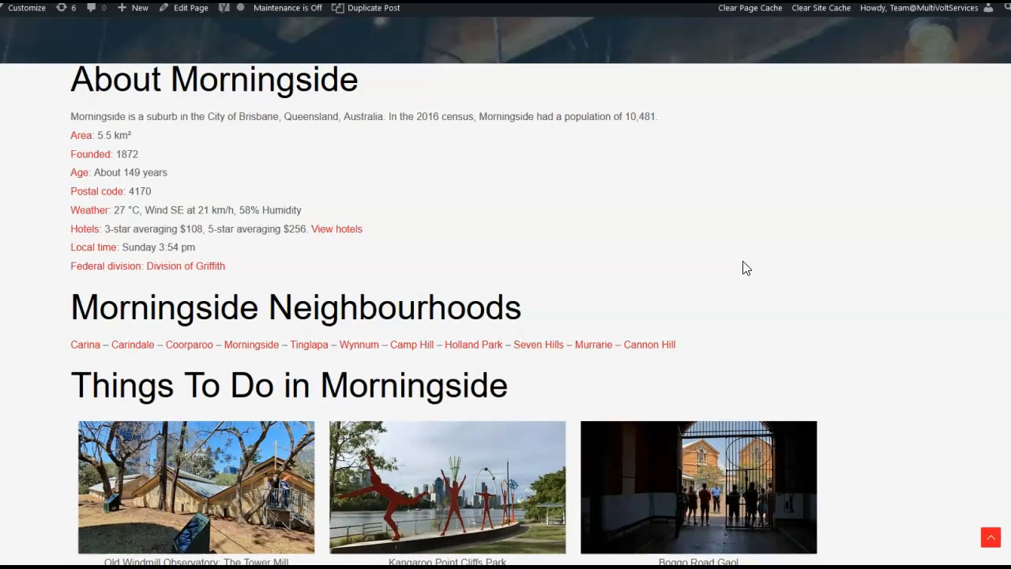
pyautogui.scroll(-3)
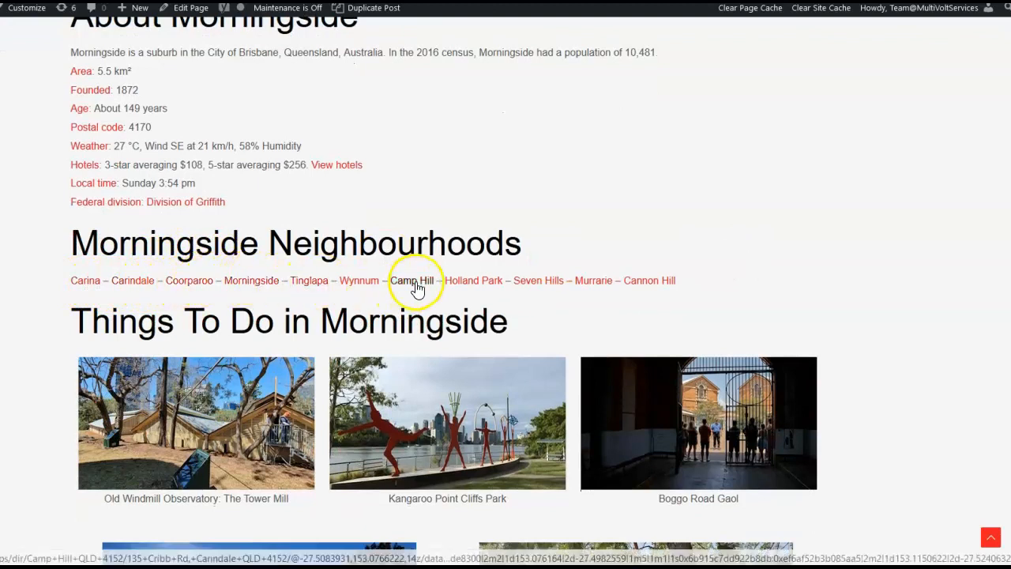
pyautogui.scroll(-3)
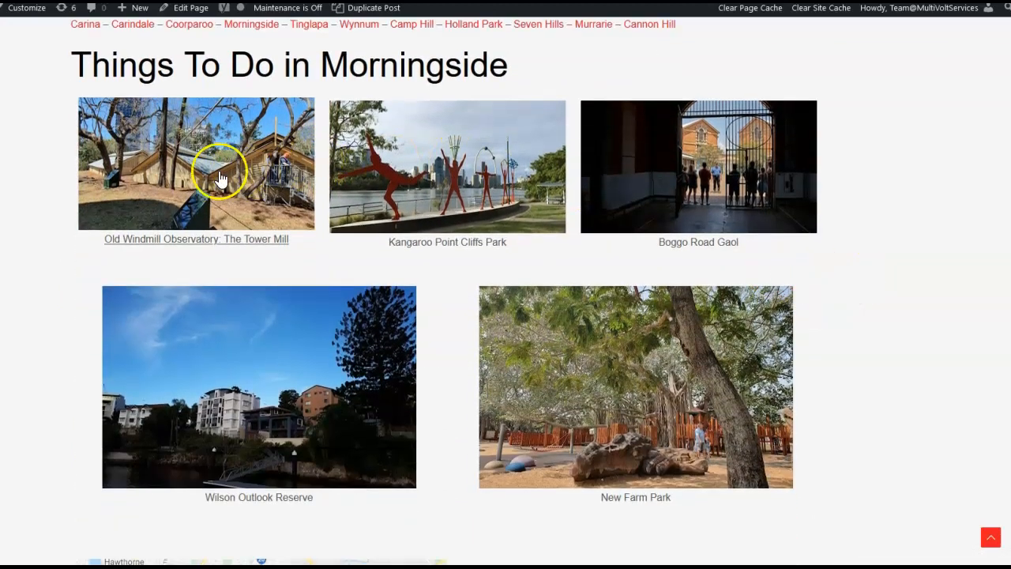
pyautogui.moveTo(355, 387)
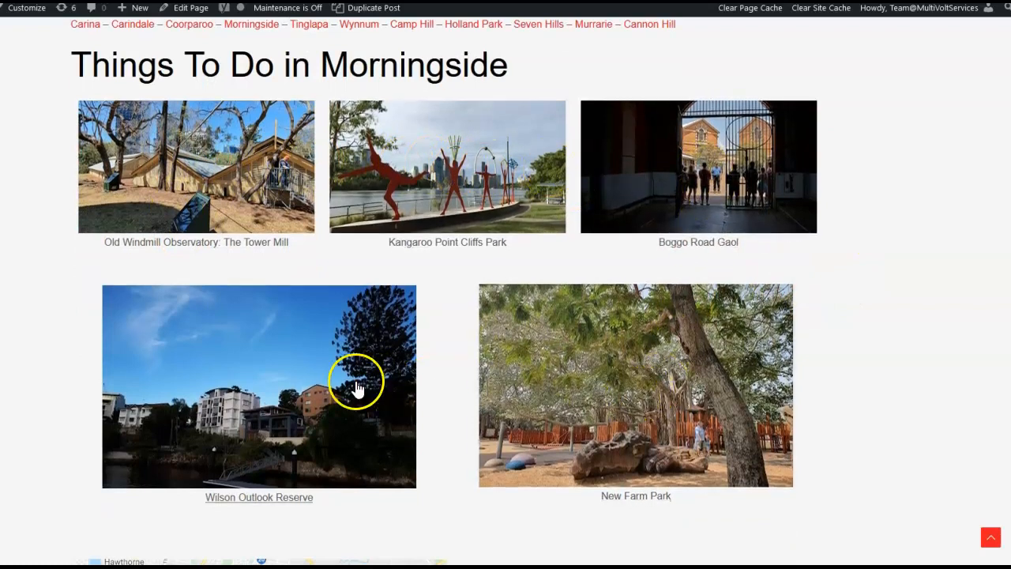
pyautogui.scroll(-3)
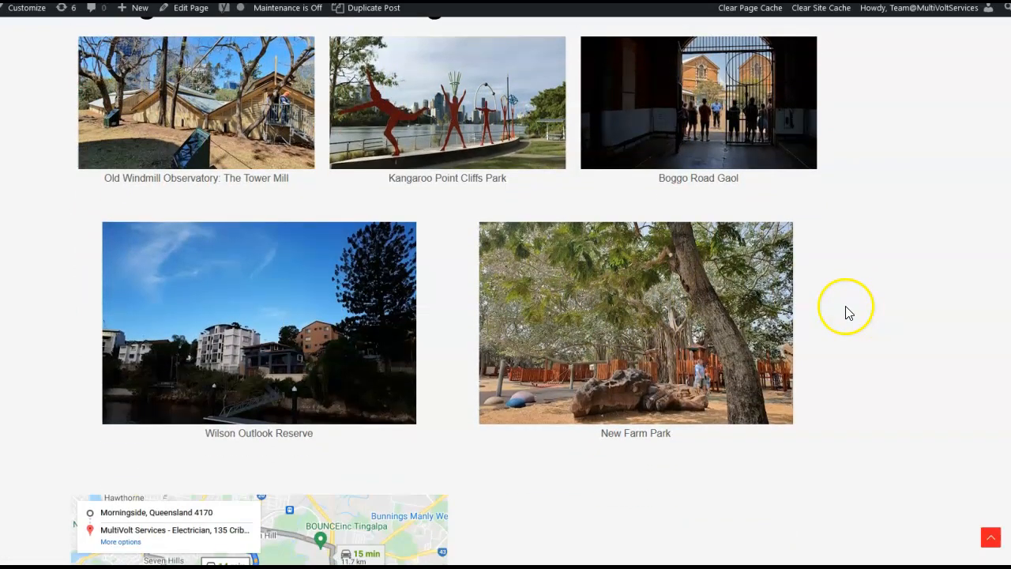
pyautogui.moveTo(762, 359)
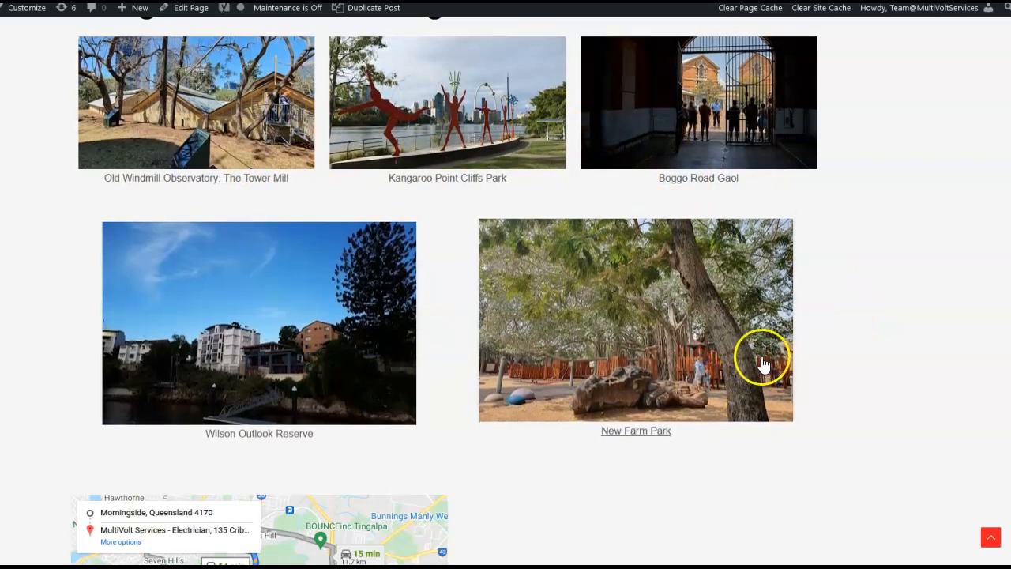
pyautogui.scroll(-3)
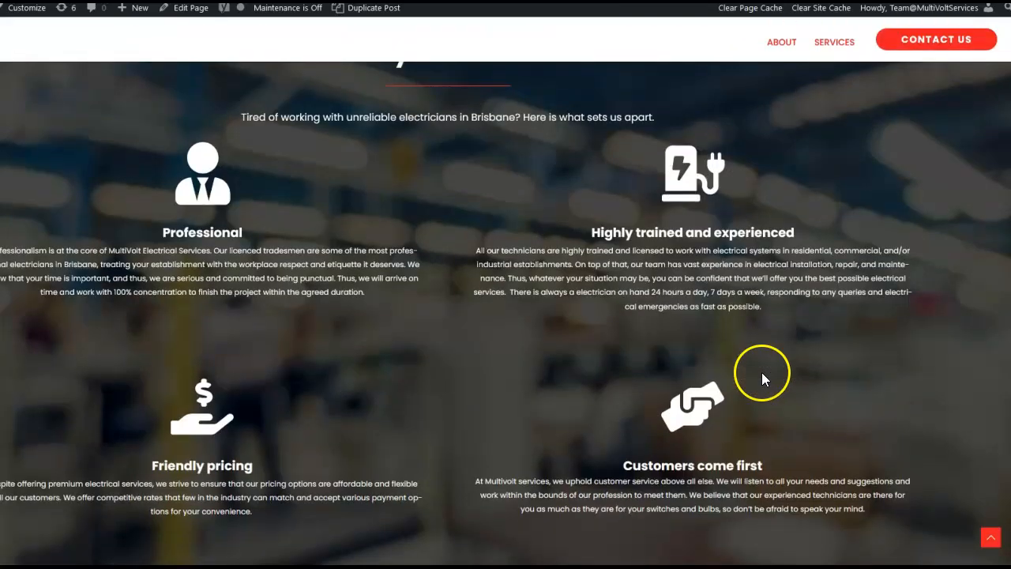
pyautogui.moveTo(772, 378)
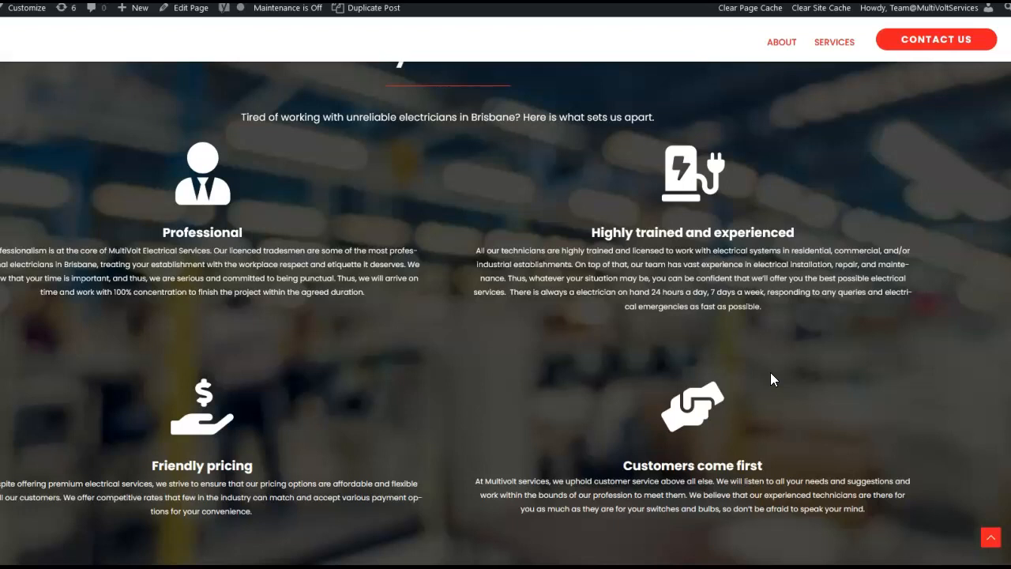
pyautogui.moveTo(378, 221)
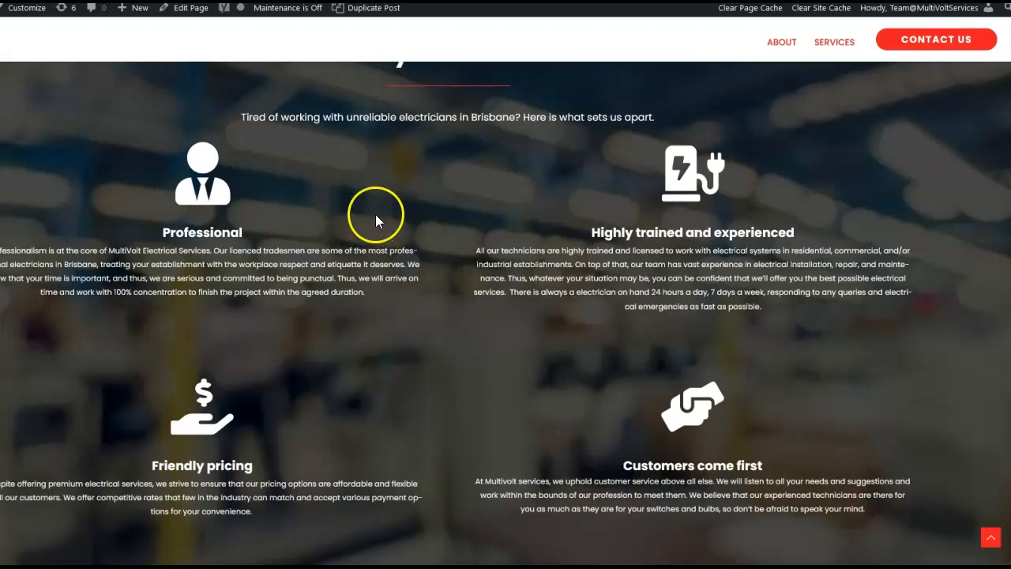
pyautogui.moveTo(680, 171)
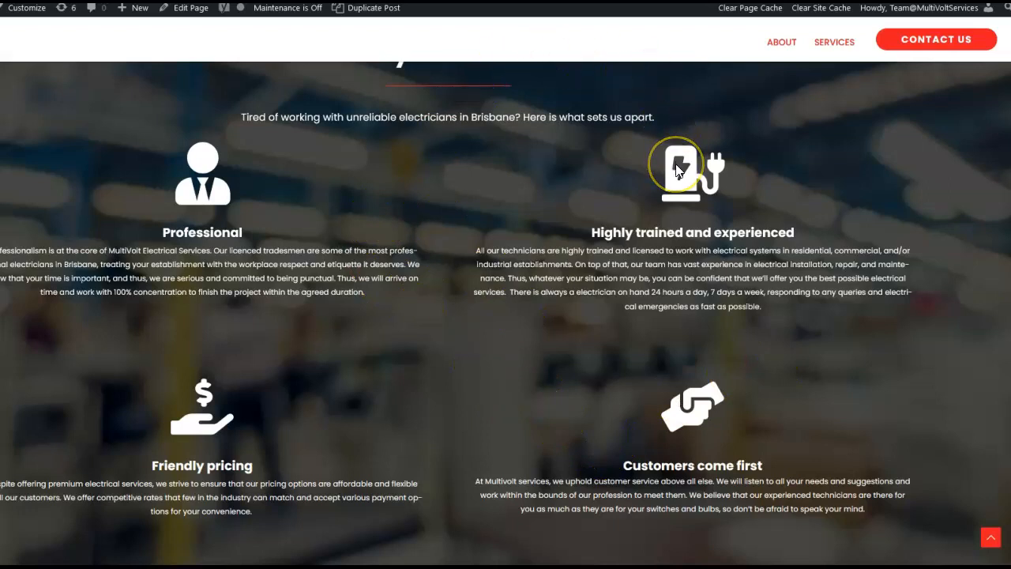
pyautogui.moveTo(912, 193)
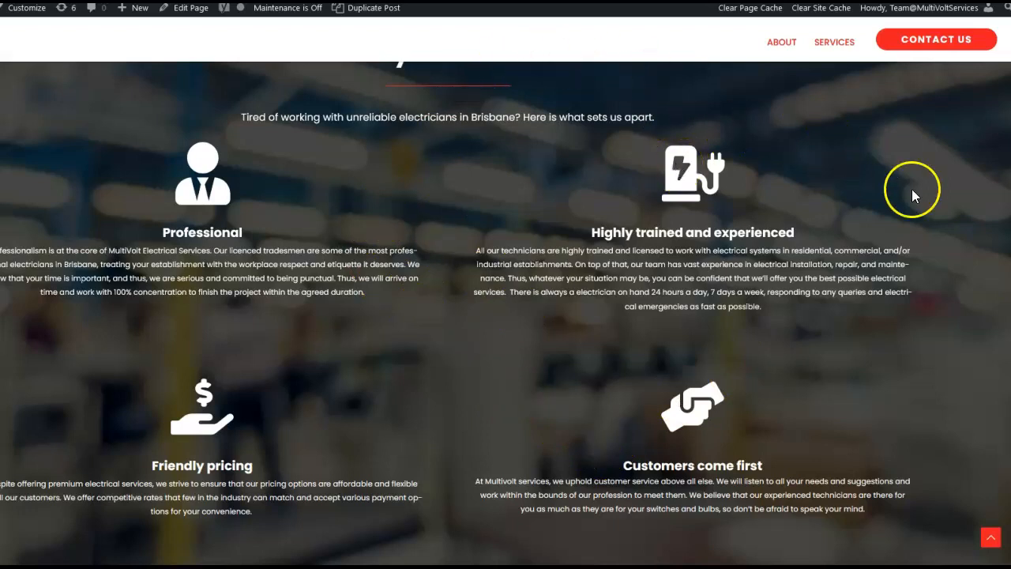
pyautogui.scroll(3)
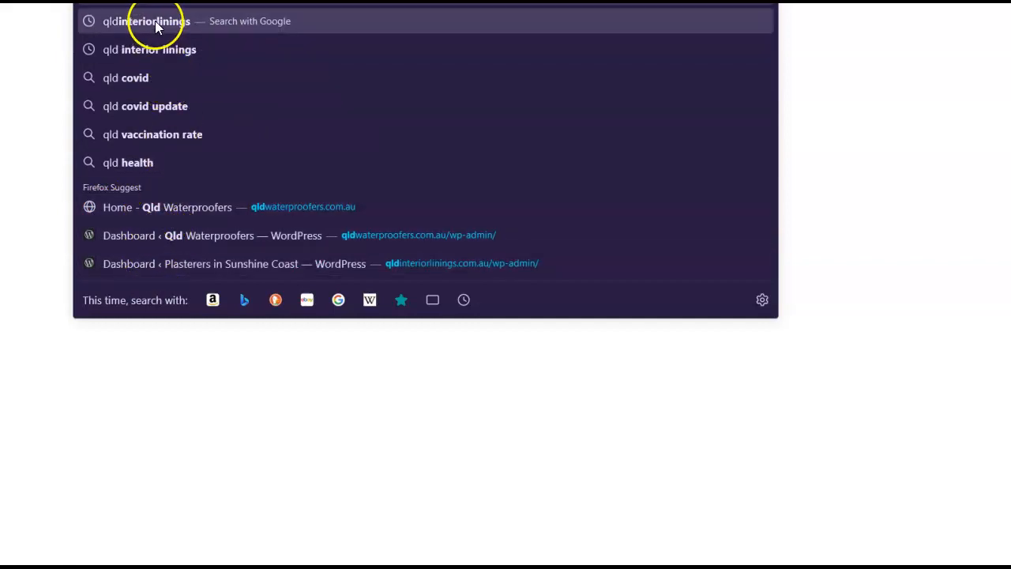
# Search Google for qldinteriorlinings from the Firefox address bar.
pyautogui.click(146, 21)
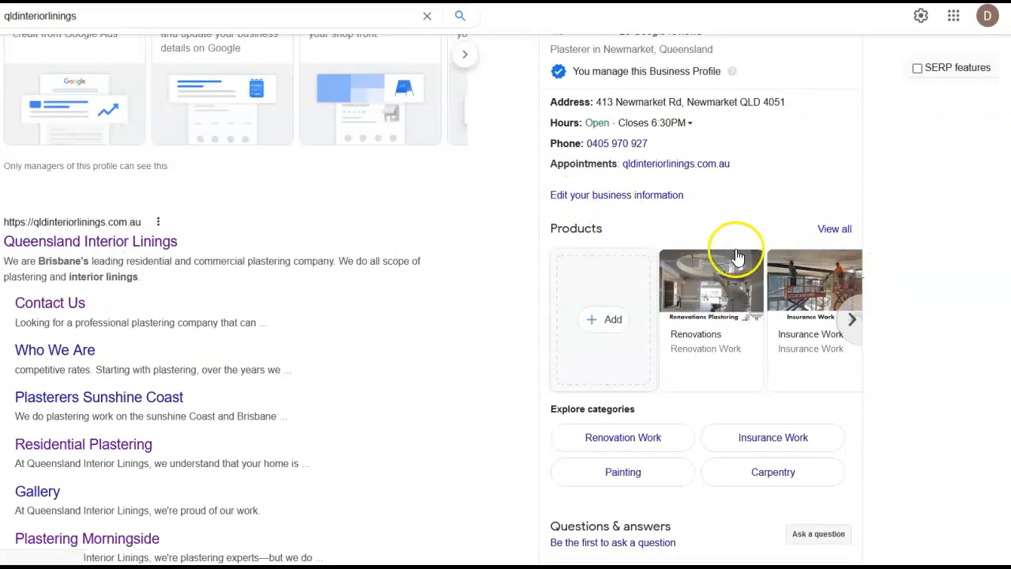
pyautogui.moveTo(711, 154)
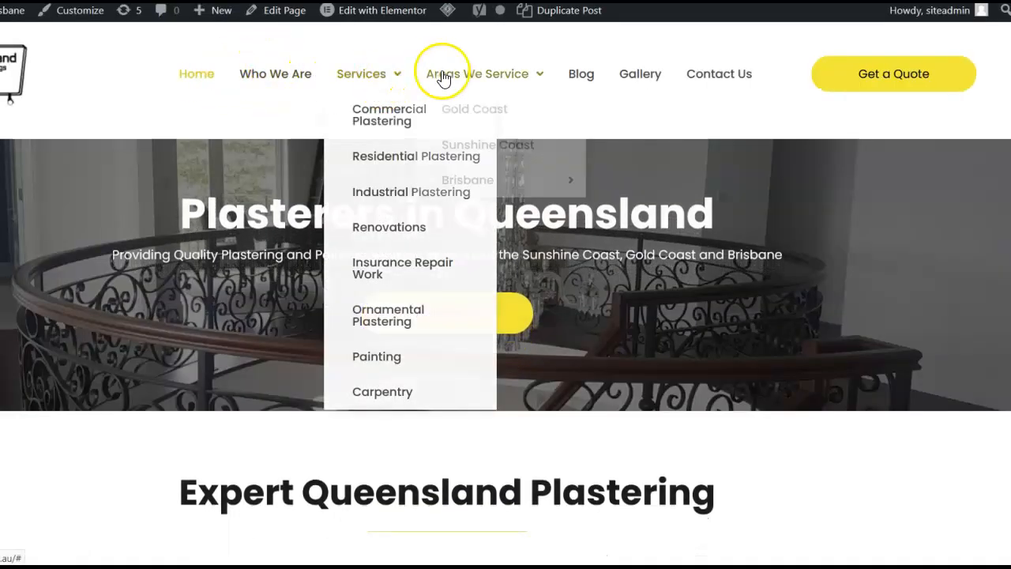
pyautogui.moveTo(467, 180)
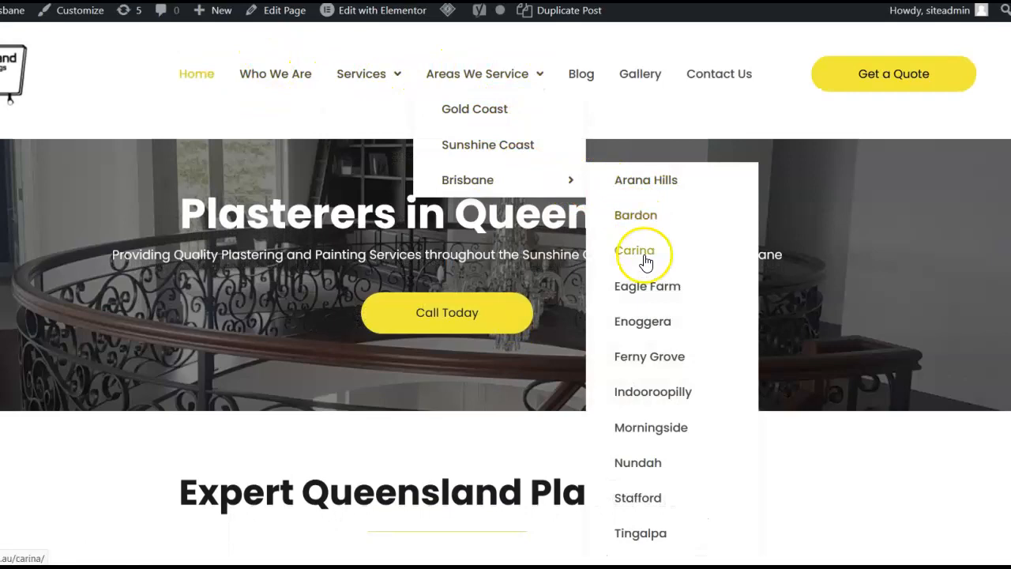
pyautogui.moveTo(592, 128)
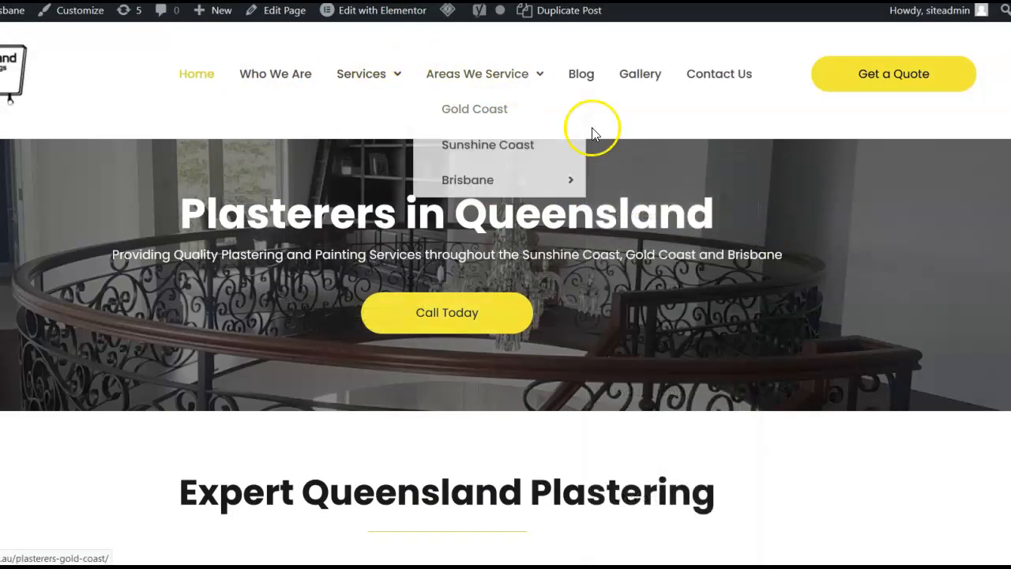
# Scroll the Arana Hills service-area page to check its suburb facts and neighbourhoods.
pyautogui.scroll(-3)
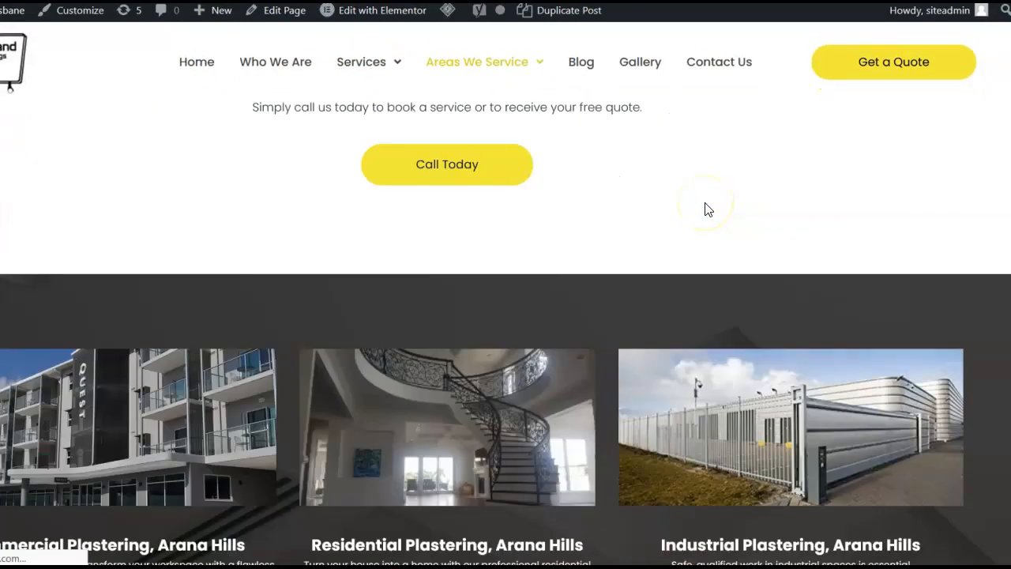
pyautogui.scroll(3)
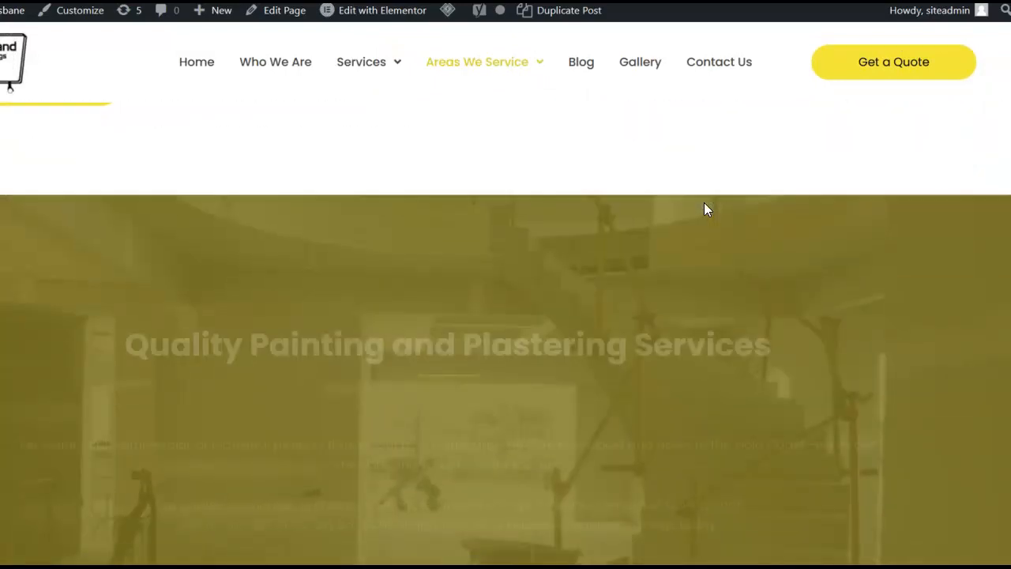
pyautogui.scroll(-3)
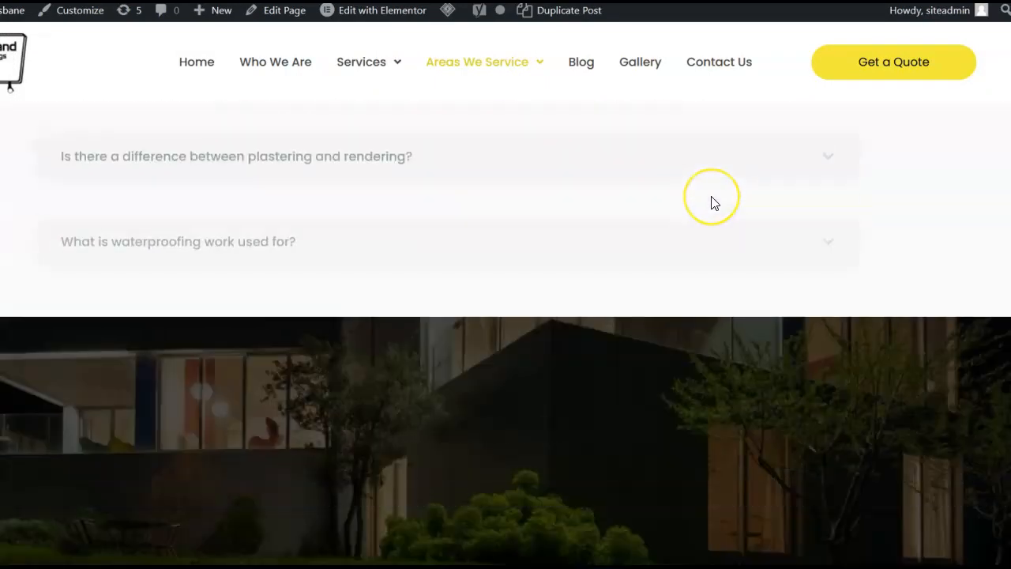
pyautogui.scroll(3)
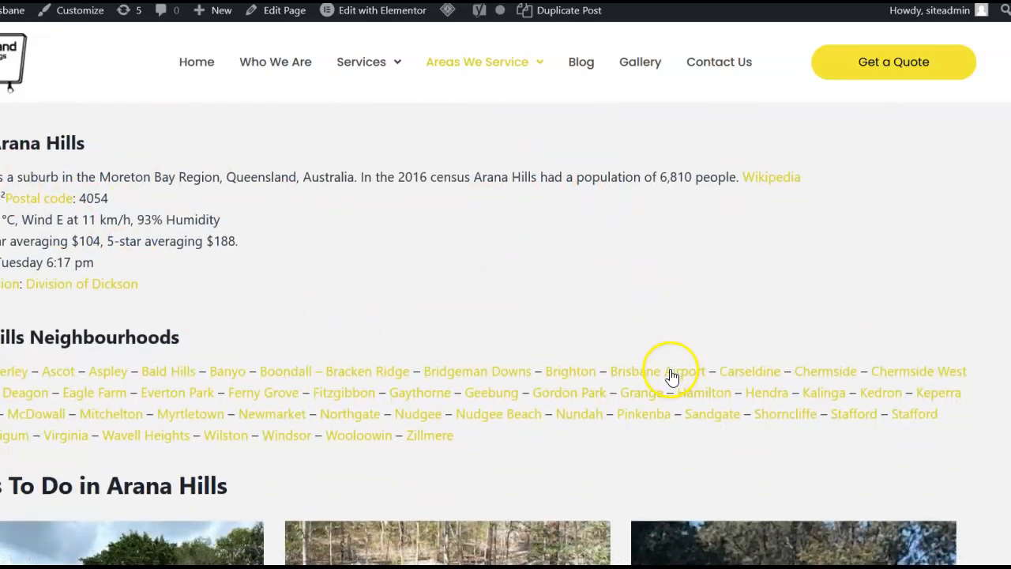
pyautogui.scroll(-3)
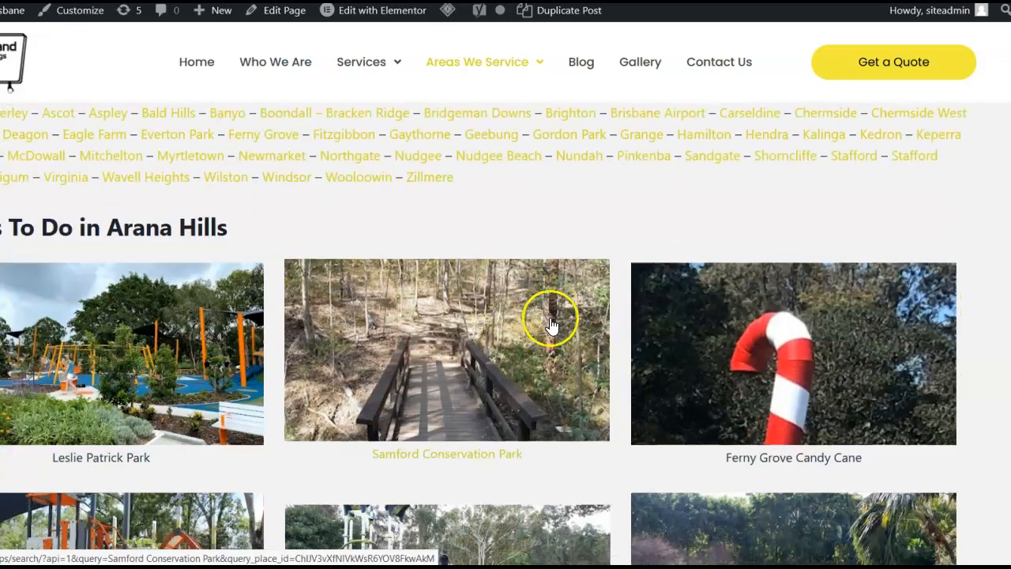
pyautogui.scroll(-3)
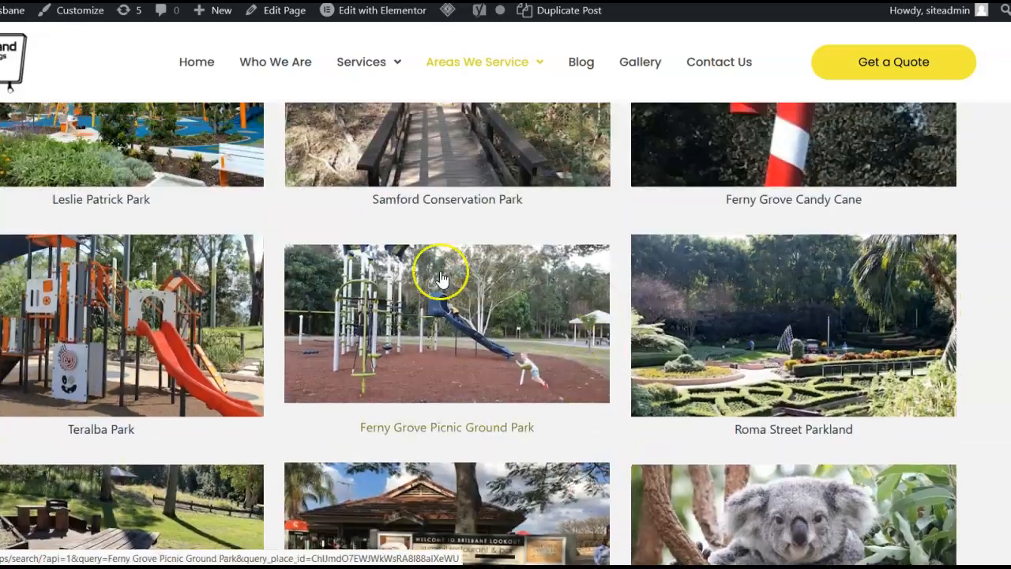
pyautogui.scroll(-3)
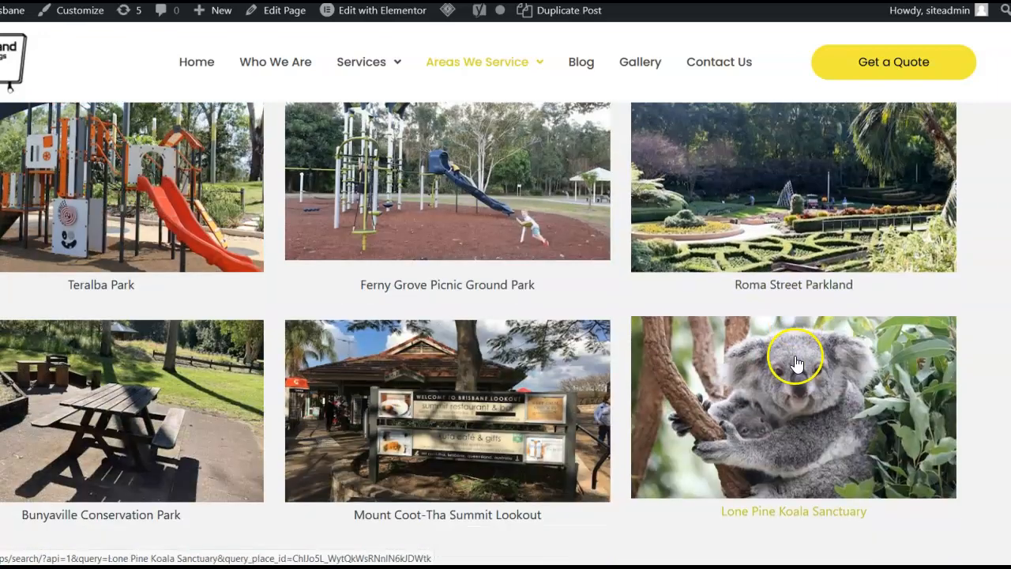
pyautogui.scroll(3)
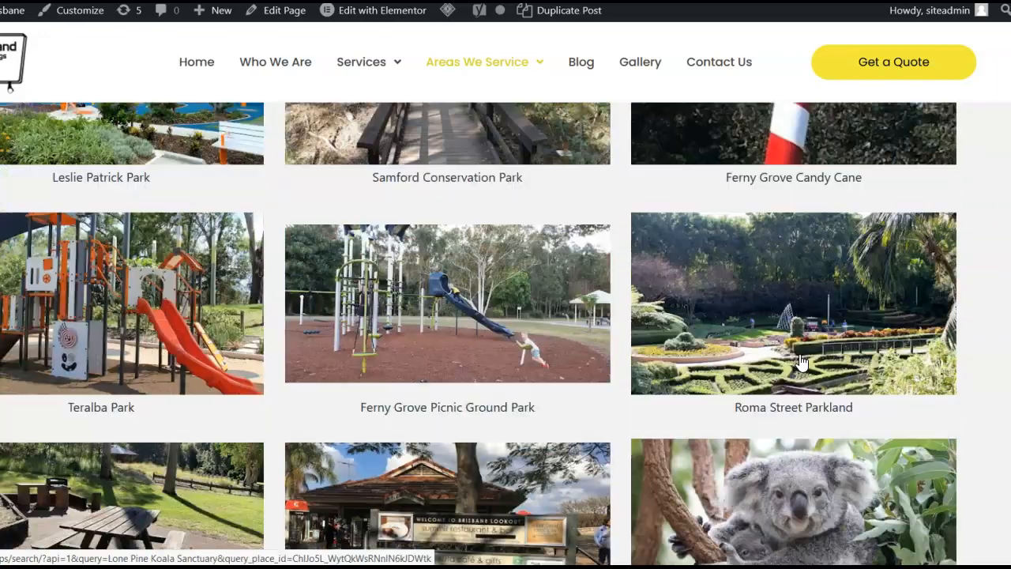
pyautogui.scroll(3)
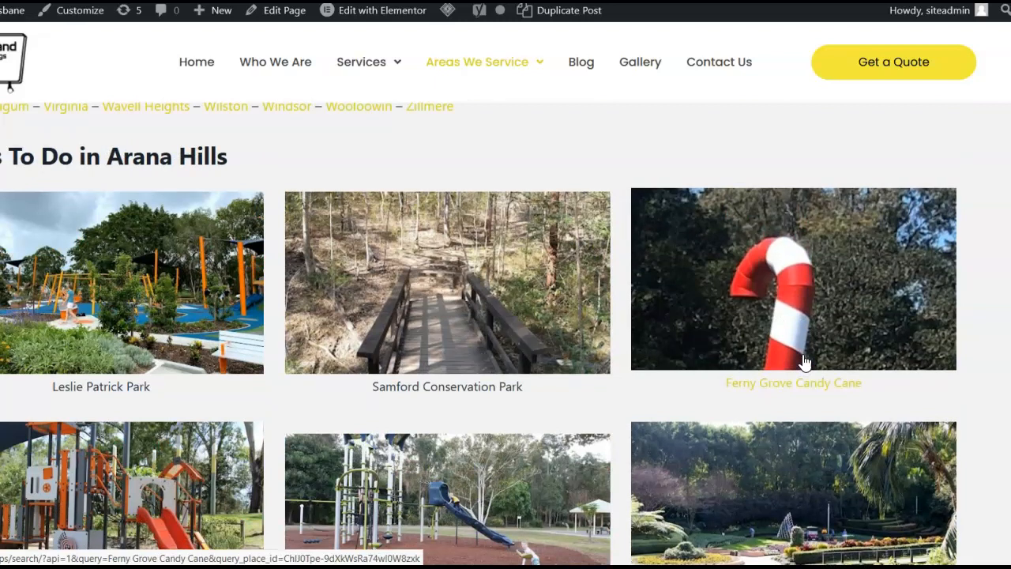
pyautogui.scroll(3)
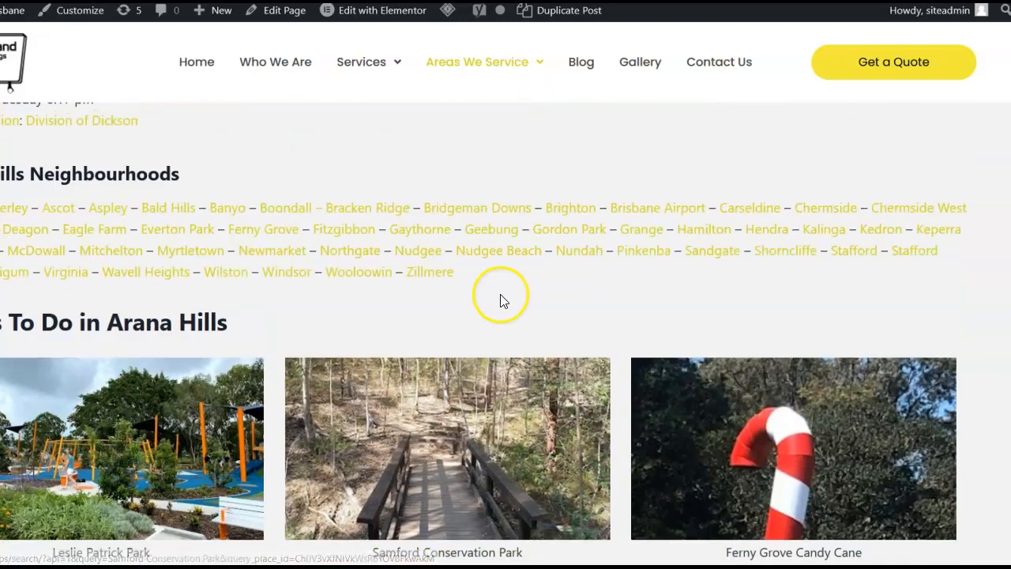
pyautogui.moveTo(372, 265)
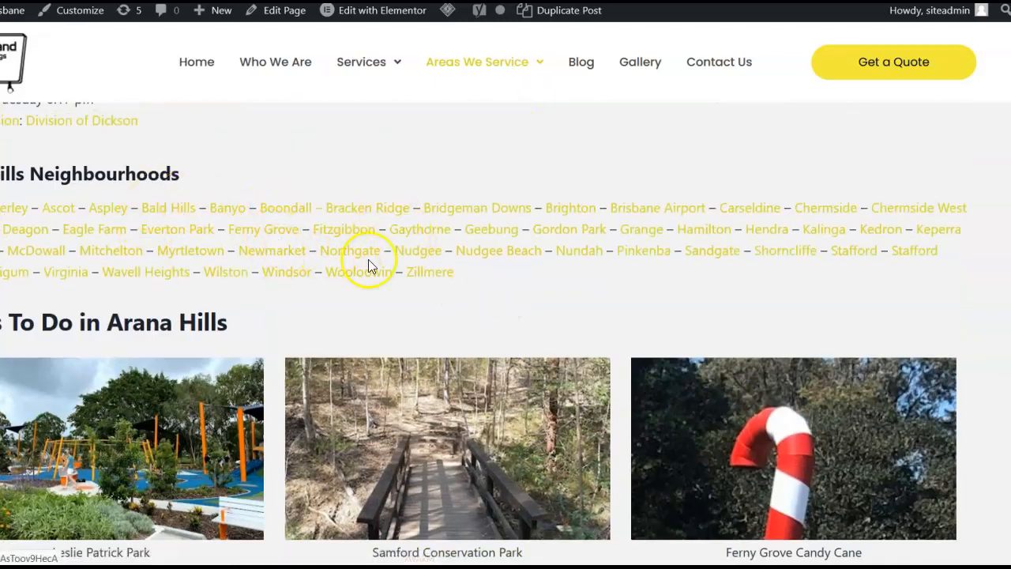
pyautogui.scroll(-3)
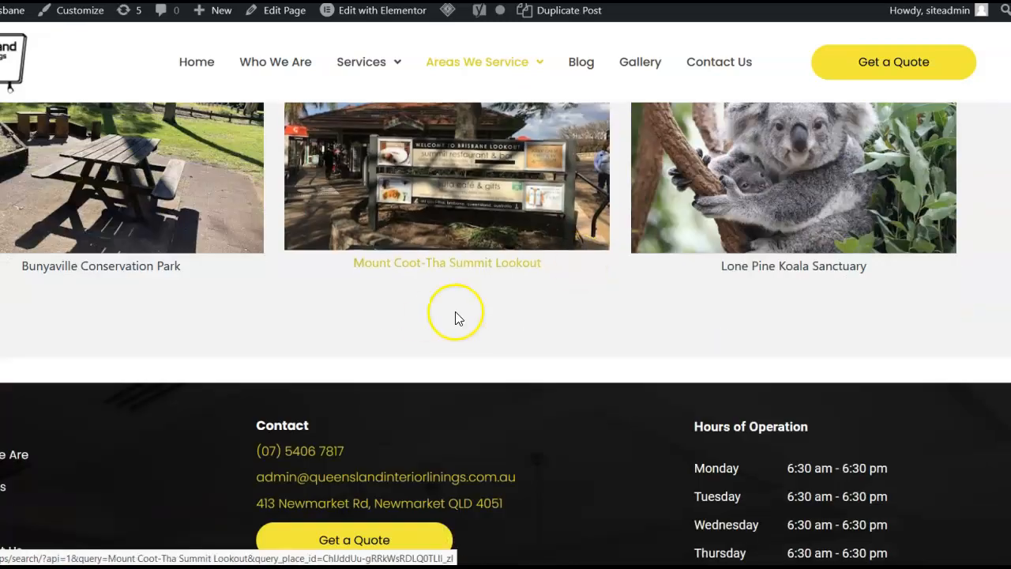
pyautogui.moveTo(520, 286)
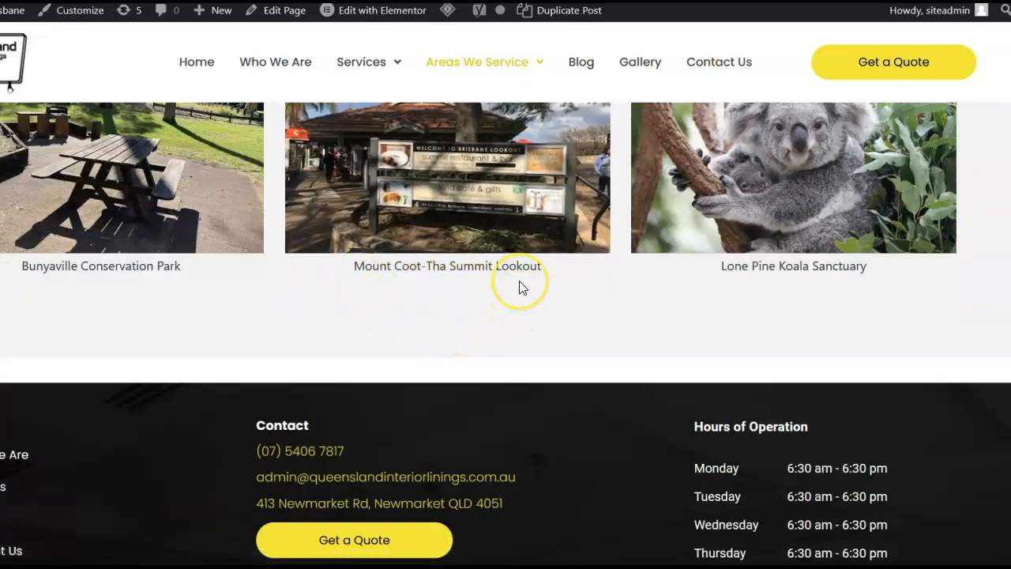
pyautogui.moveTo(402, 419)
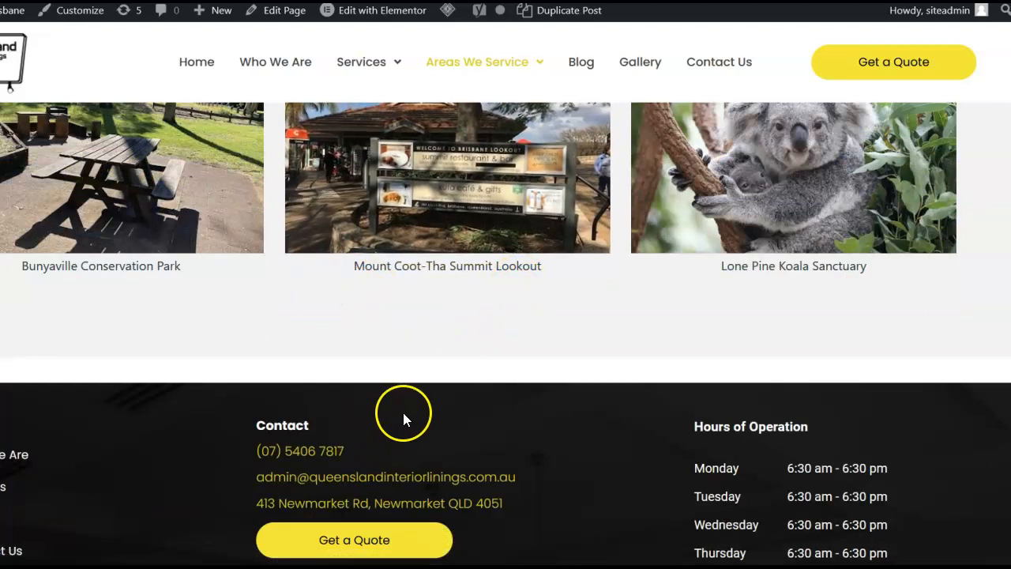
pyautogui.scroll(3)
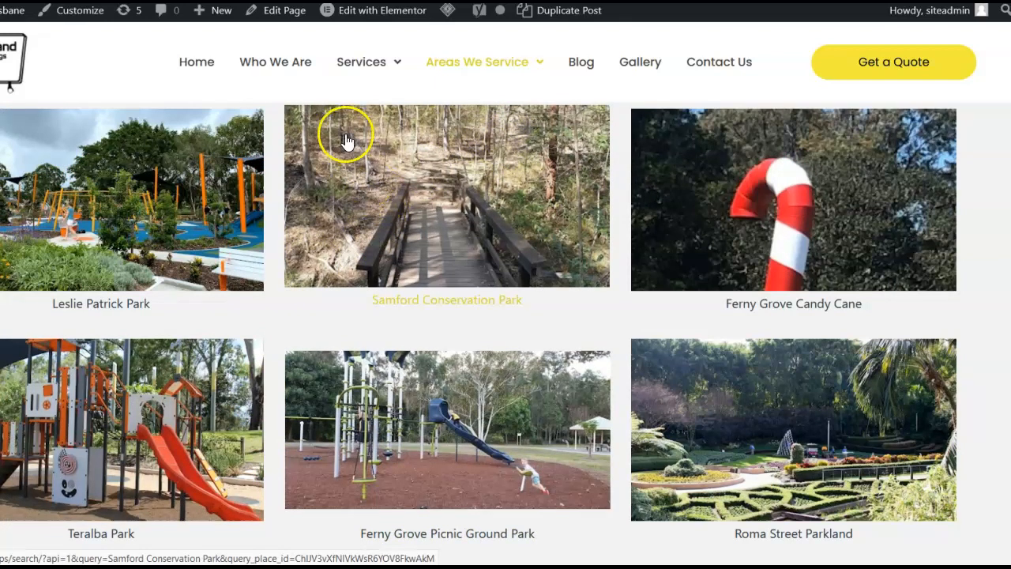
pyautogui.moveTo(537, 268)
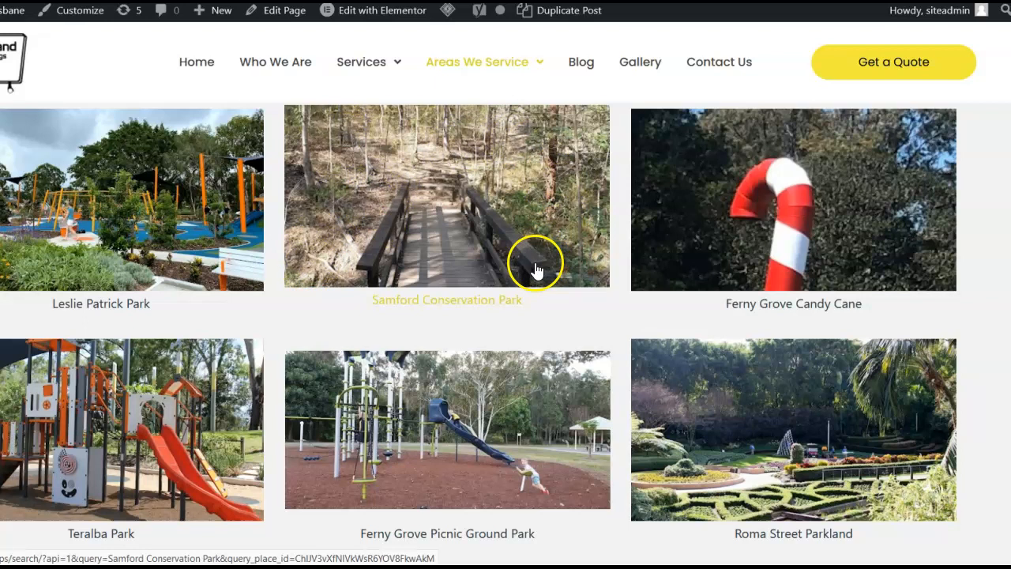